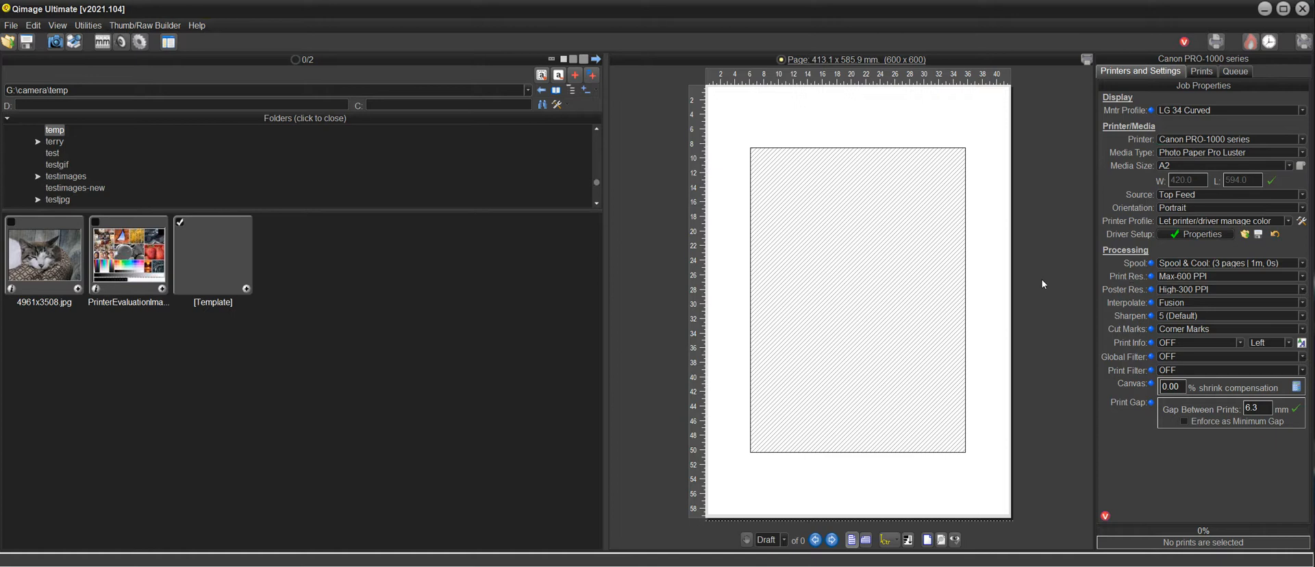
mouse_move(906, 283)
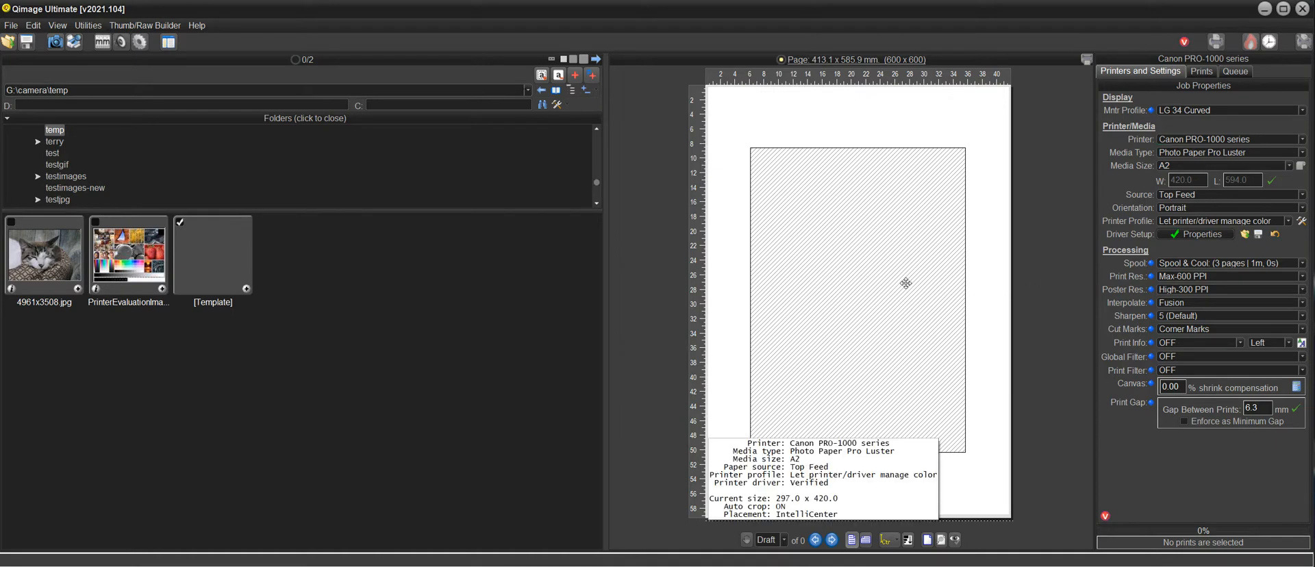
mouse_move(988, 140)
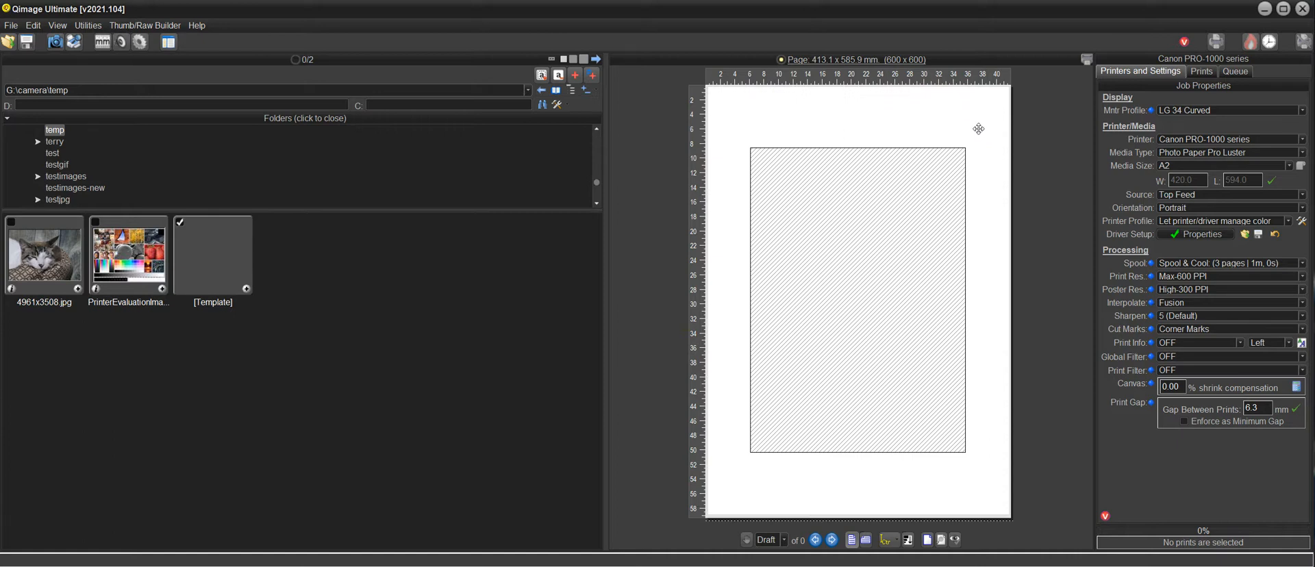
mouse_move(982, 133)
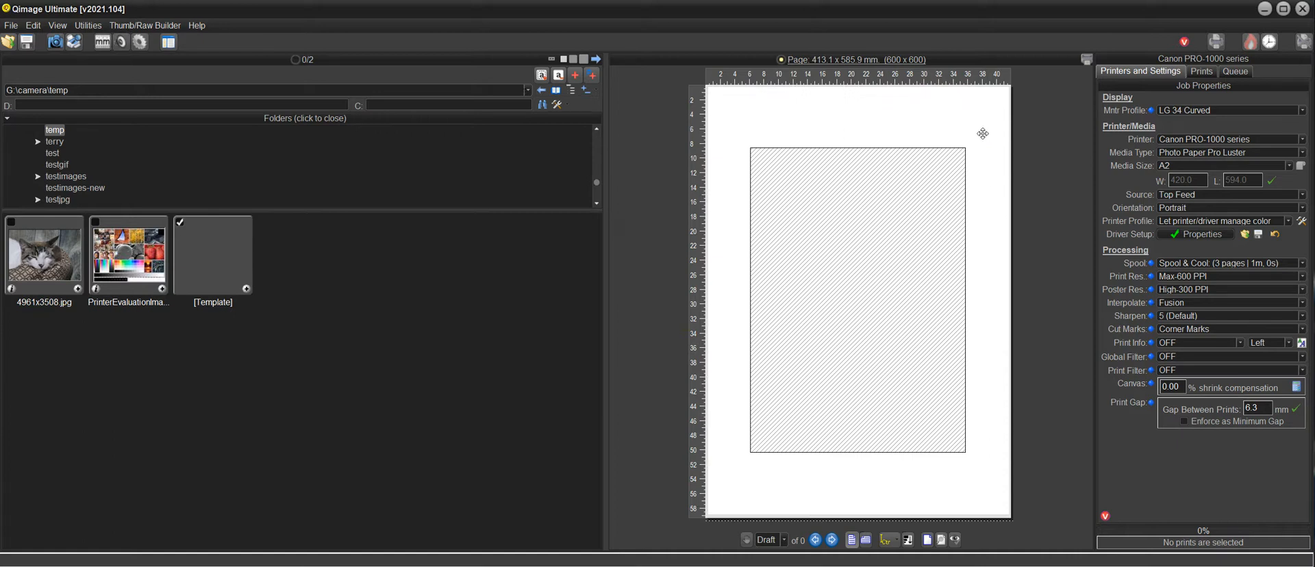
mouse_move(989, 119)
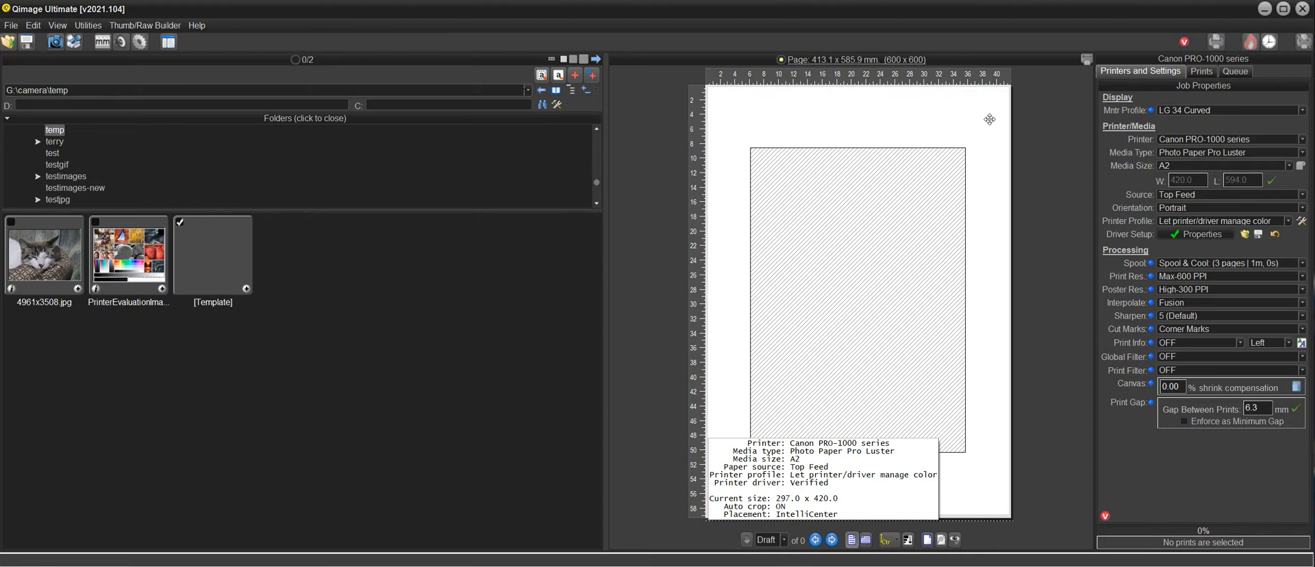
mouse_move(935, 529)
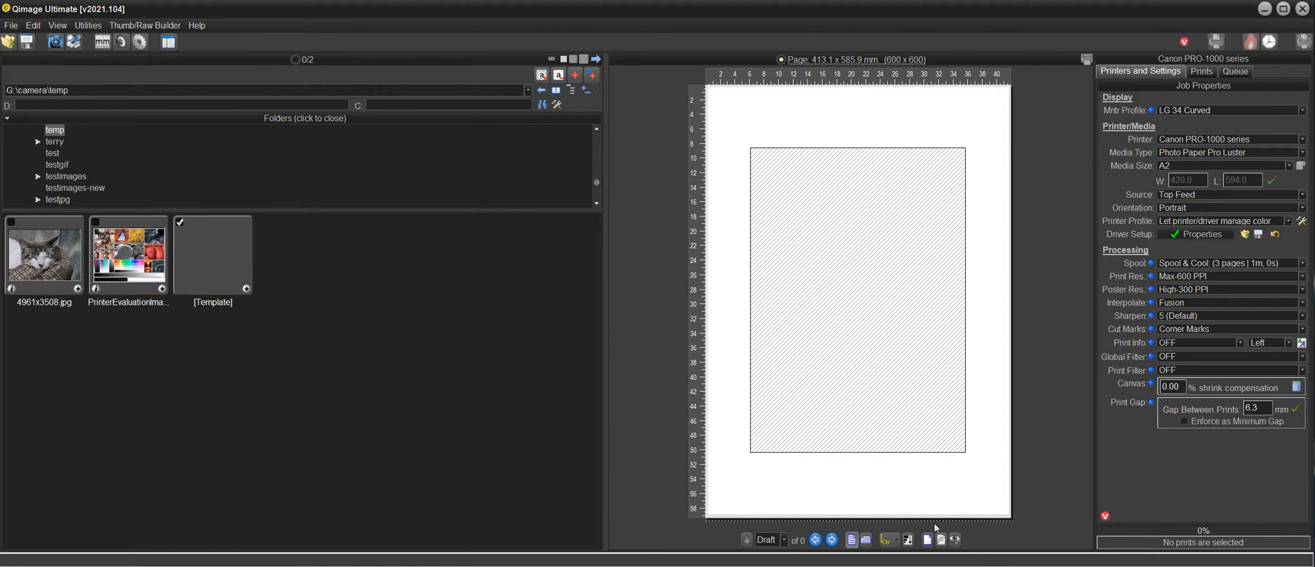
Step: Recall the custom layout 000.tpl so its template print lands on the A2 page
left_click(886, 540)
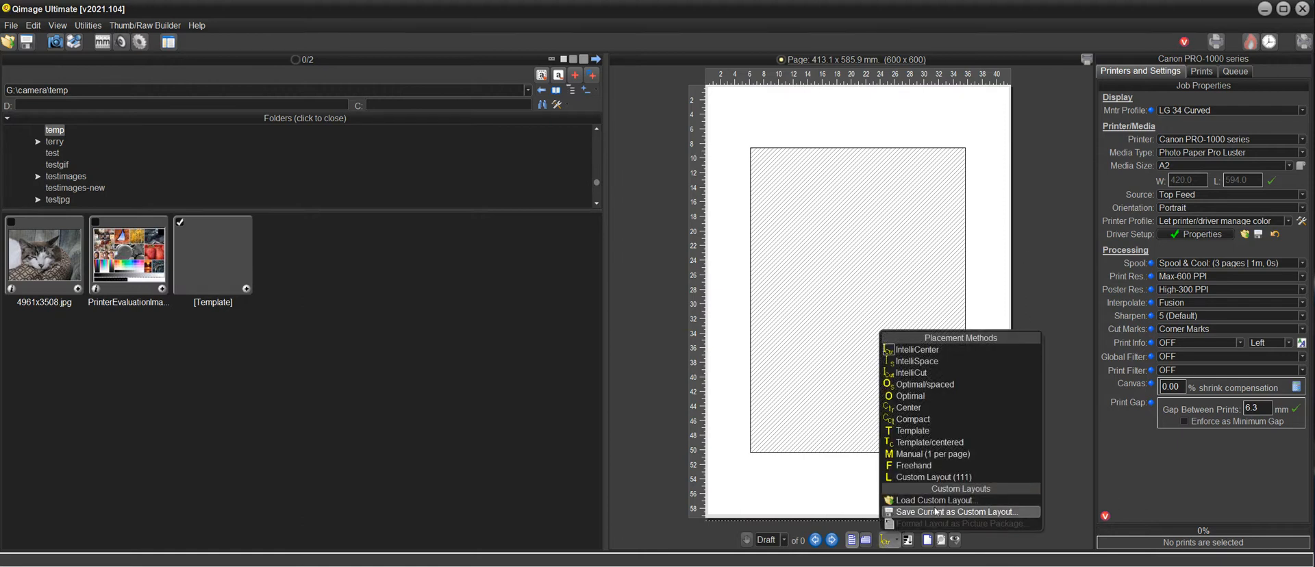
left_click(934, 500)
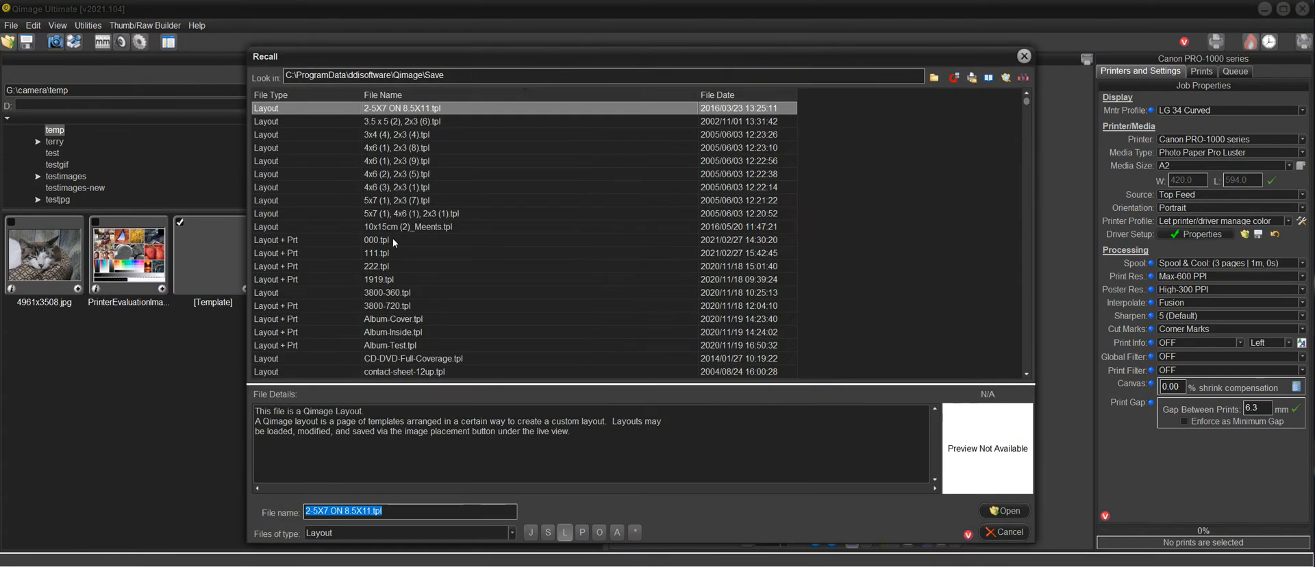
left_click(378, 240)
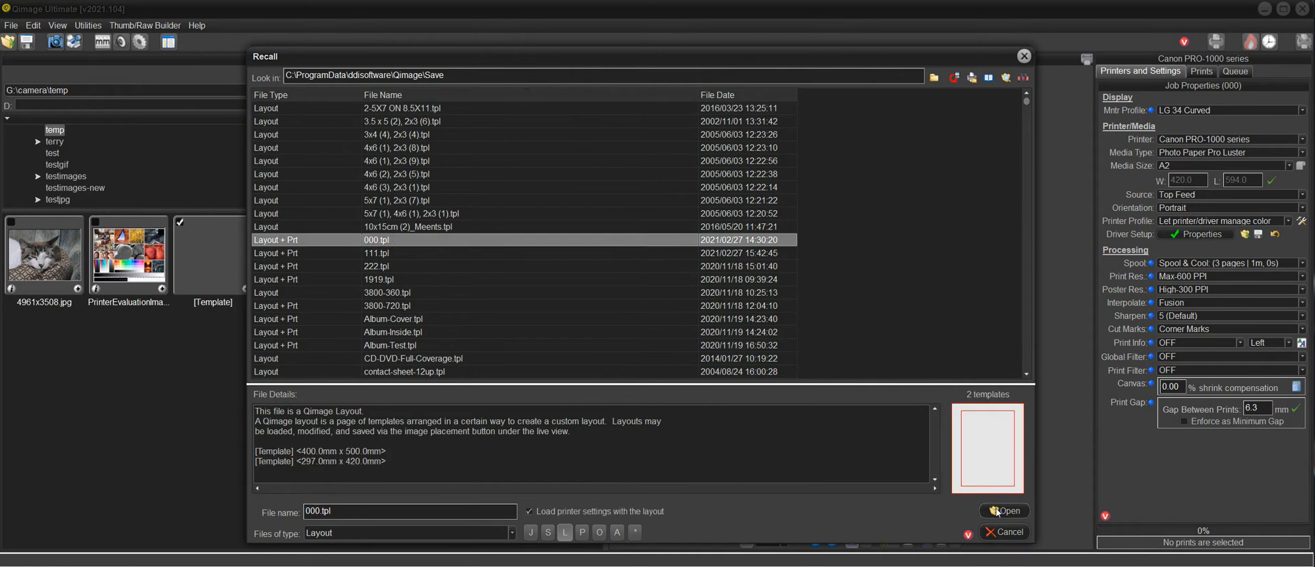
left_click(1007, 511)
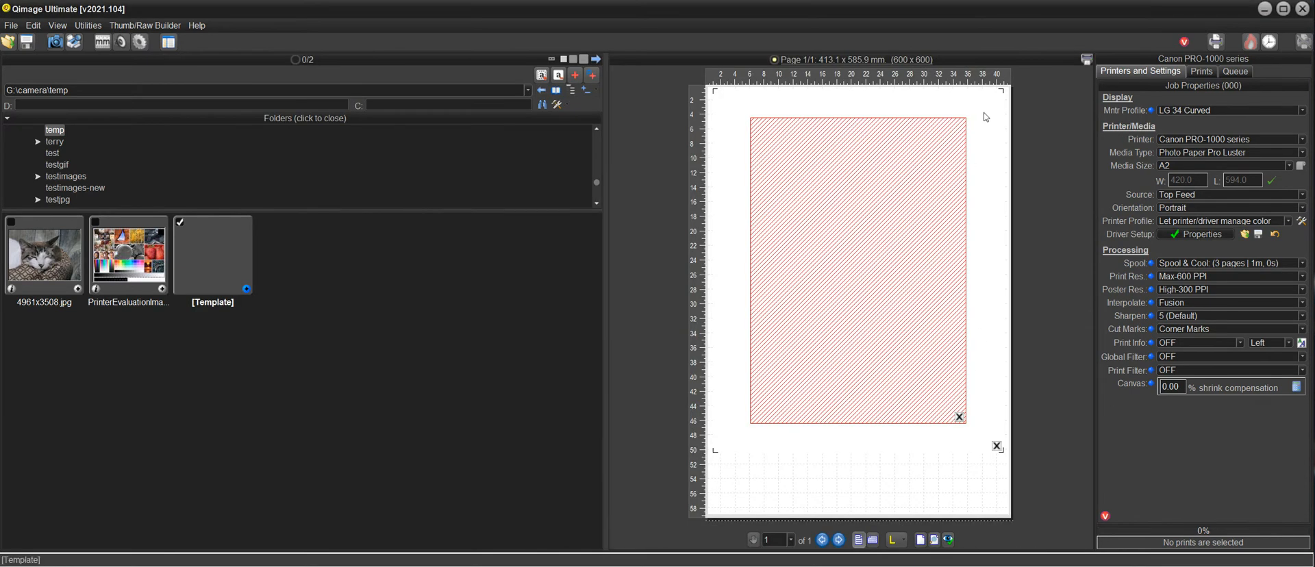
Step: Select the template print on the A2 page preview
left_click(1201, 71)
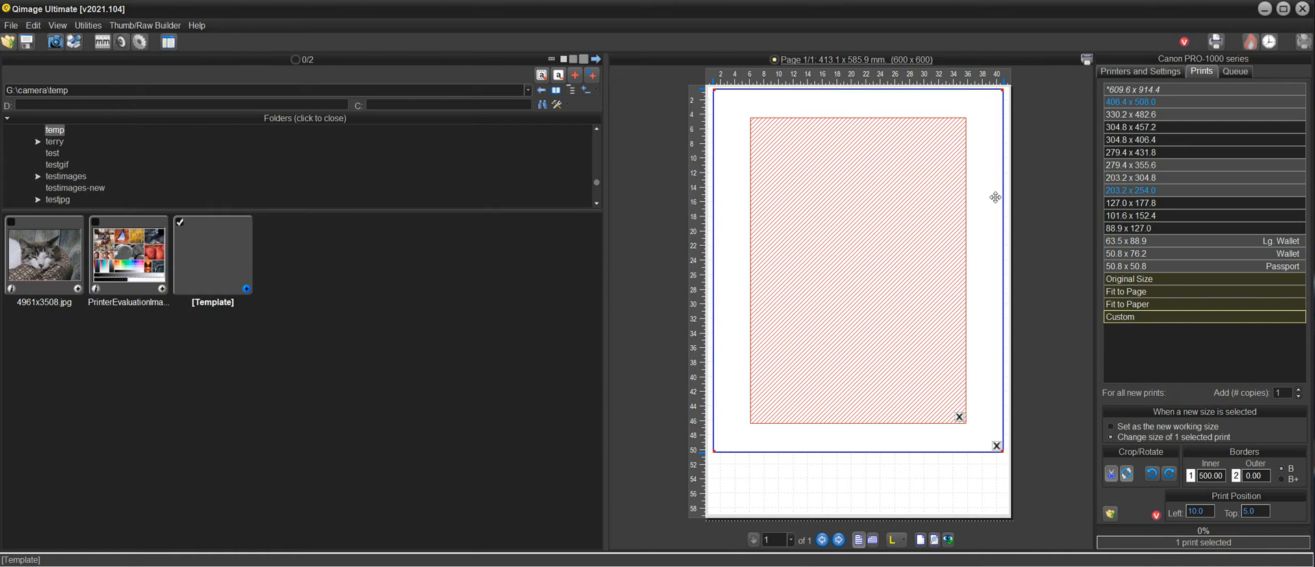
mouse_move(982, 98)
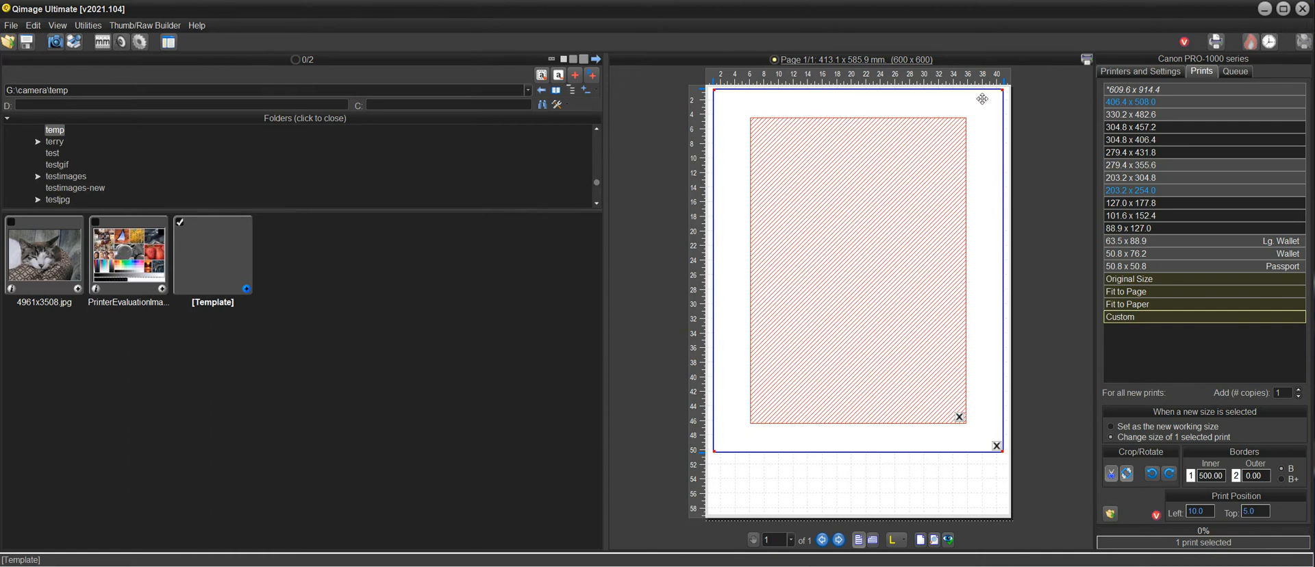
mouse_move(976, 126)
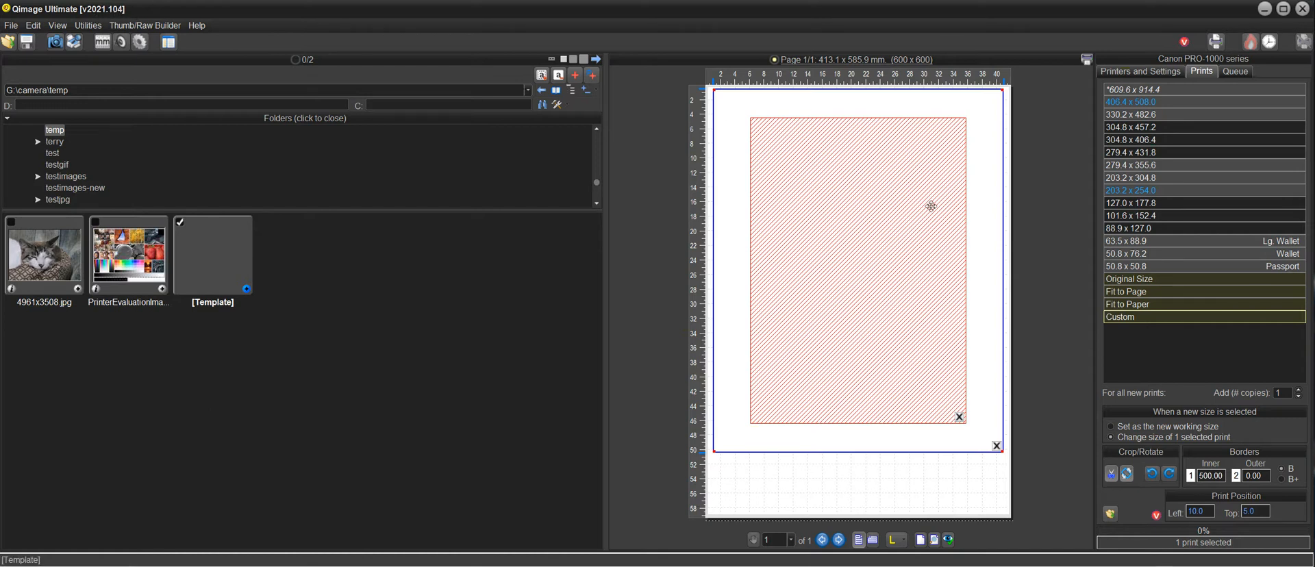
mouse_move(1032, 191)
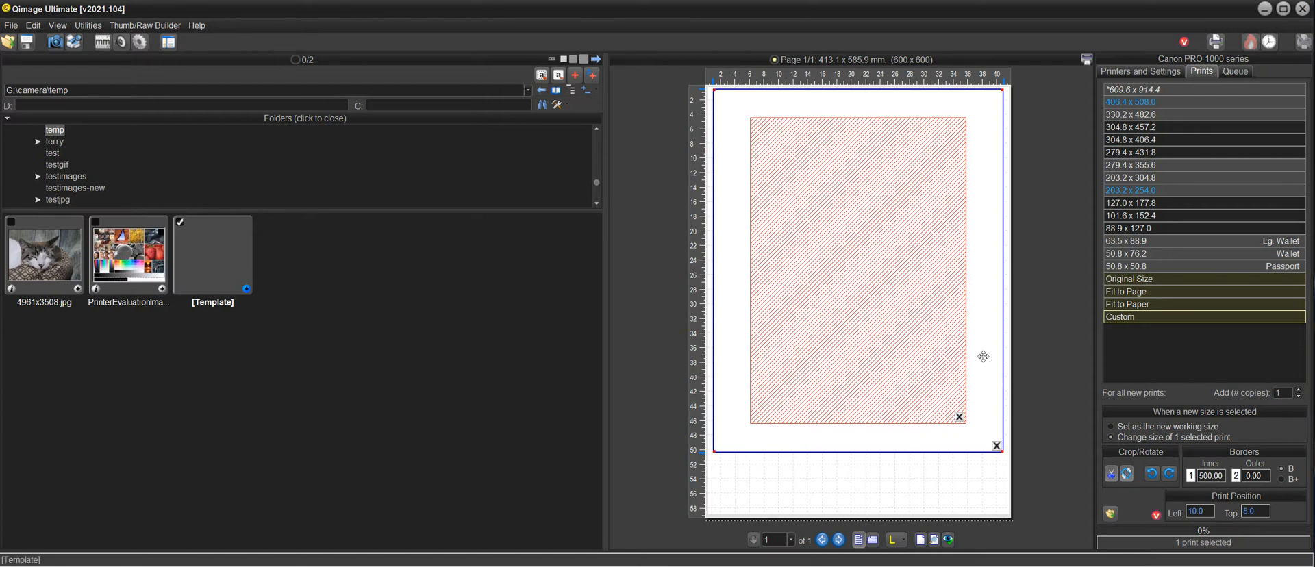
mouse_move(976, 106)
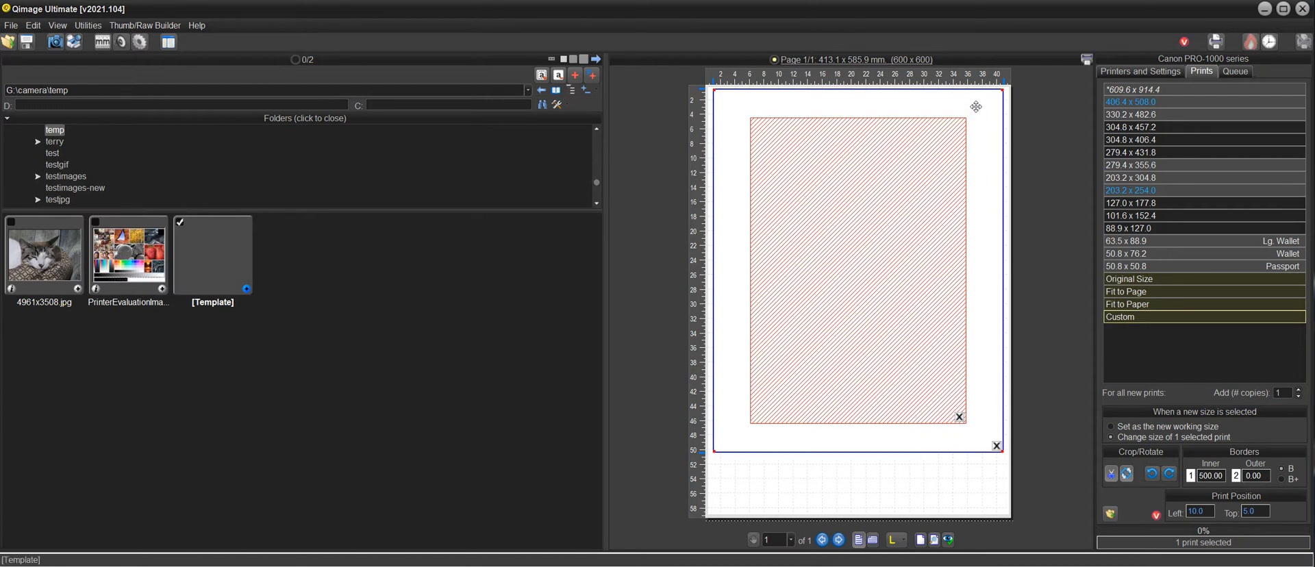
mouse_move(898, 187)
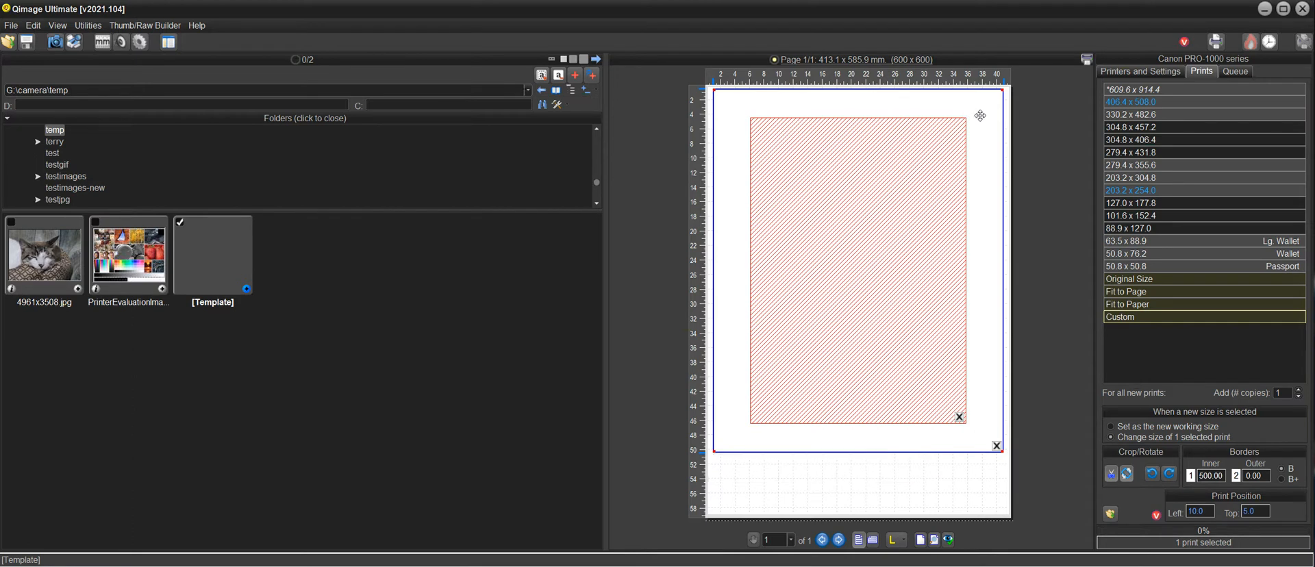
Step: Give the template print a photo mat: 30 mm top, 50 mm bottom, about 51.5 mm sides
right_click(855, 268)
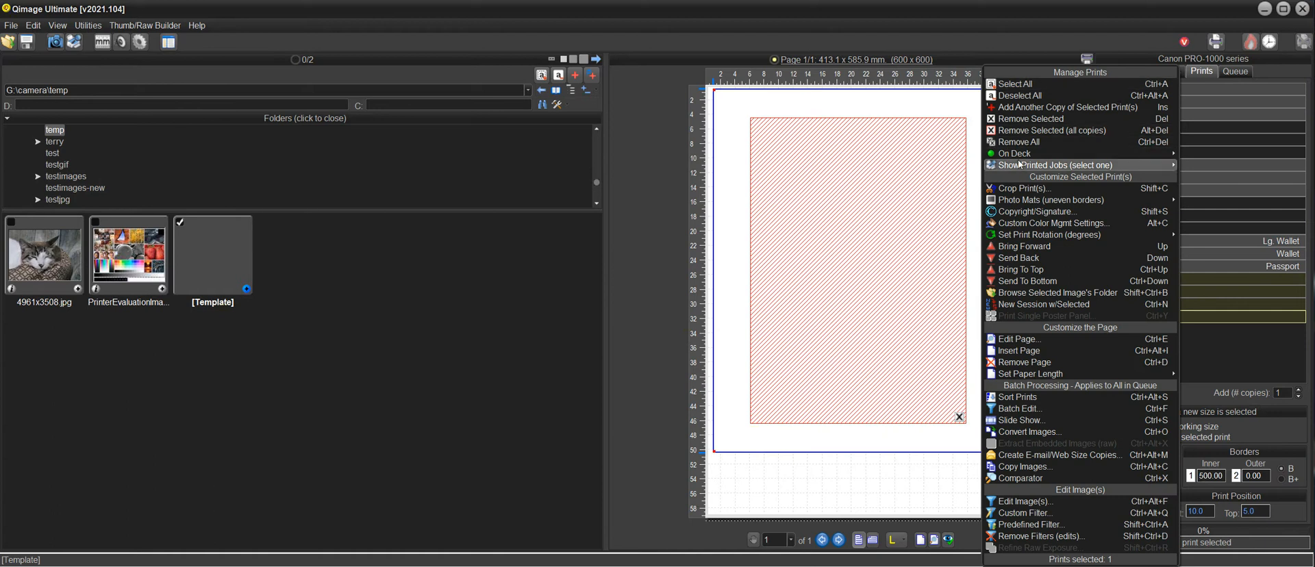
mouse_move(1048, 200)
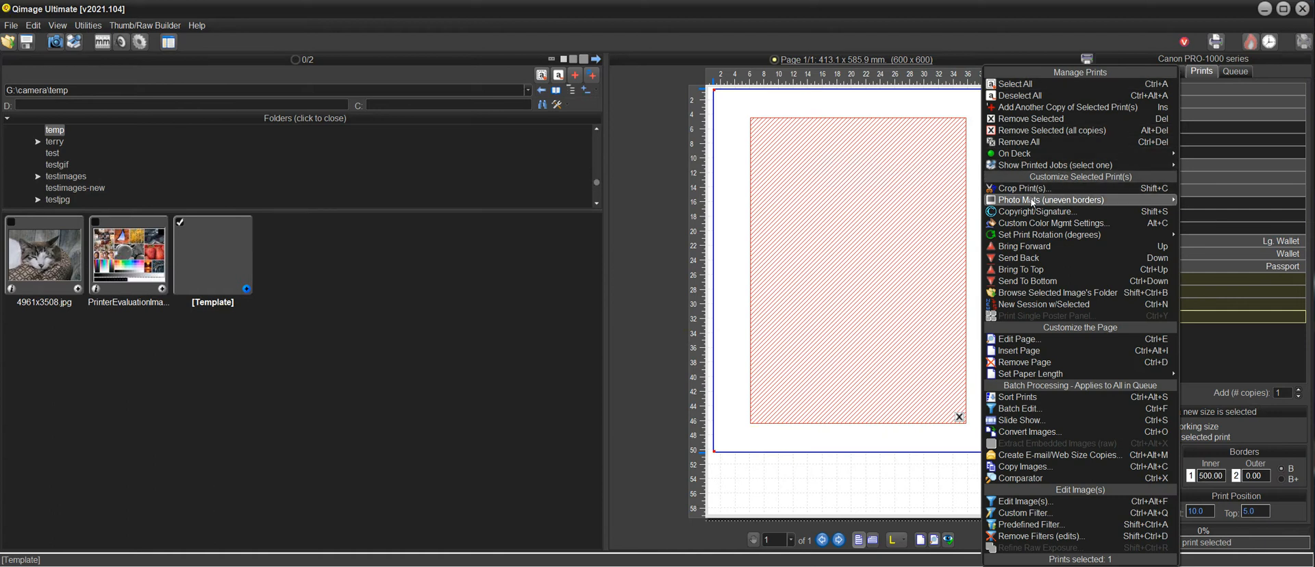
mouse_move(1047, 200)
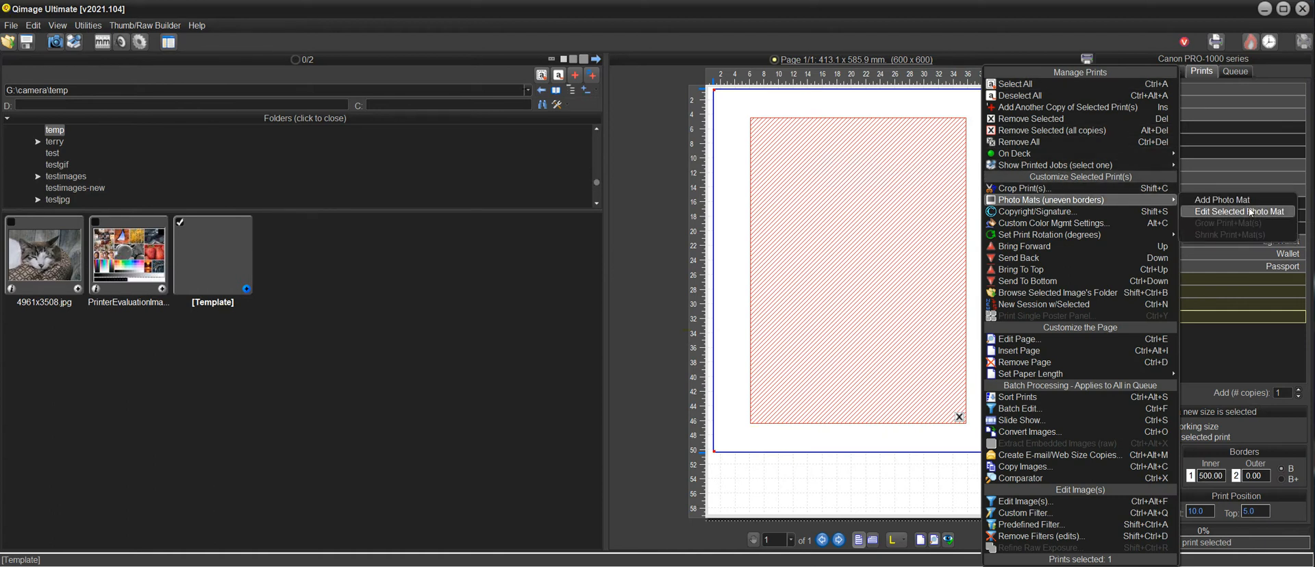
left_click(1238, 212)
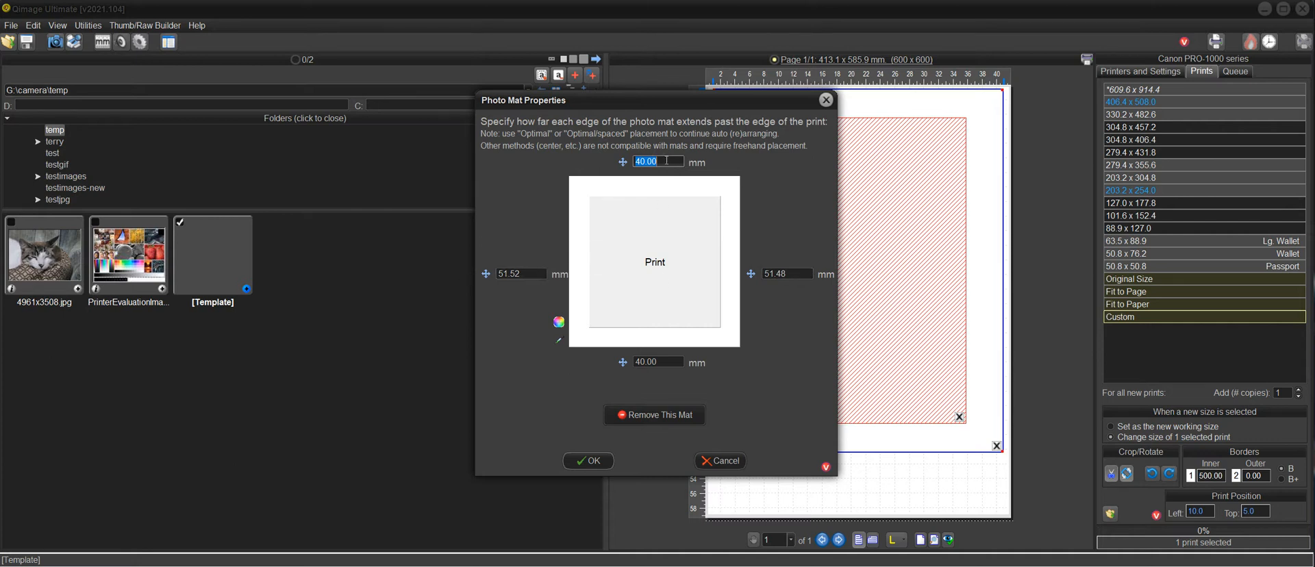
left_click(788, 273)
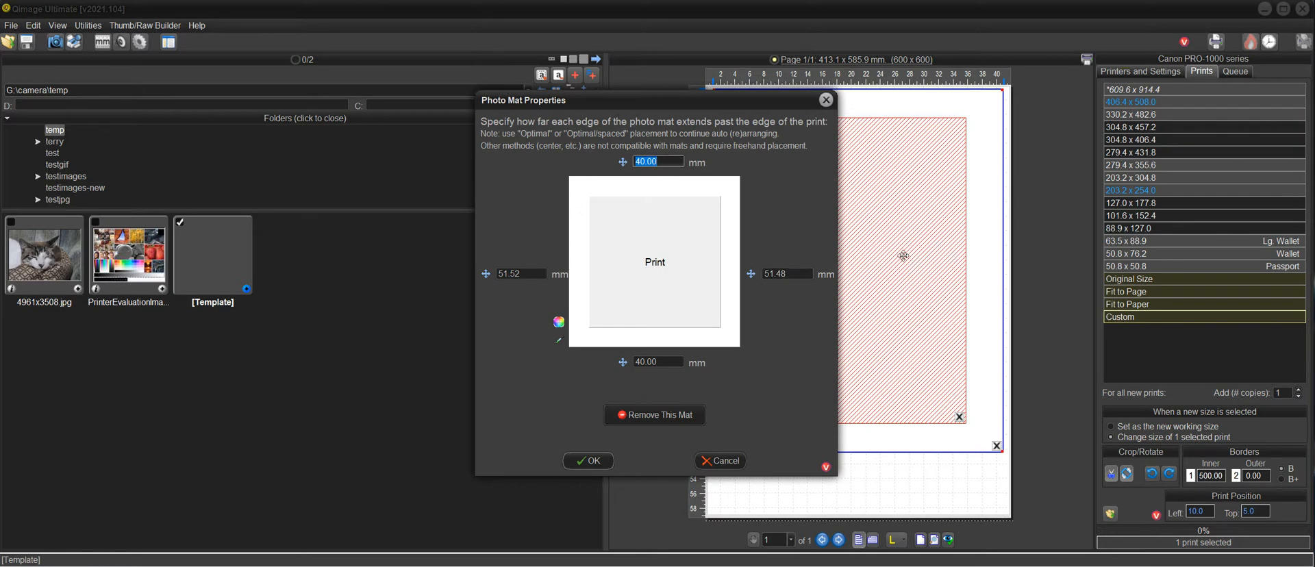
mouse_move(821, 341)
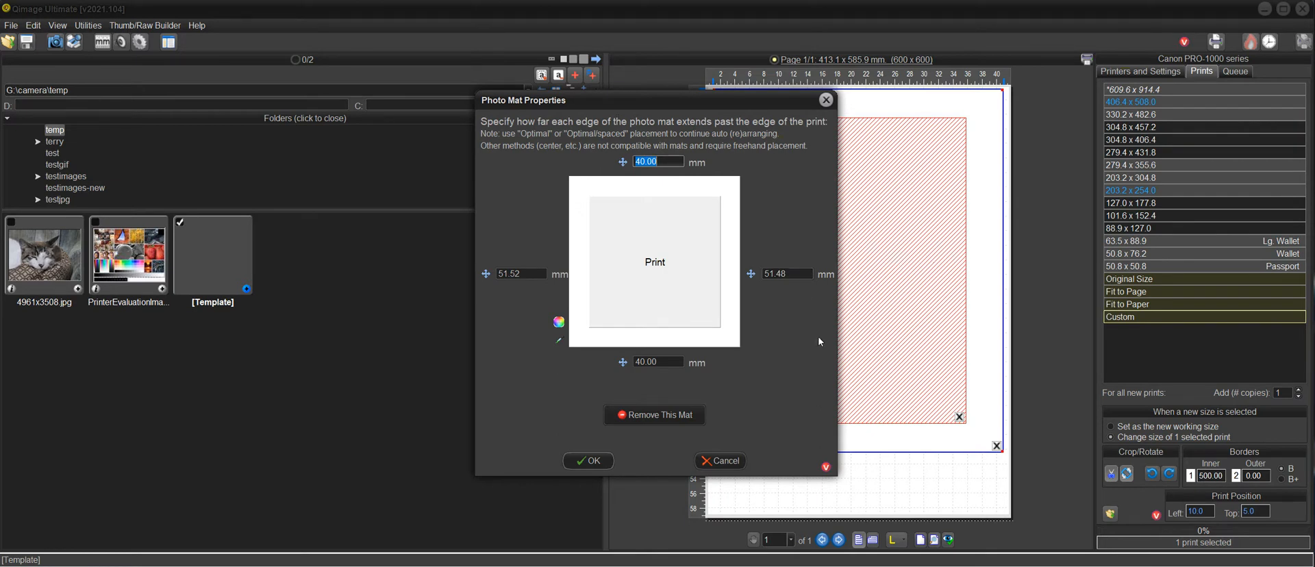
mouse_move(643, 178)
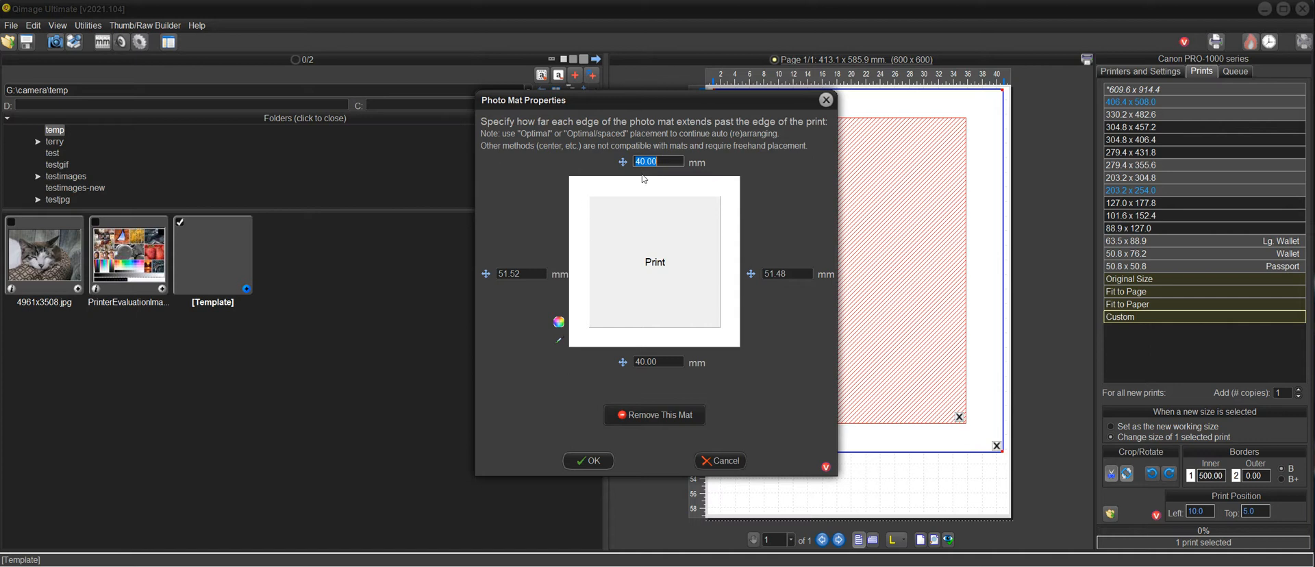
mouse_move(707, 172)
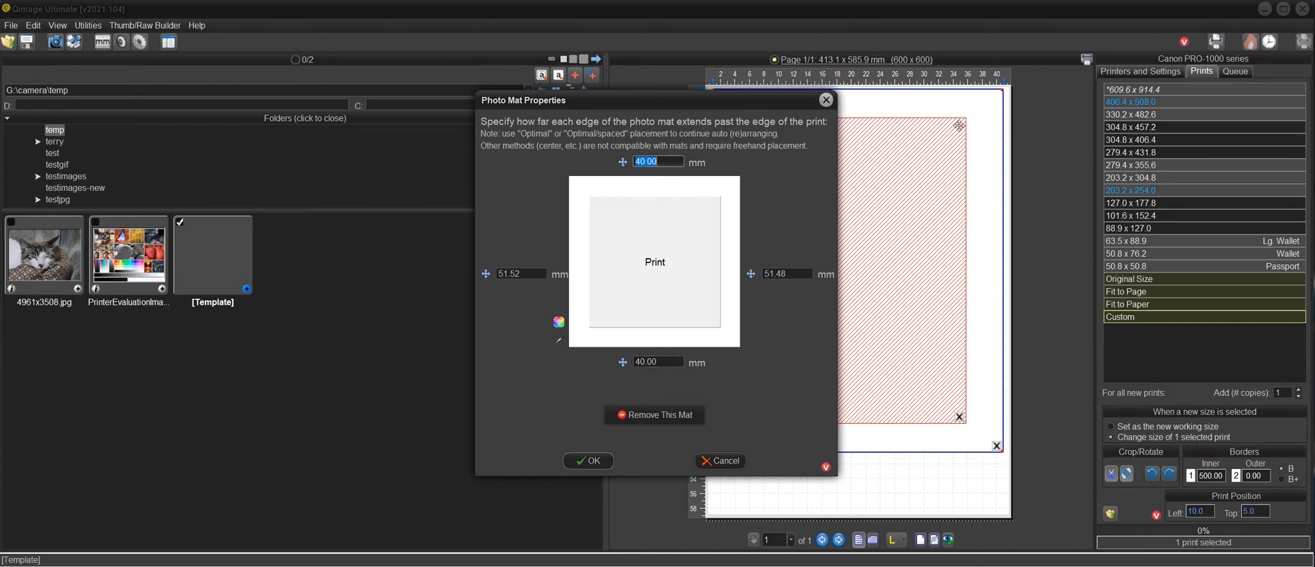
mouse_move(772, 231)
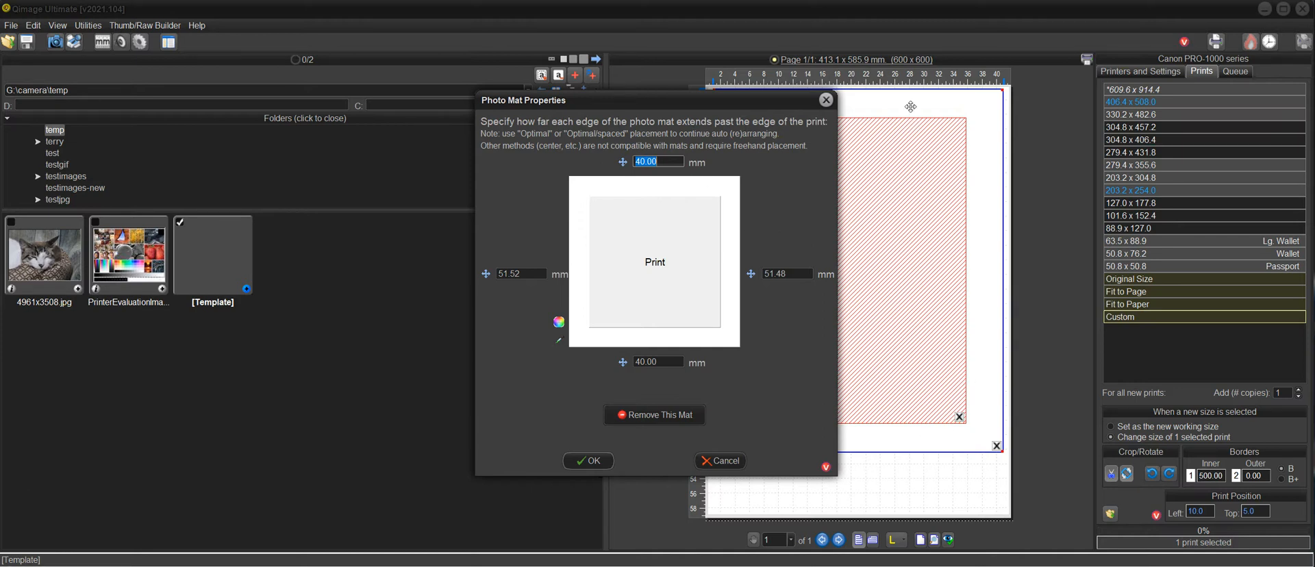
mouse_move(901, 119)
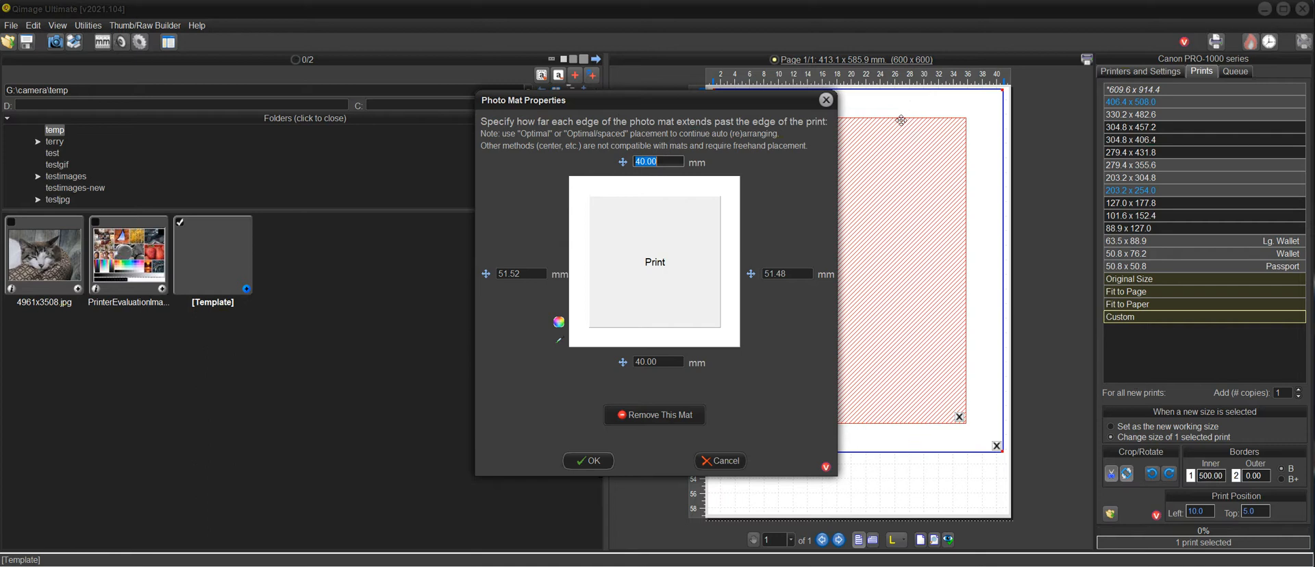
type("30")
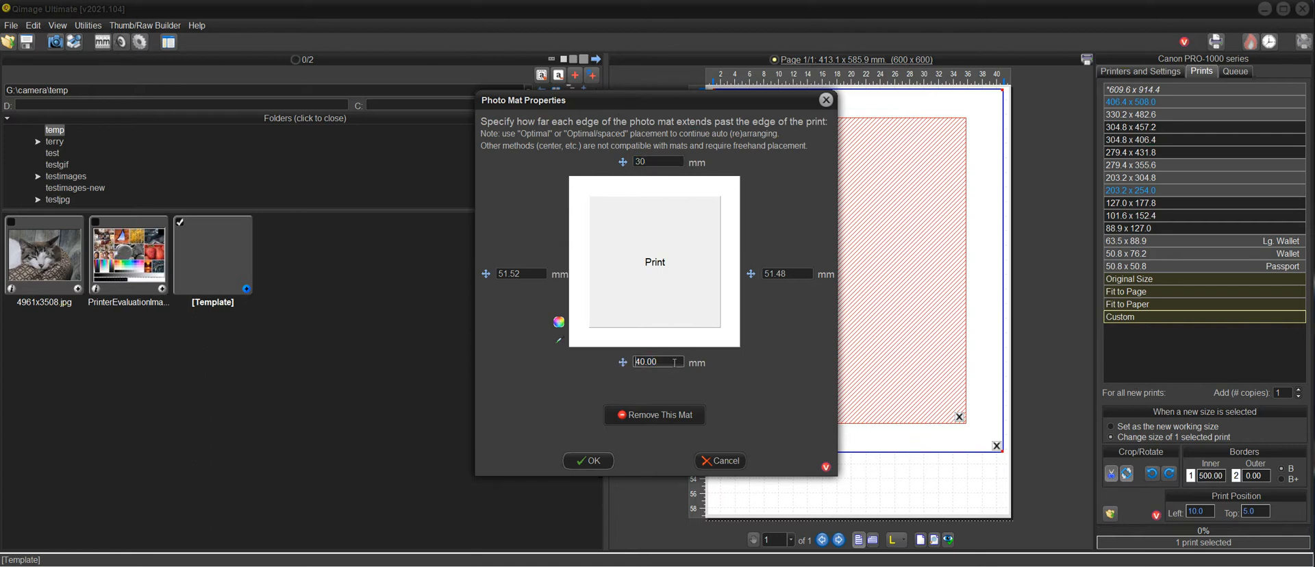
type("50")
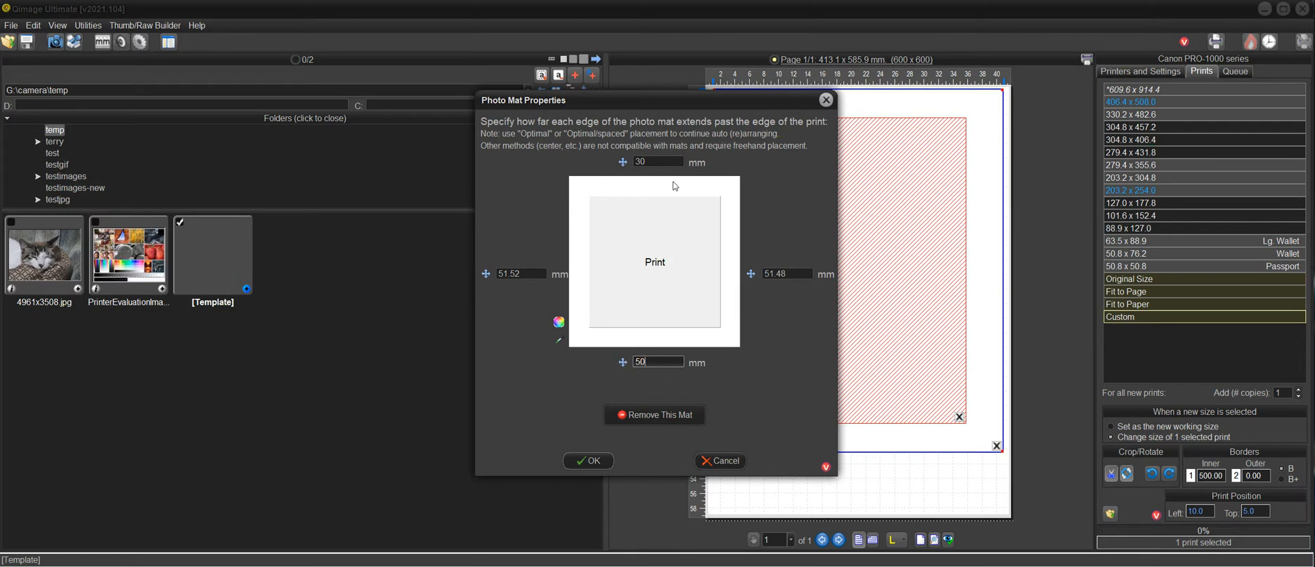
mouse_move(674, 179)
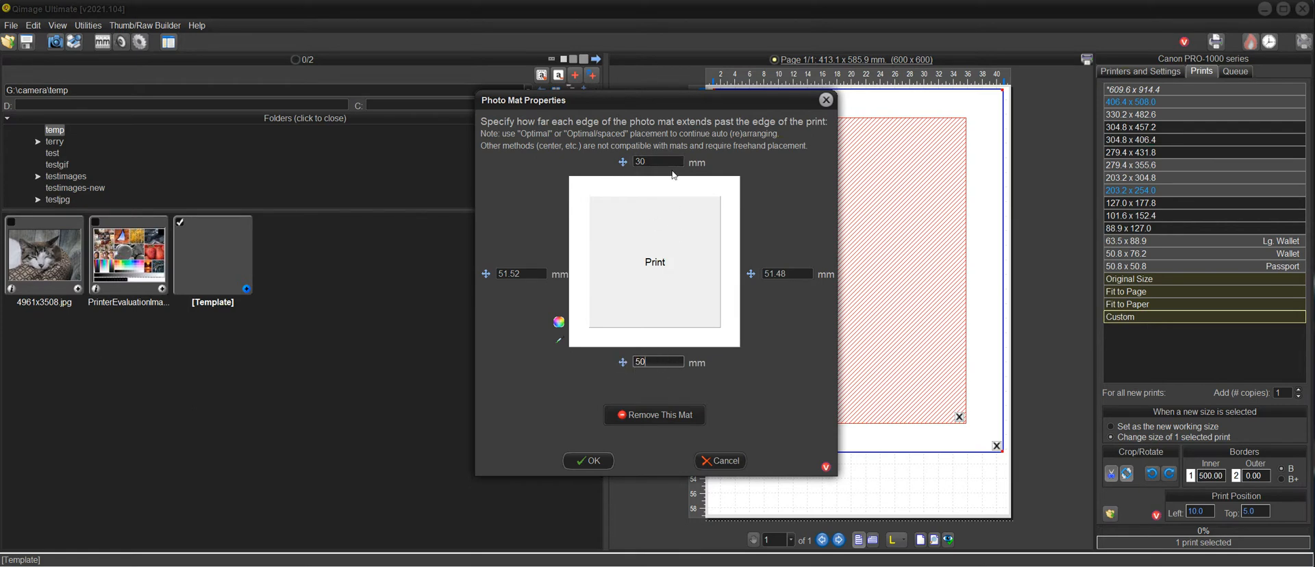
left_click(659, 363)
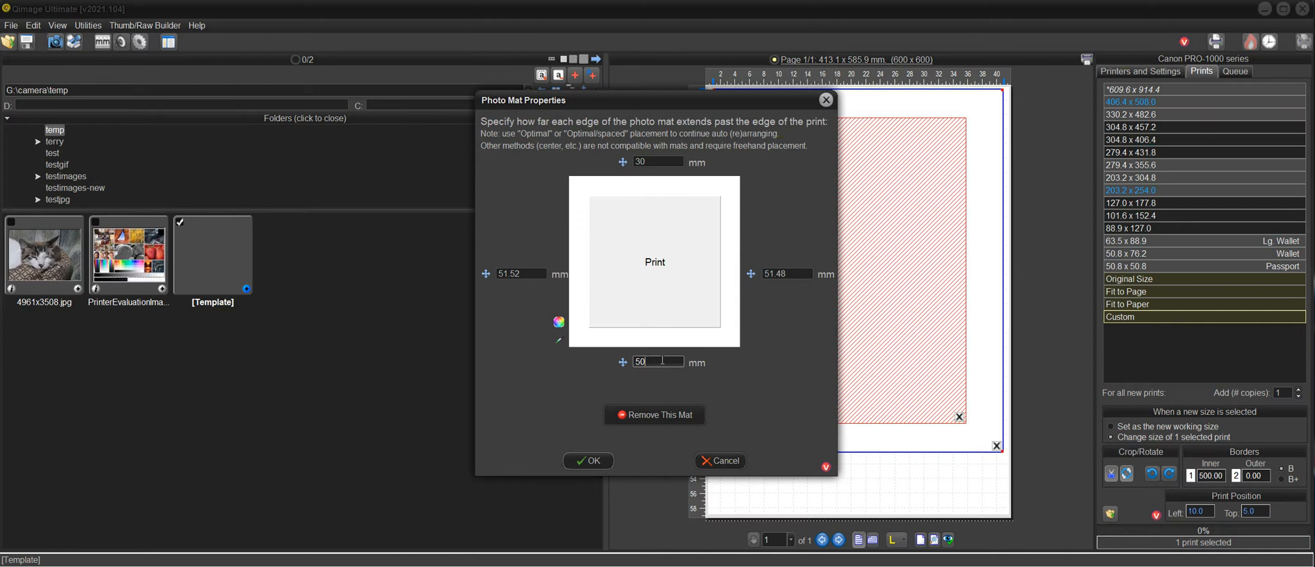
left_click(588, 461)
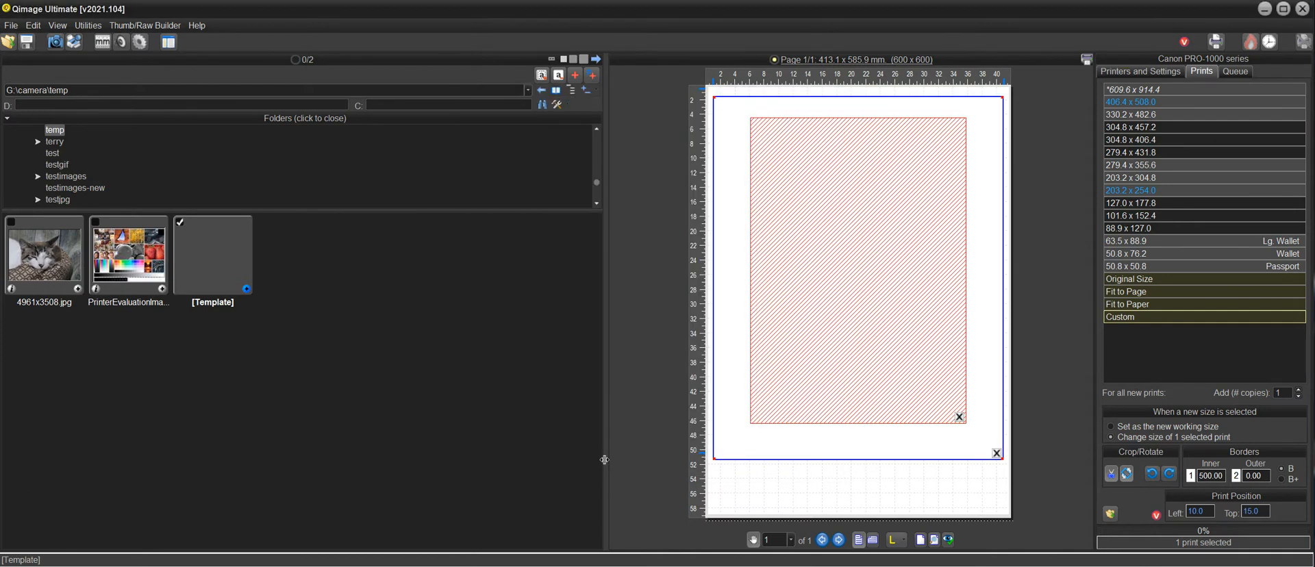
mouse_move(860, 108)
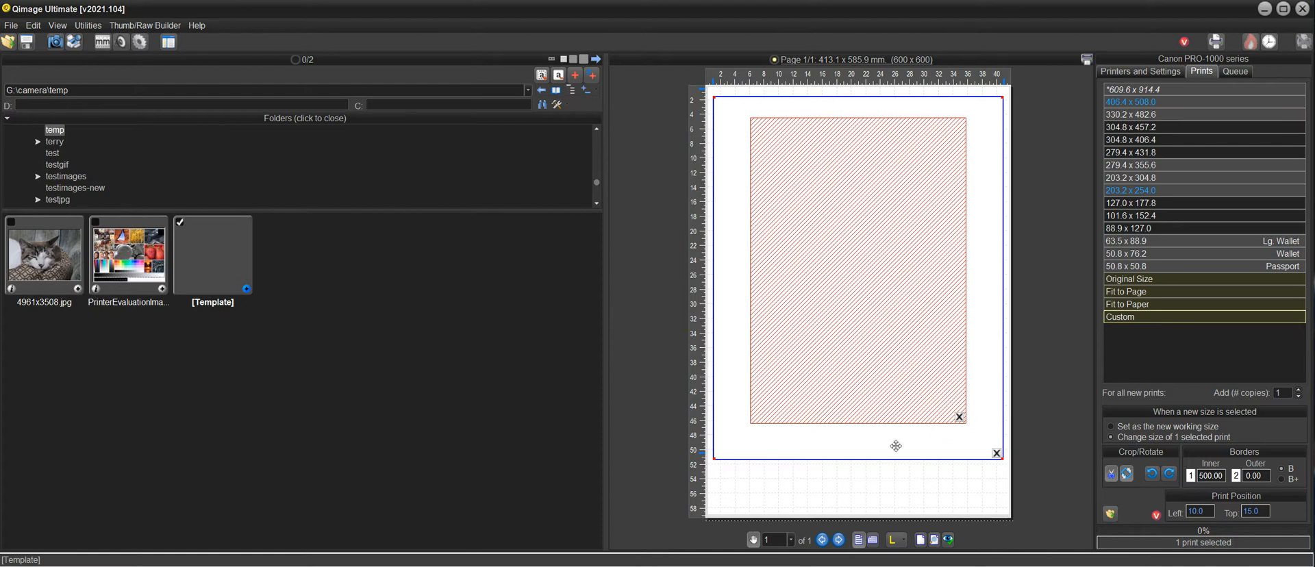
mouse_move(833, 433)
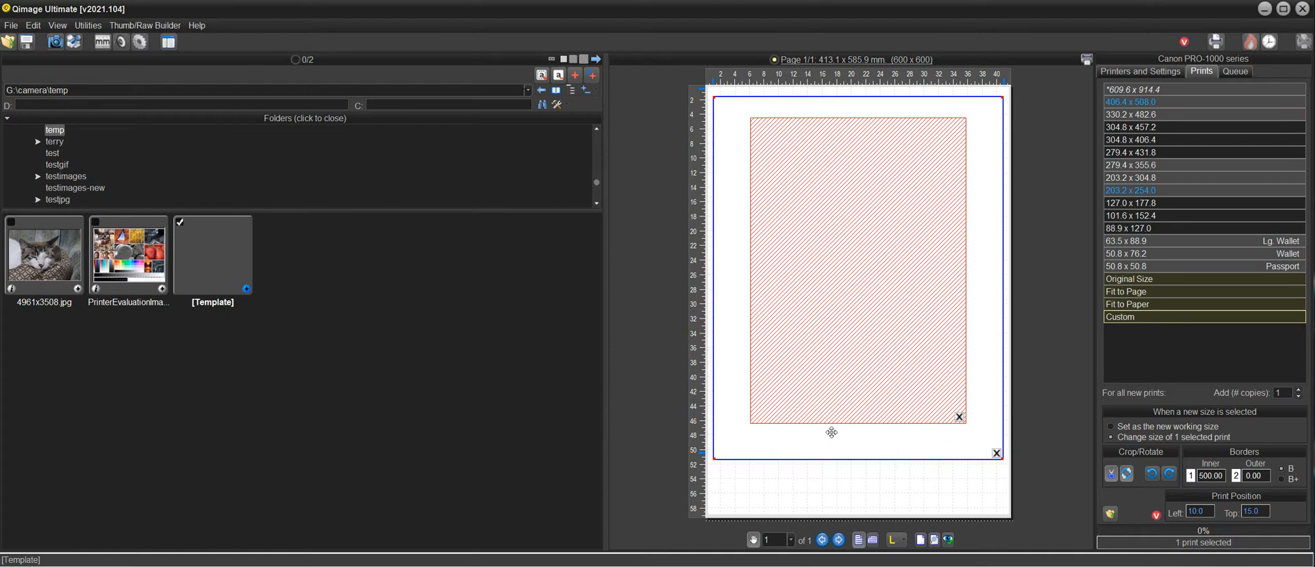
mouse_move(868, 443)
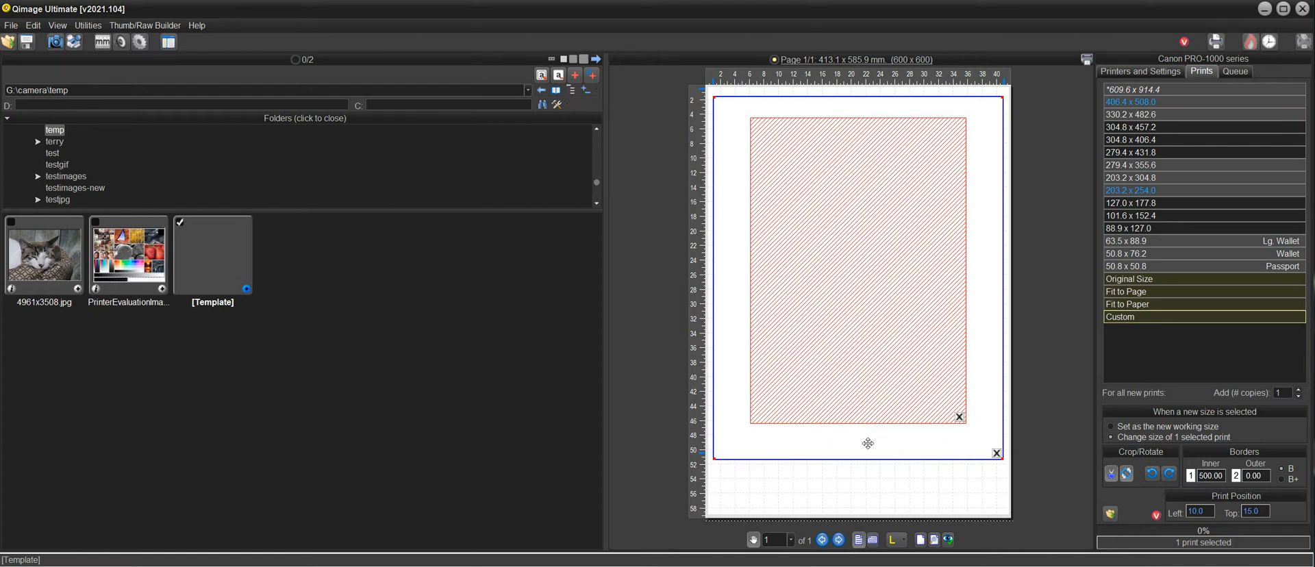
mouse_move(1071, 441)
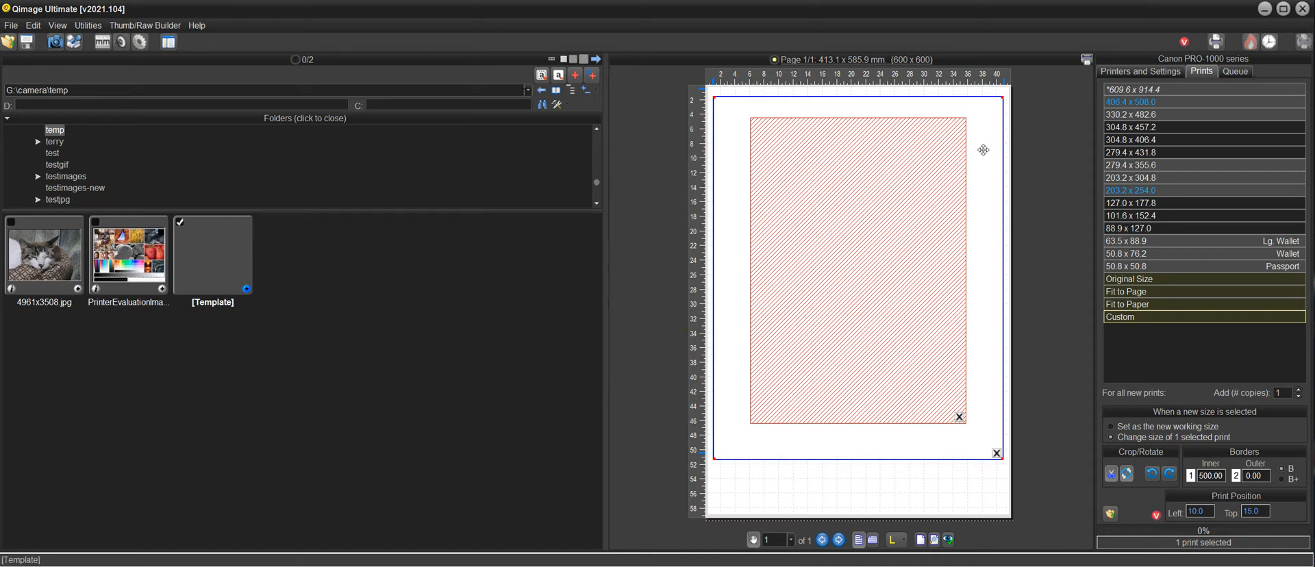
mouse_move(1011, 168)
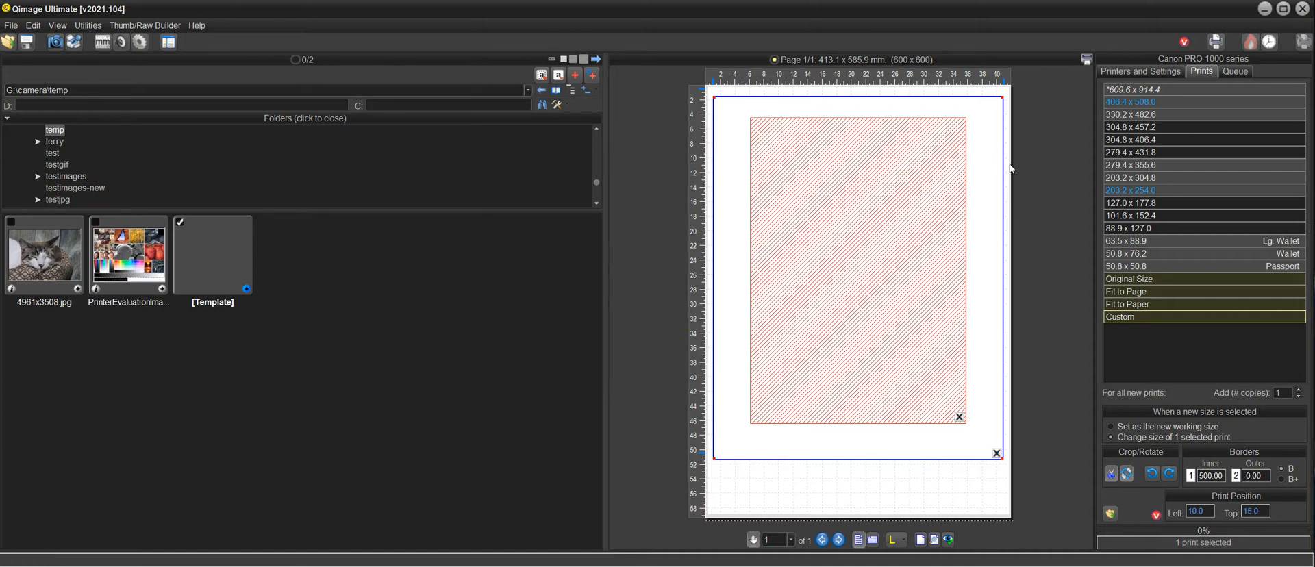
mouse_move(1023, 186)
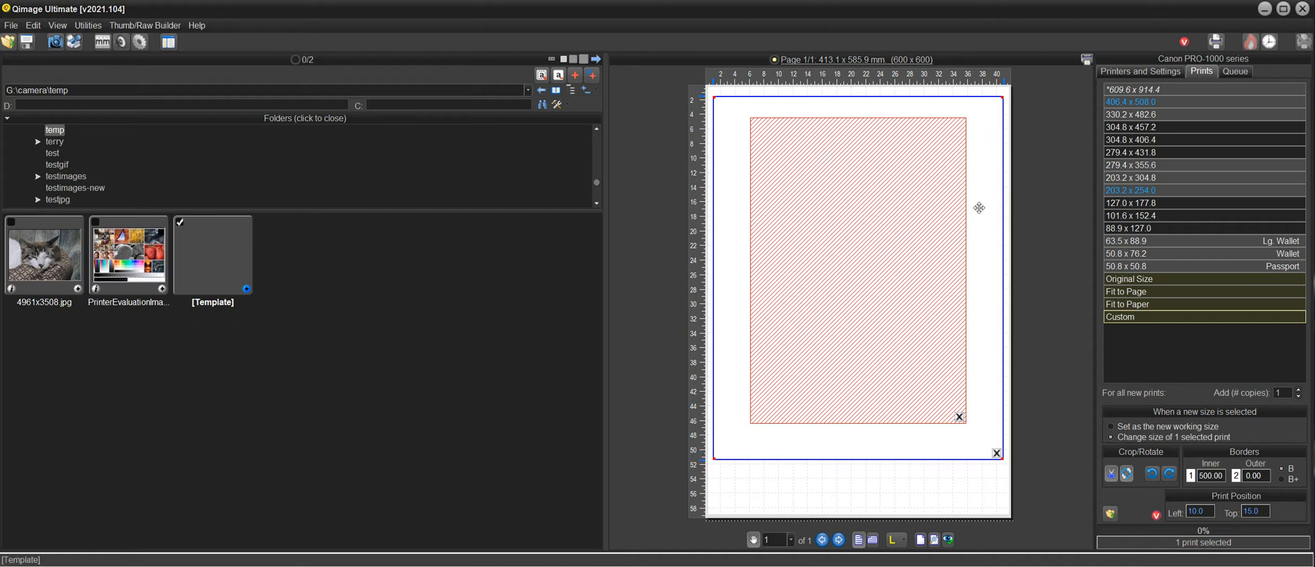
Step: Review the print's photo mat widths, then switch the page to a different placement method
right_click(855, 269)
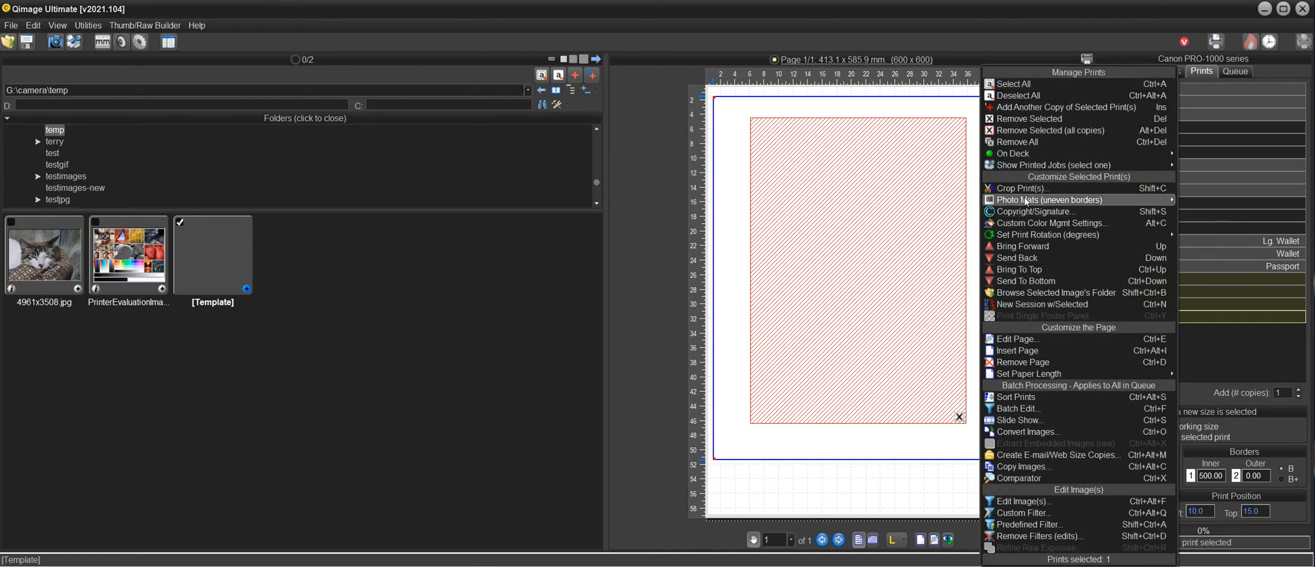
left_click(1047, 200)
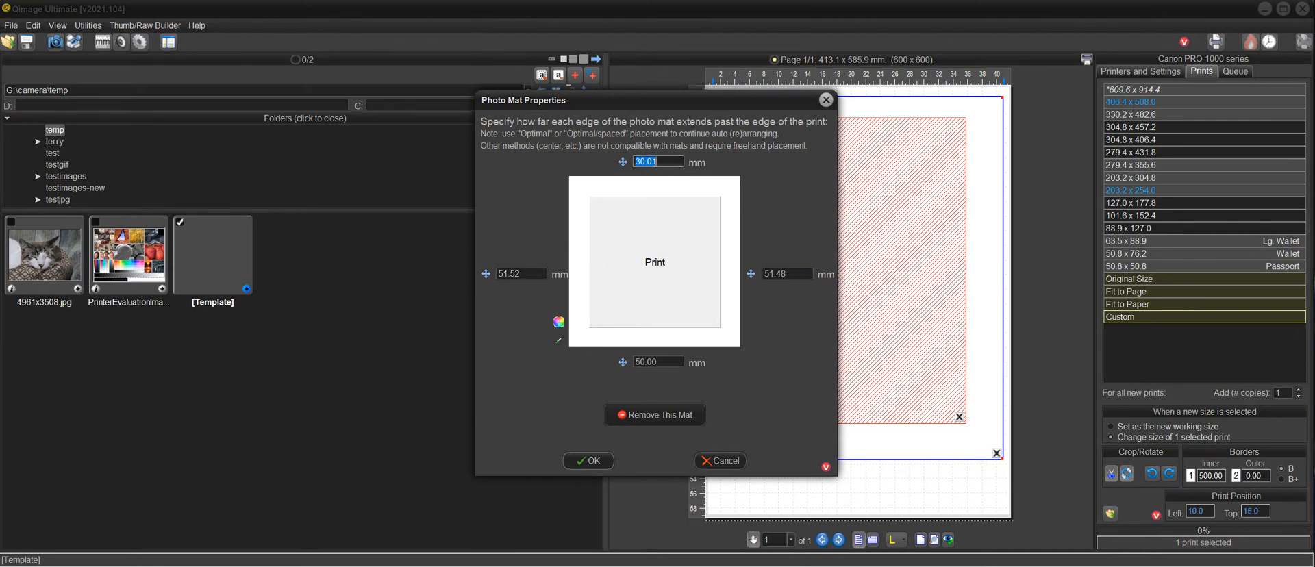
mouse_move(674, 220)
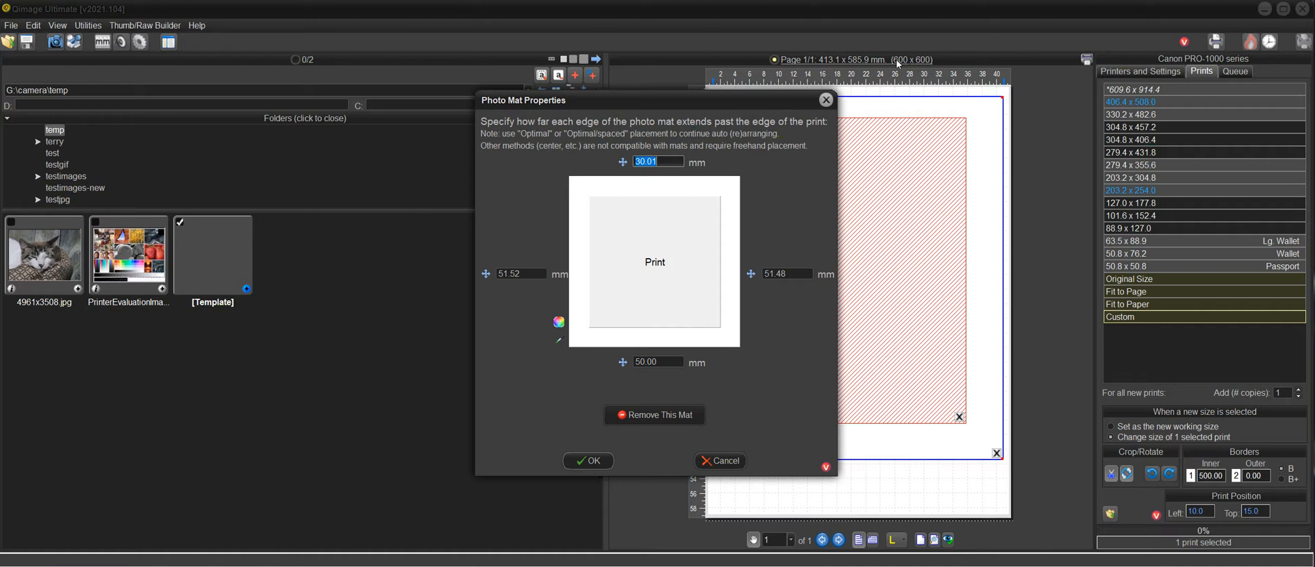
mouse_move(949, 68)
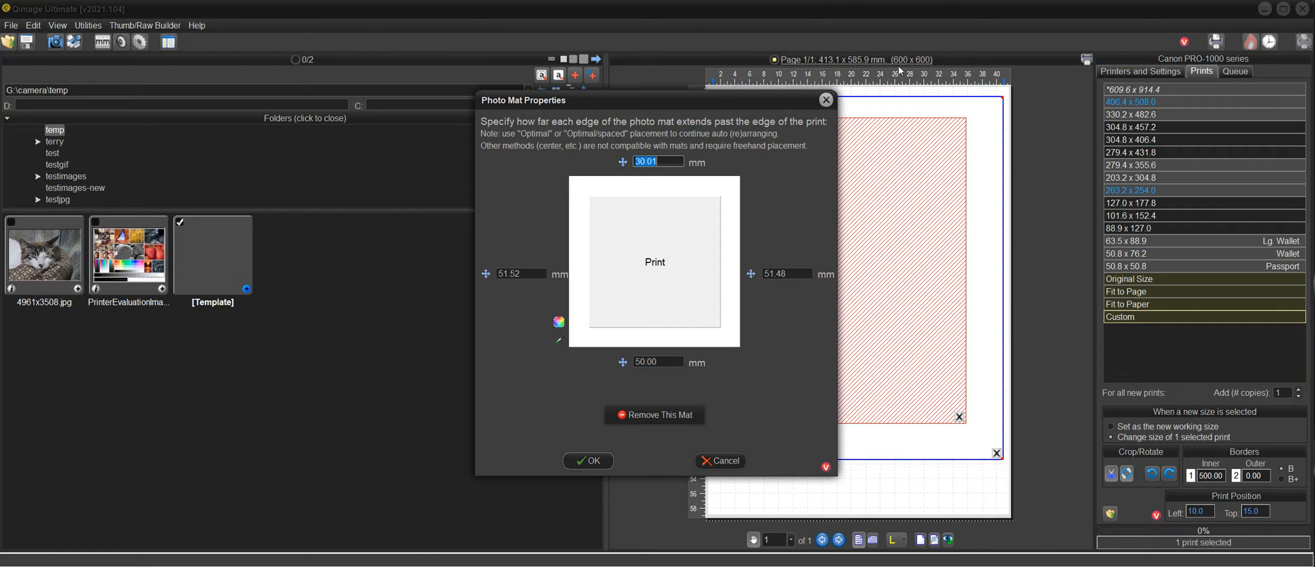
left_click(520, 274)
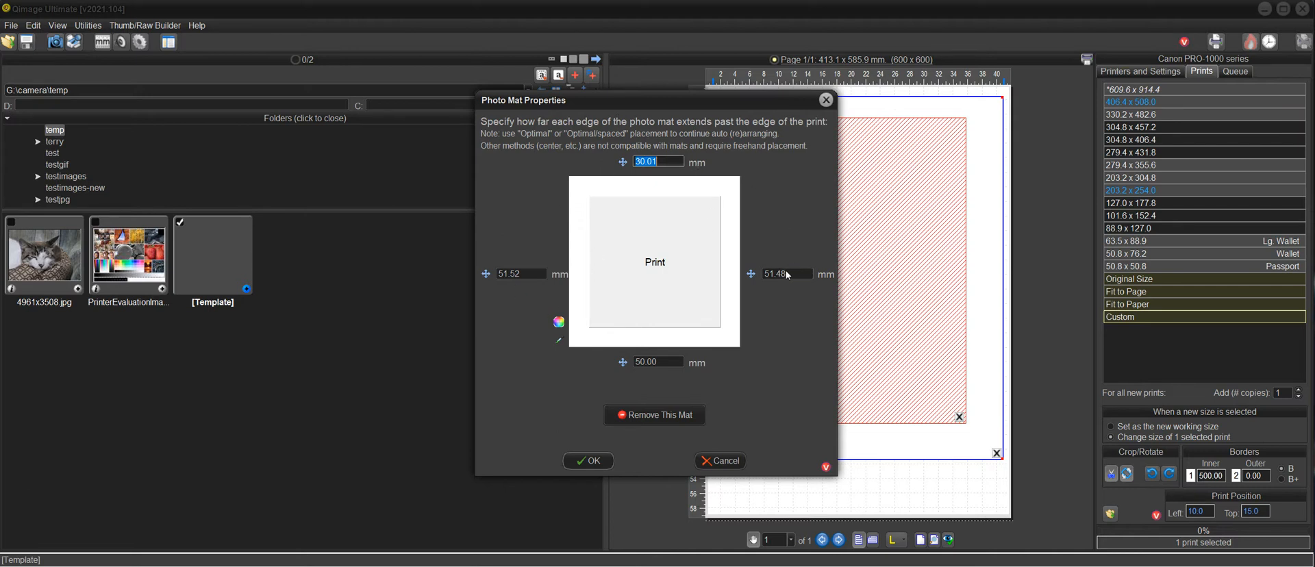
mouse_move(773, 288)
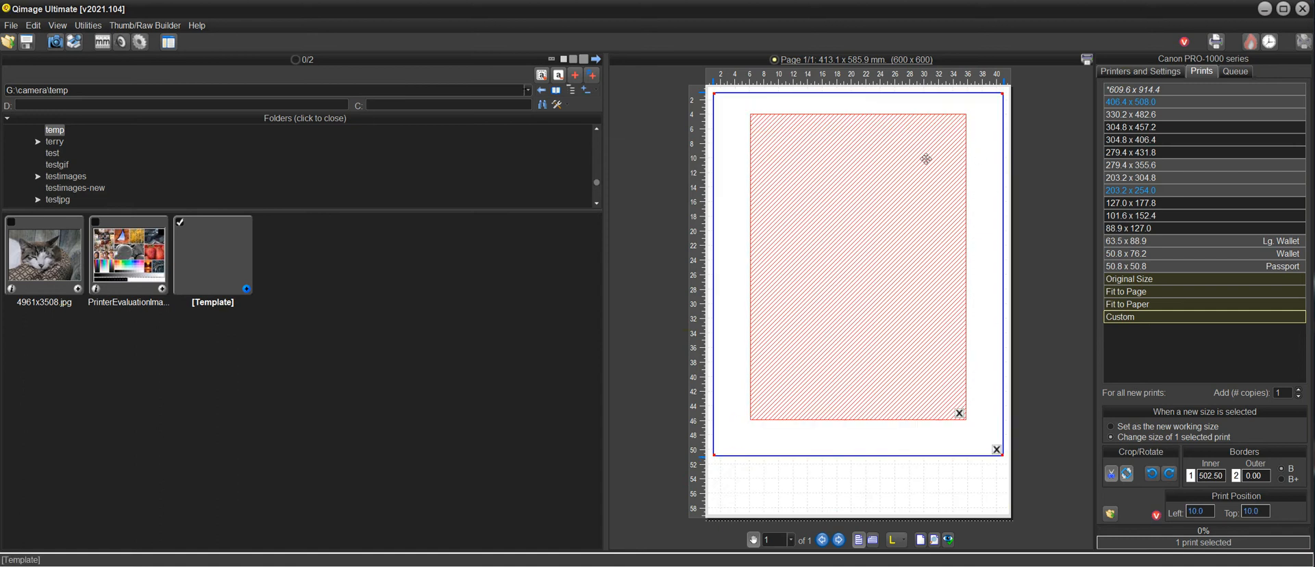
mouse_move(976, 428)
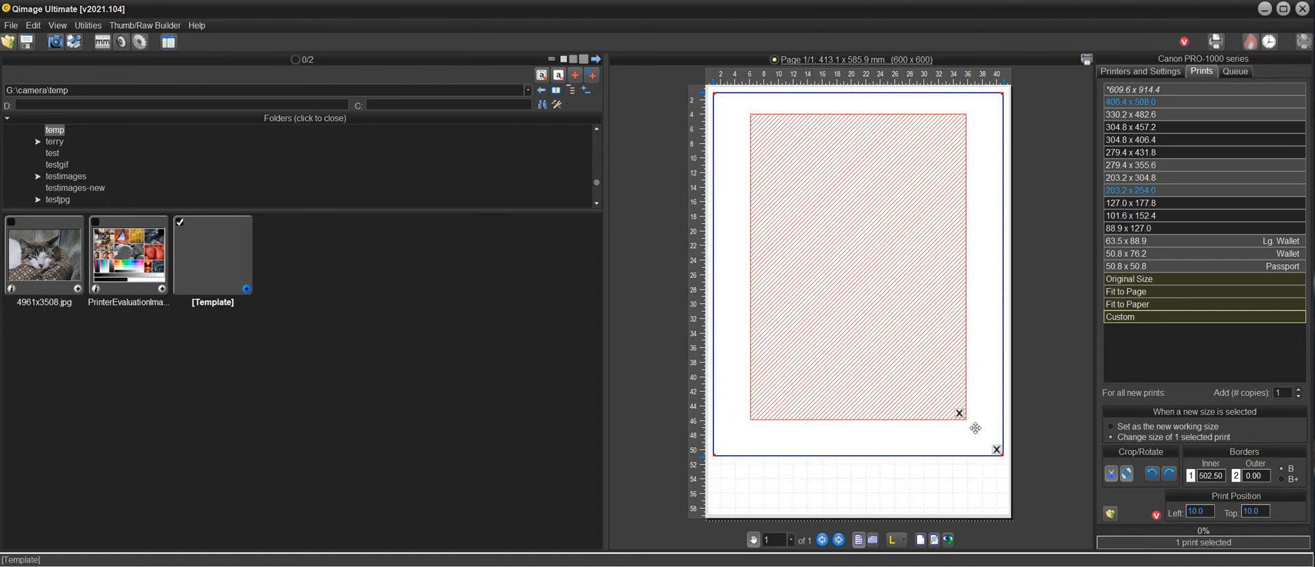
left_click(895, 540)
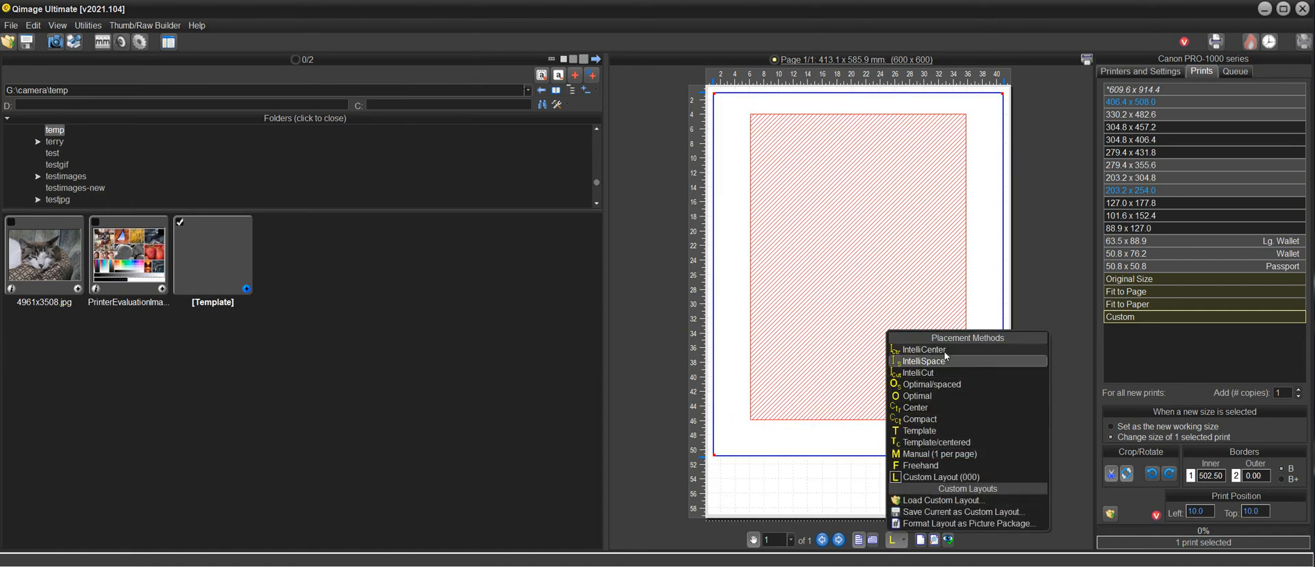
left_click(925, 350)
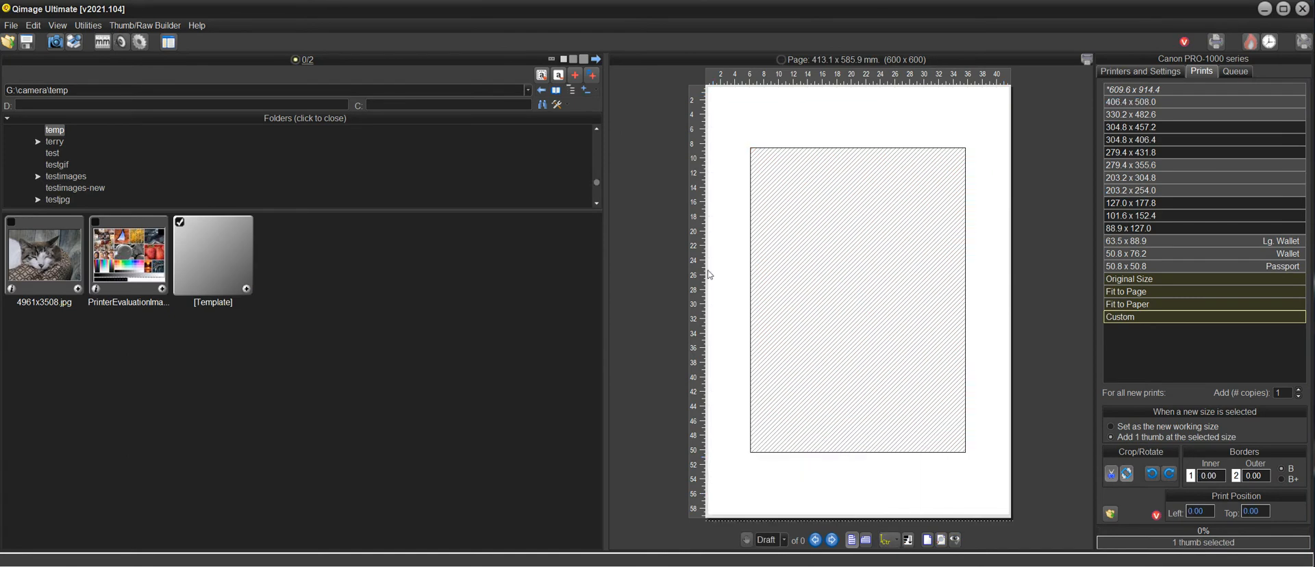
mouse_move(291, 349)
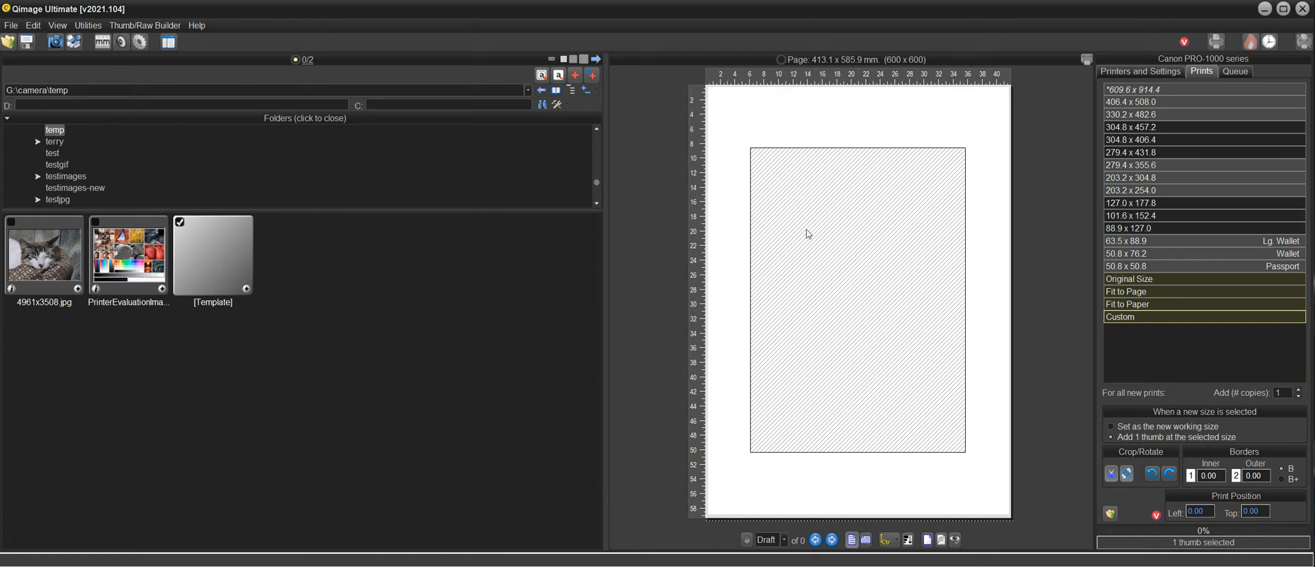
mouse_move(222, 267)
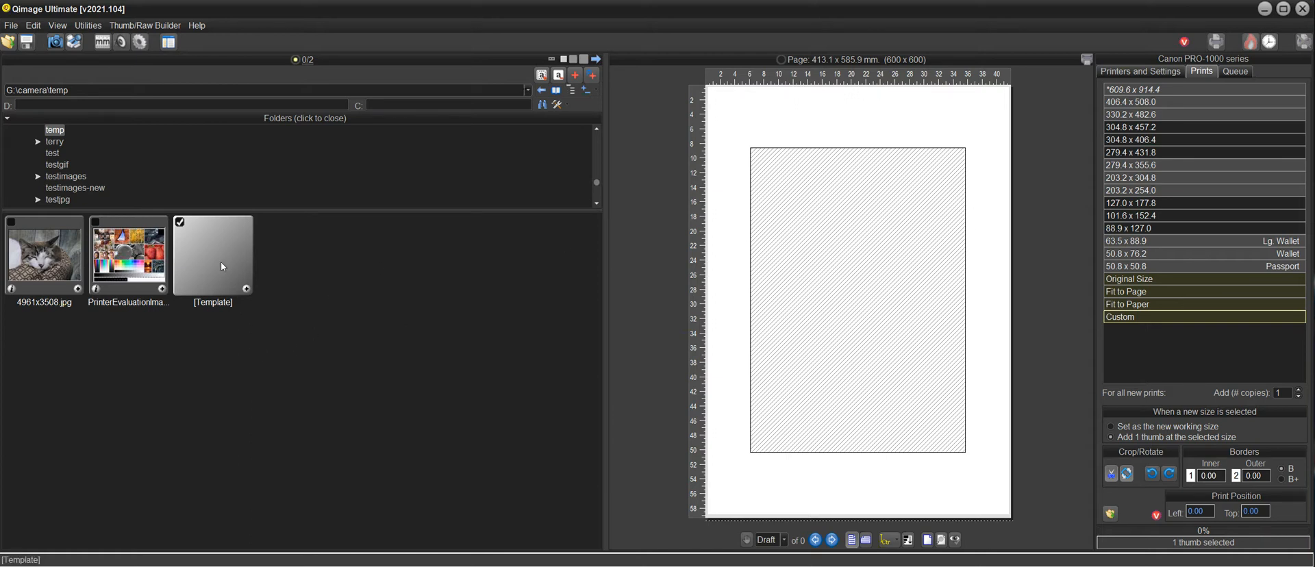
mouse_move(211, 260)
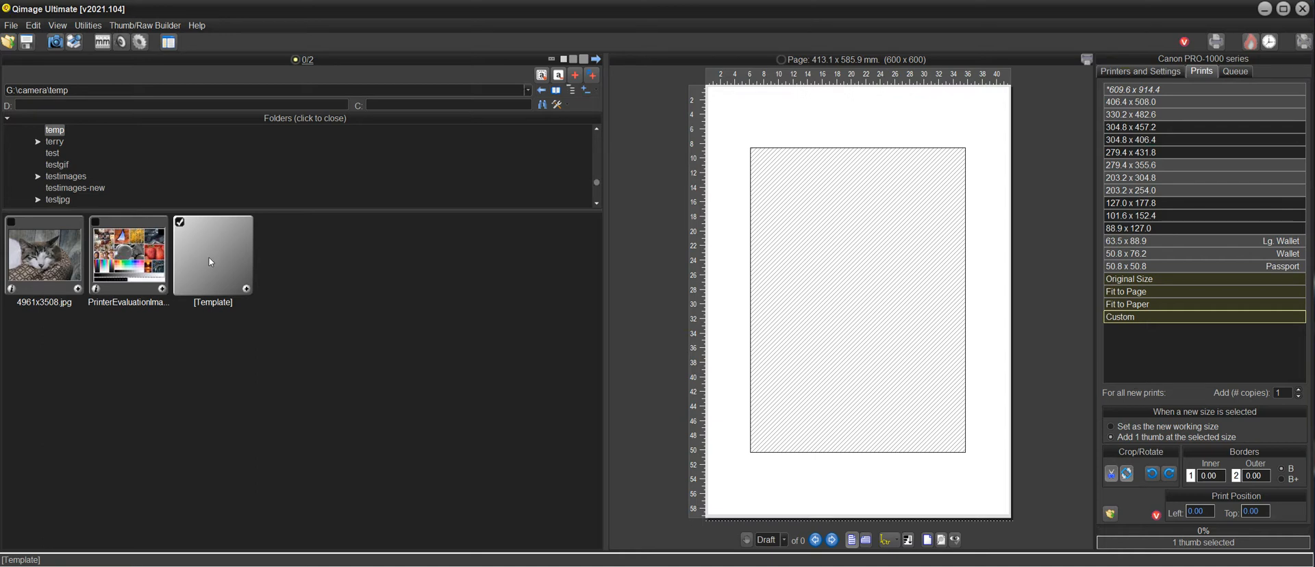
mouse_move(1189, 313)
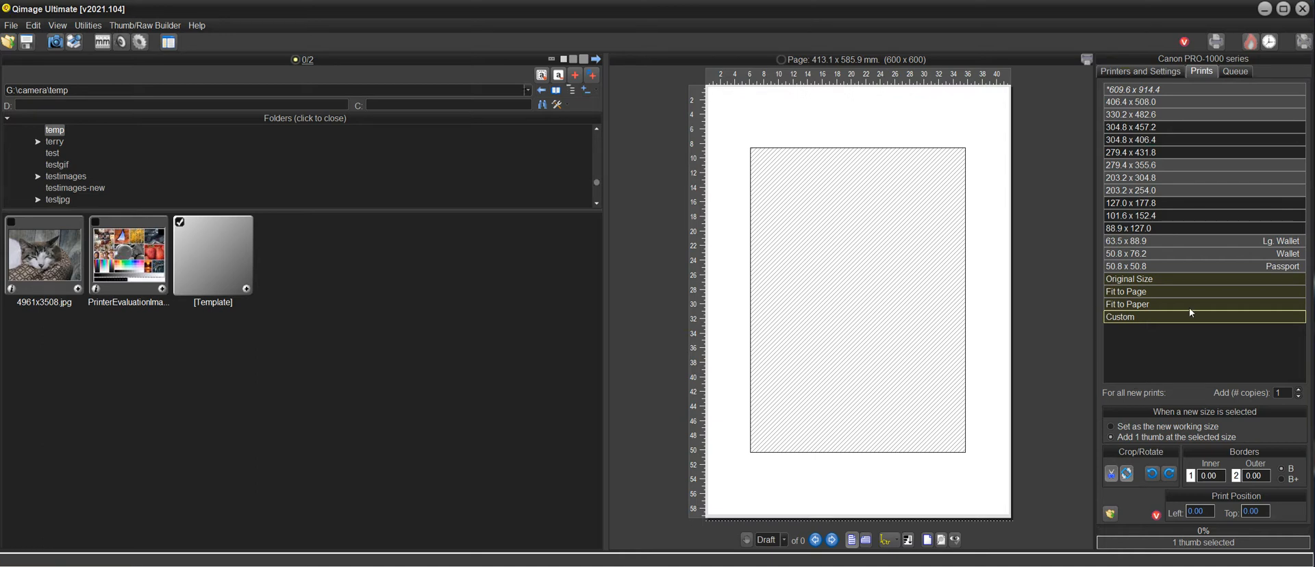
Step: Place the template print at a custom 297 × 420 mm size
left_click(1121, 316)
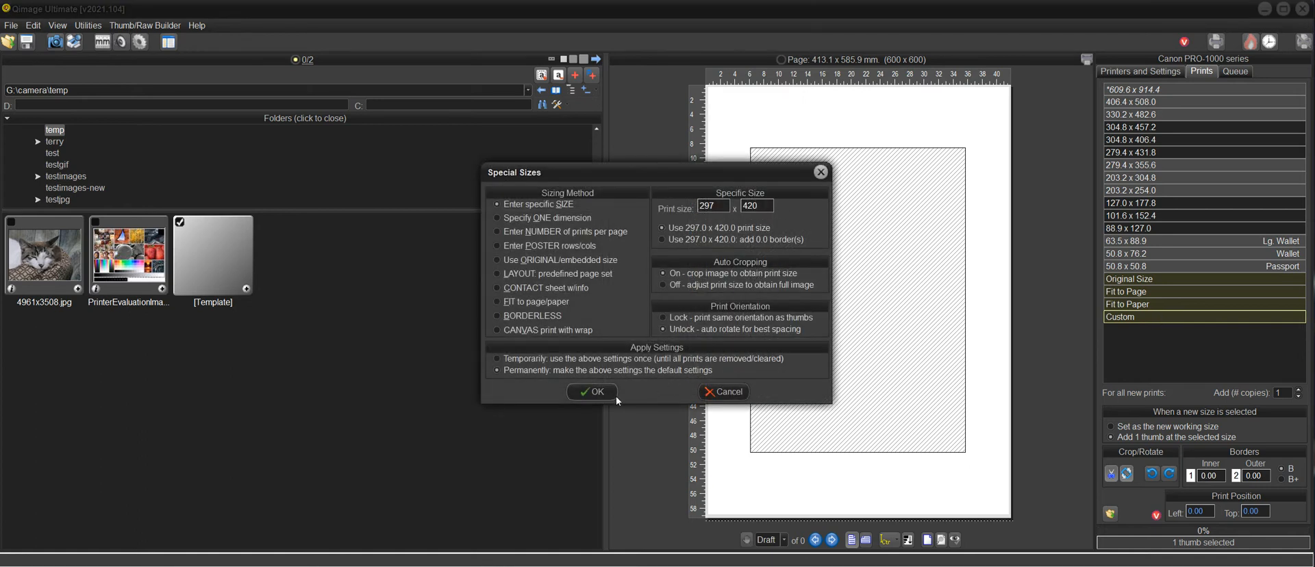
left_click(592, 392)
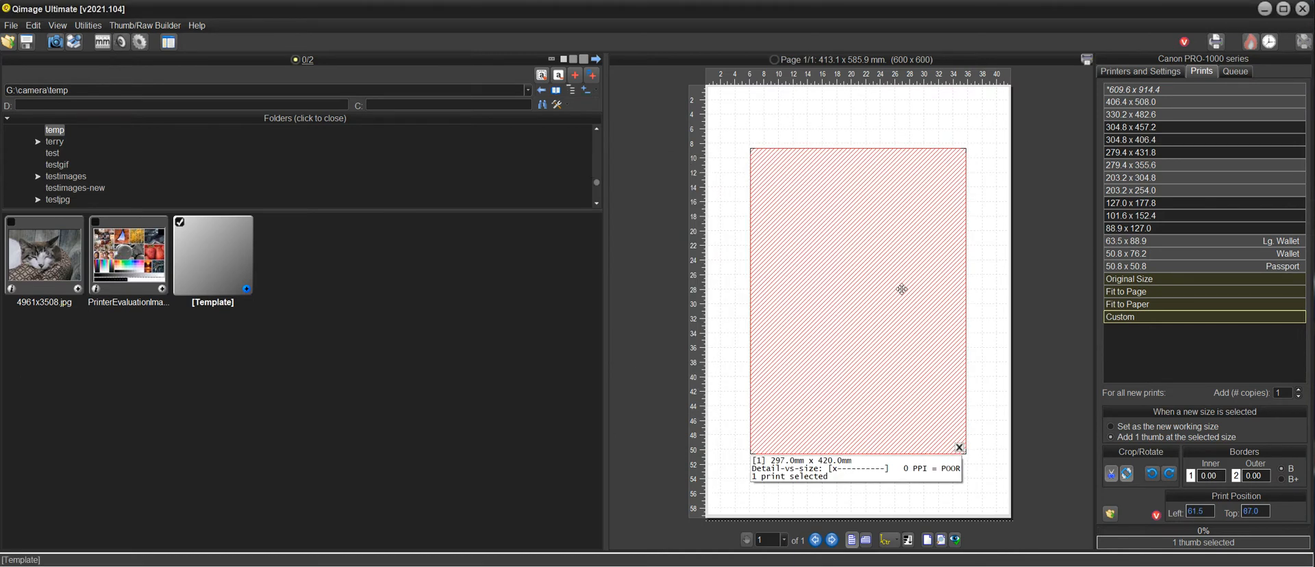
mouse_move(973, 176)
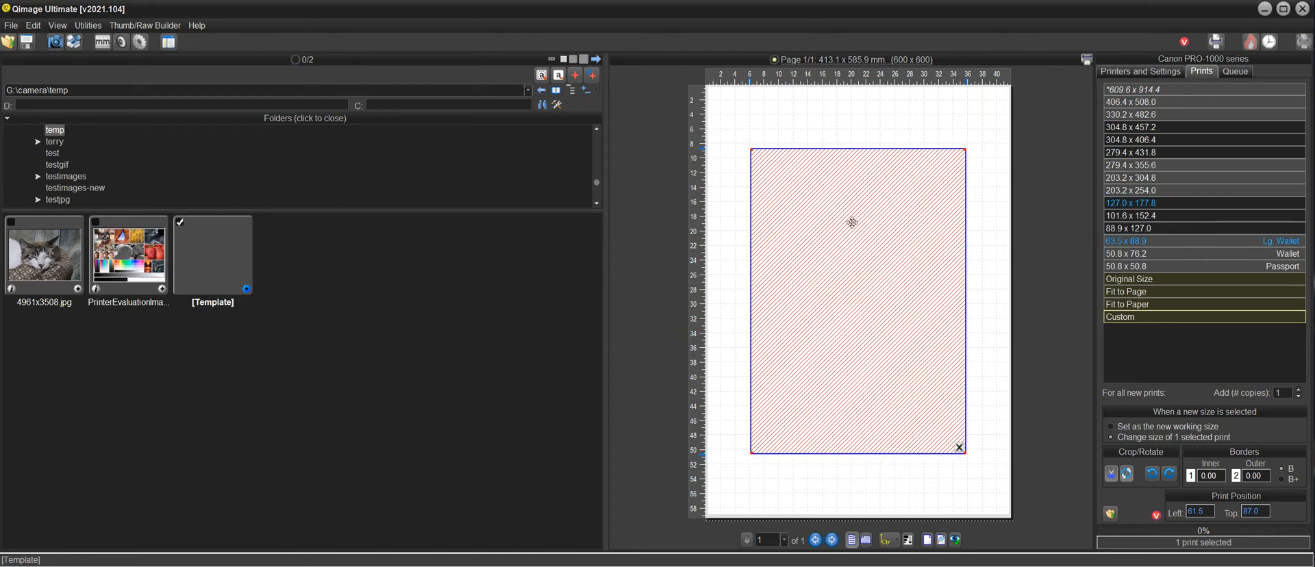
mouse_move(833, 220)
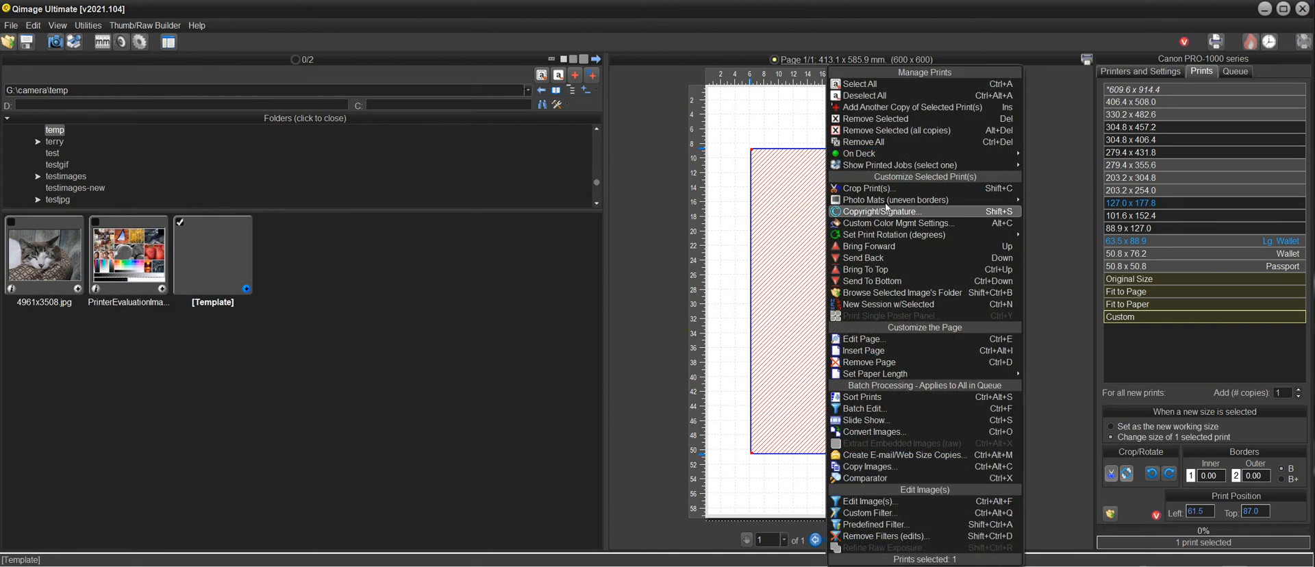
mouse_move(894, 200)
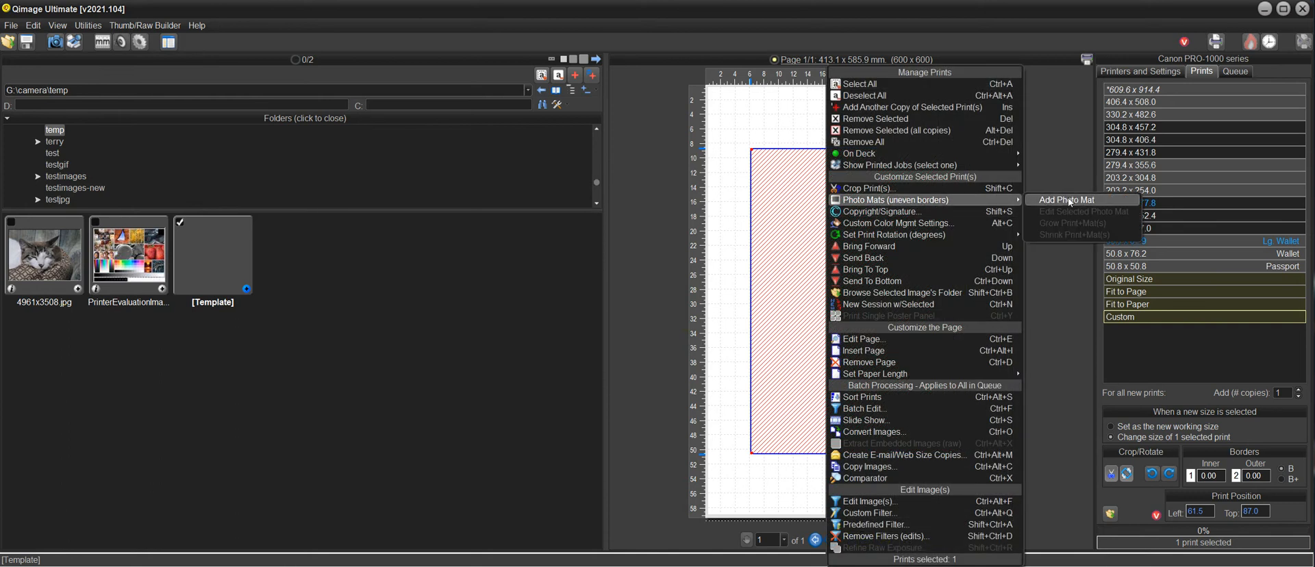
Step: Add a photo mat of 40 mm top and bottom and 51.5 mm sides, growing around the photo
left_click(1066, 201)
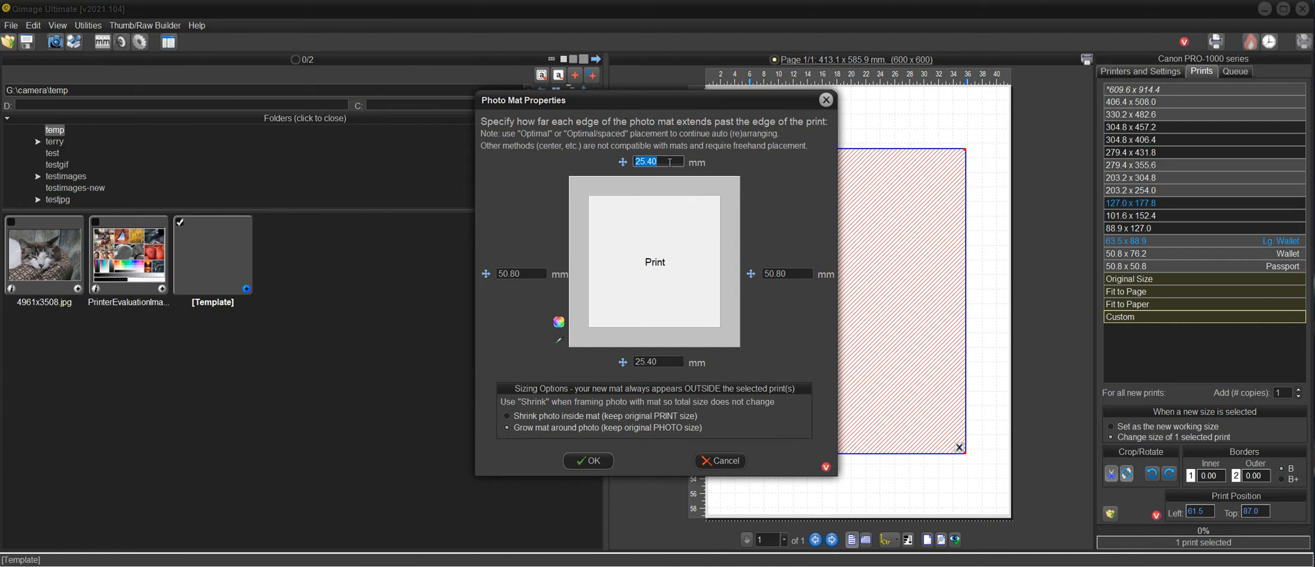
type("40")
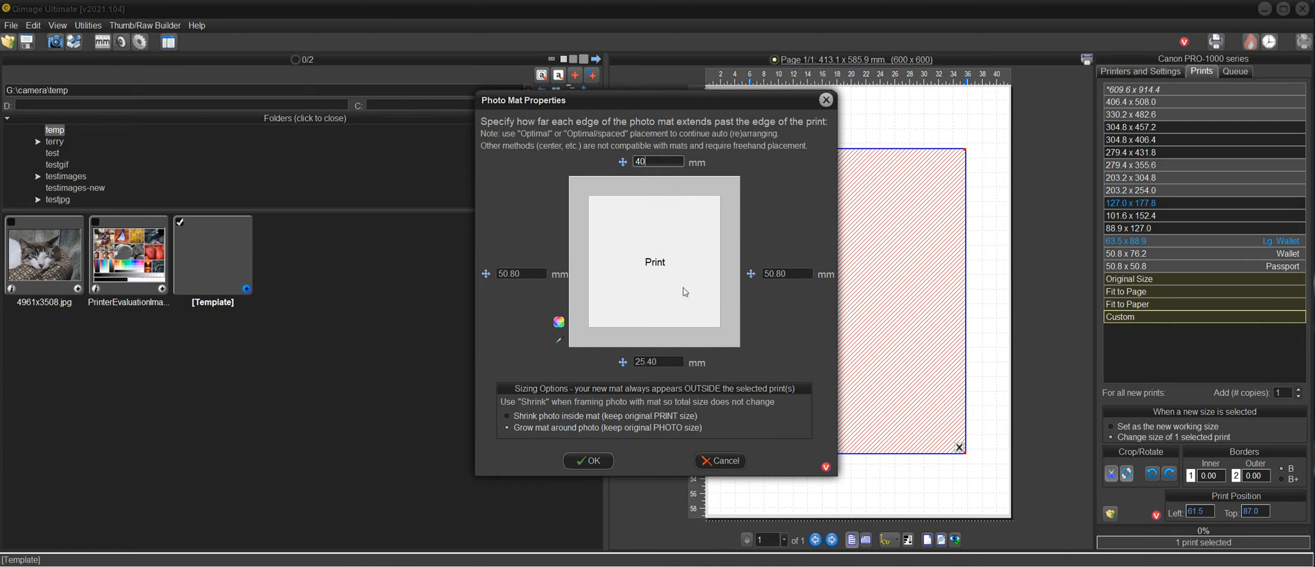
left_click(658, 362)
type("40")
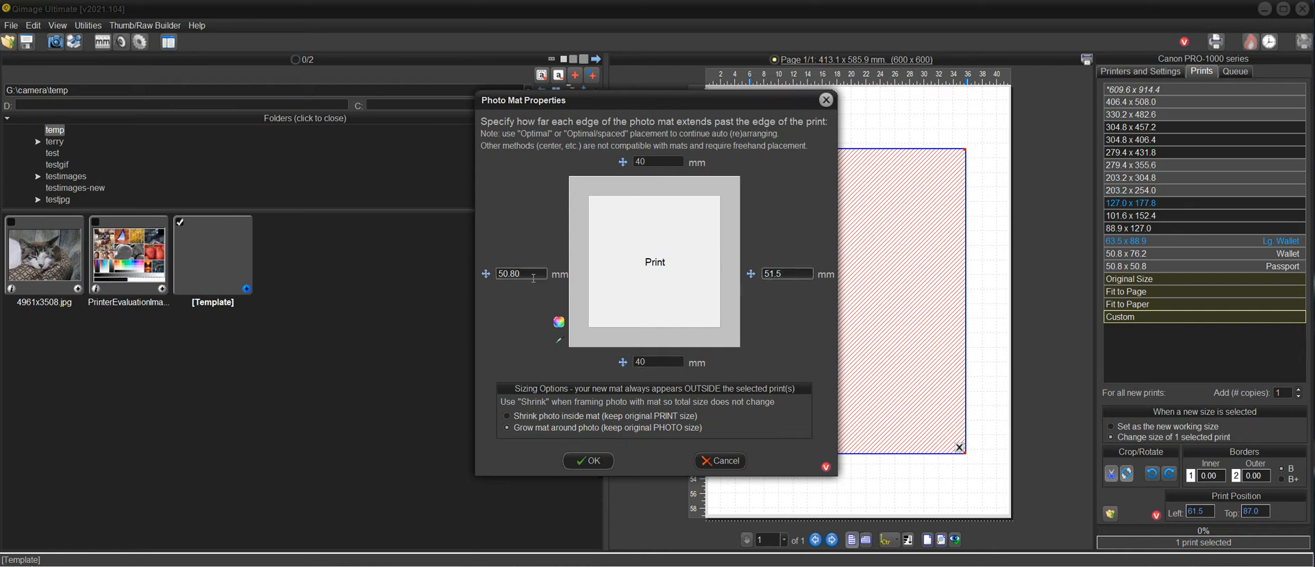
type("51.5")
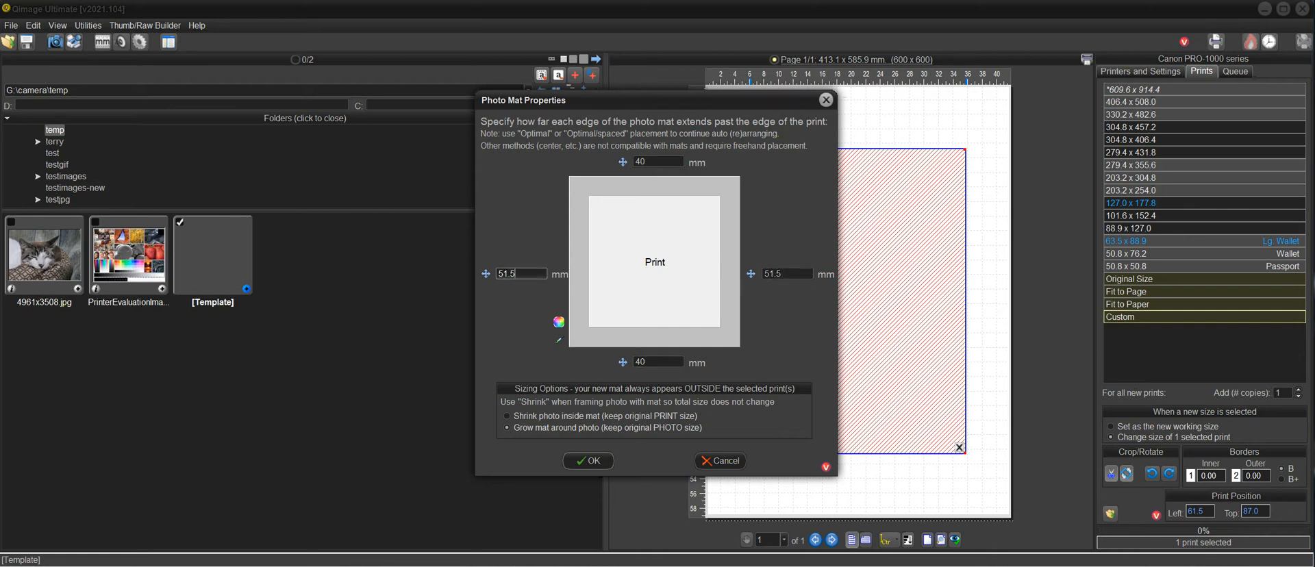
left_click(658, 161)
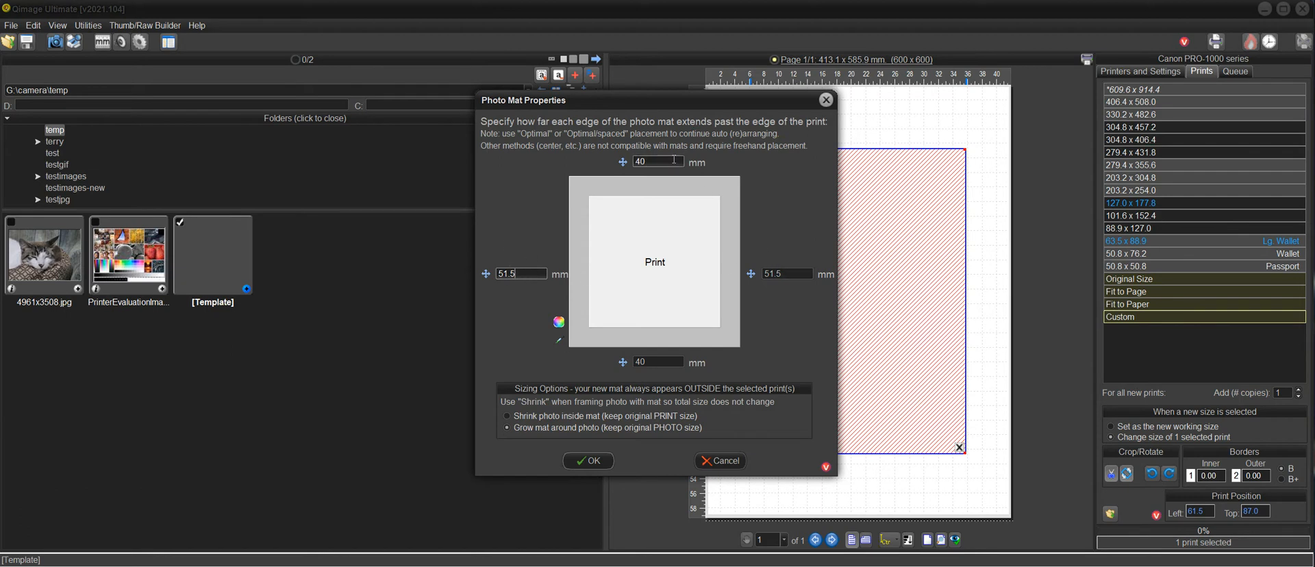
mouse_move(662, 160)
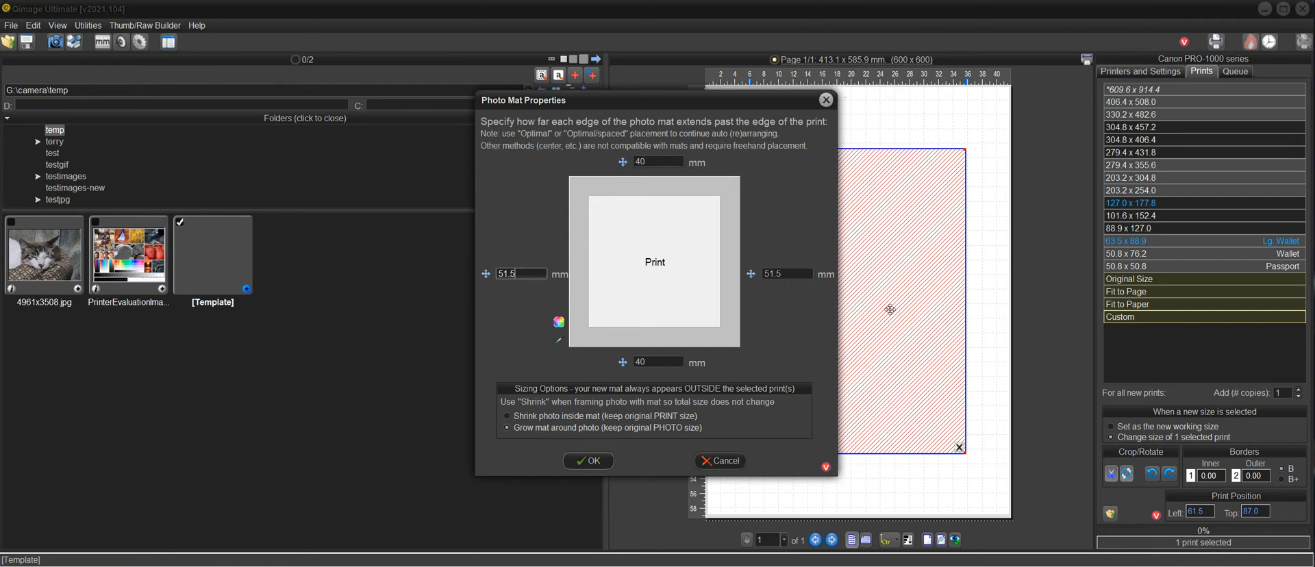
mouse_move(890, 291)
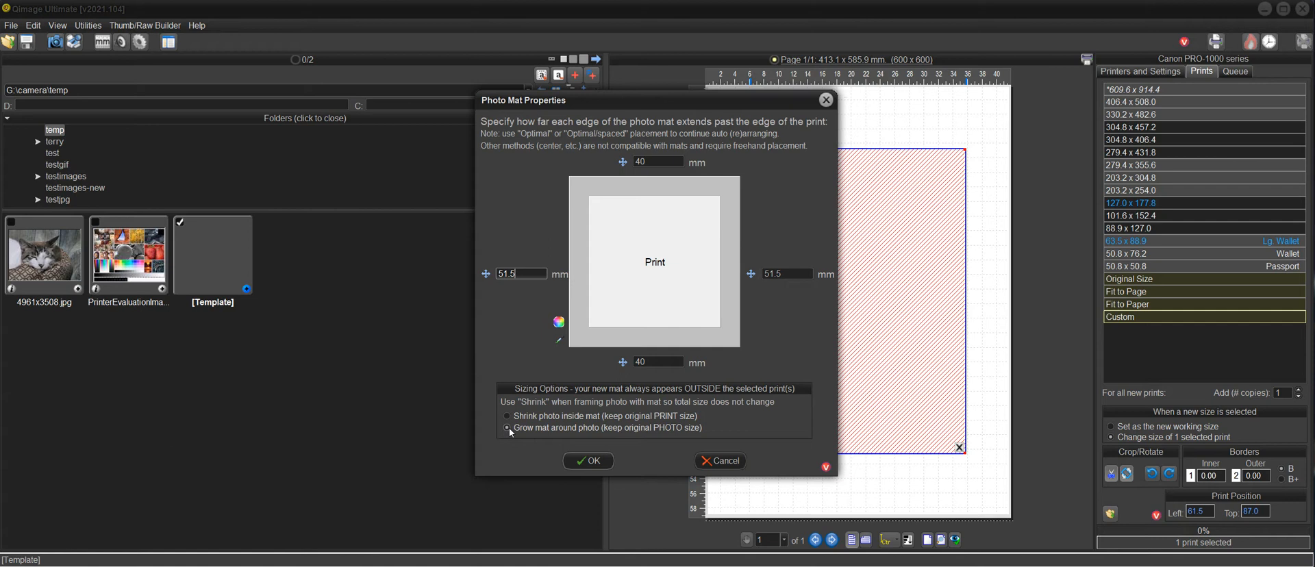
left_click(588, 460)
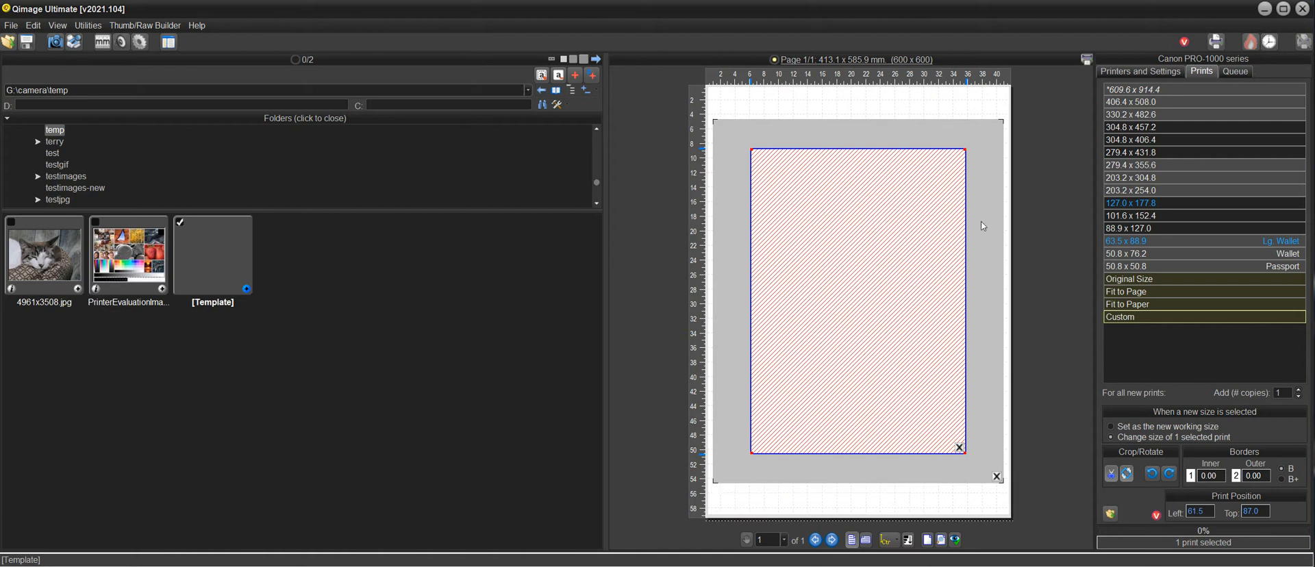
mouse_move(985, 153)
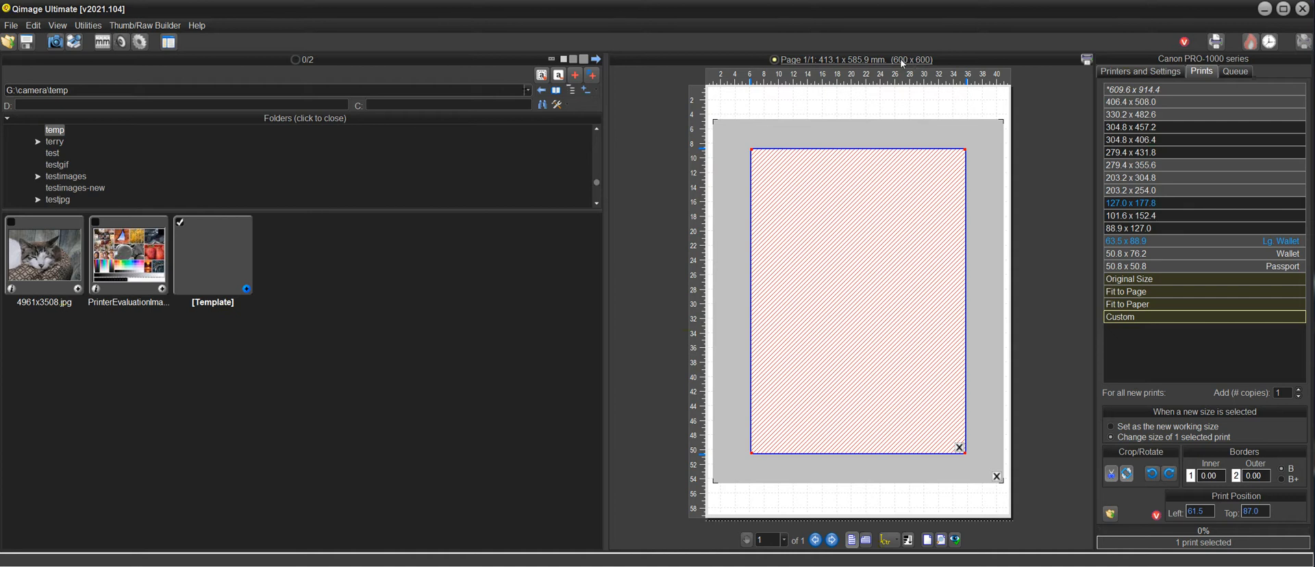
mouse_move(989, 227)
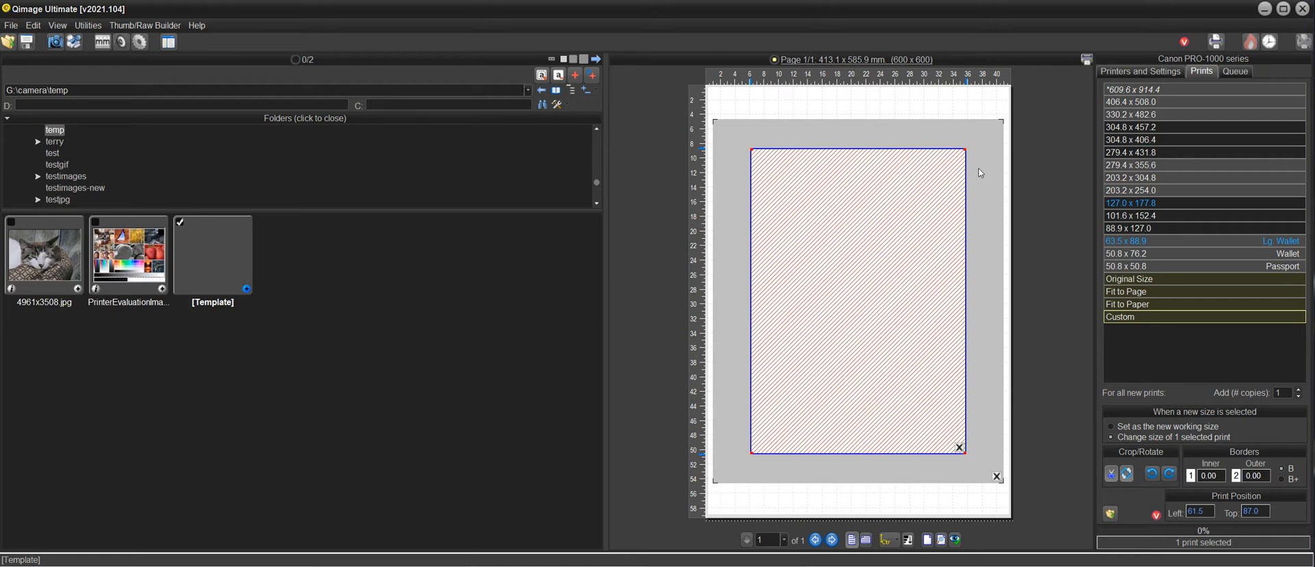
mouse_move(985, 160)
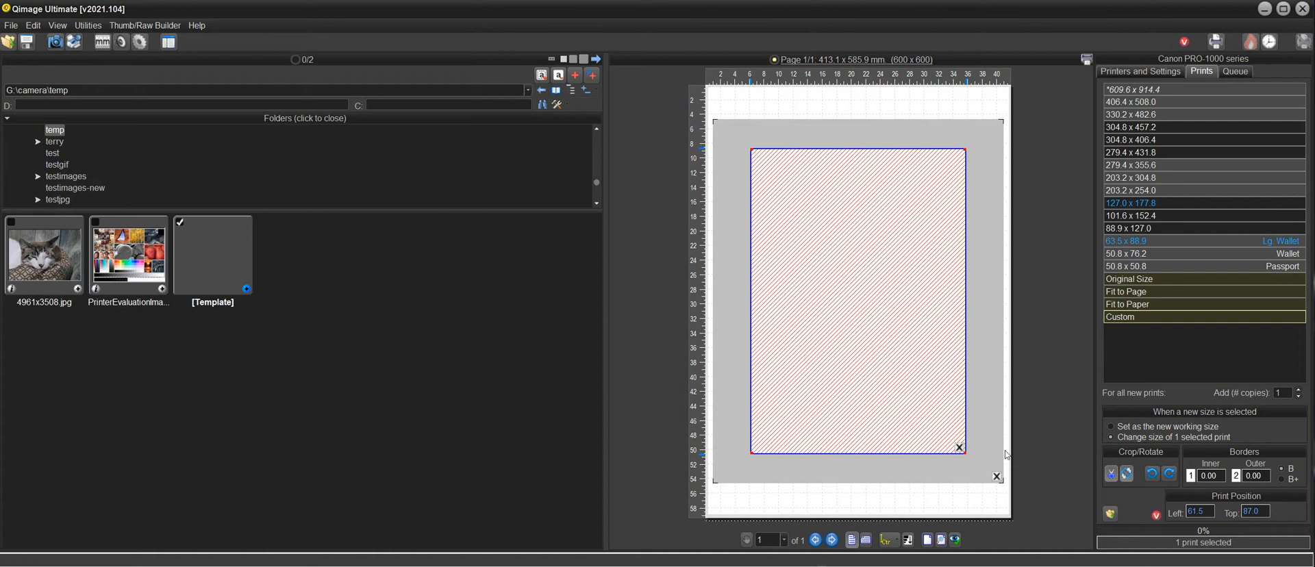
mouse_move(983, 180)
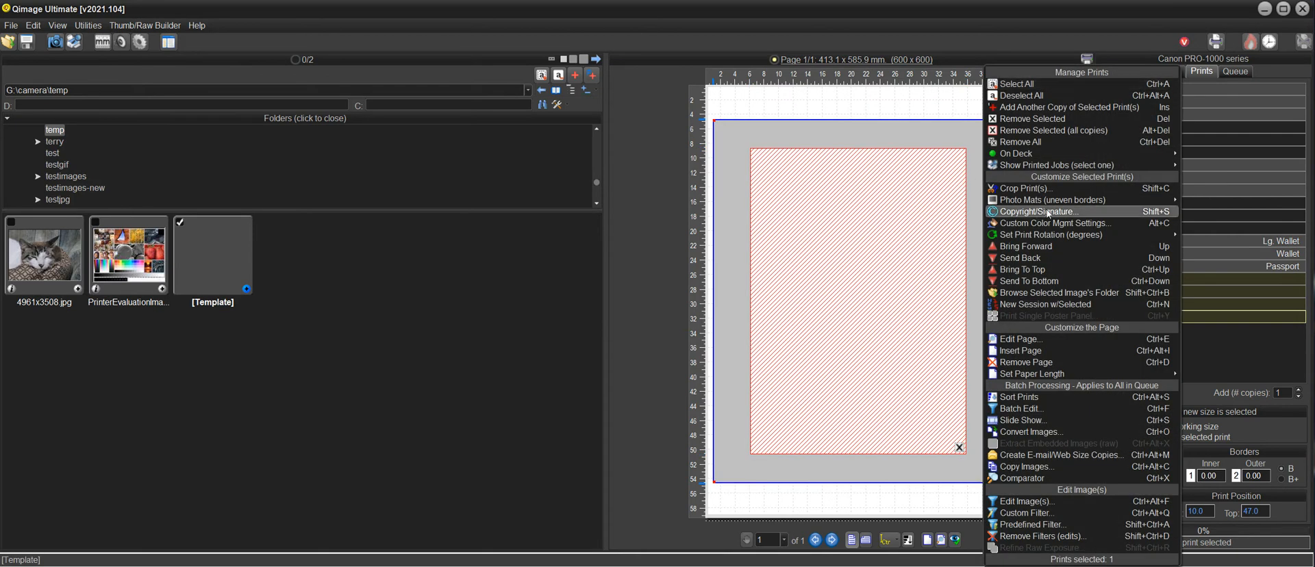
mouse_move(1053, 200)
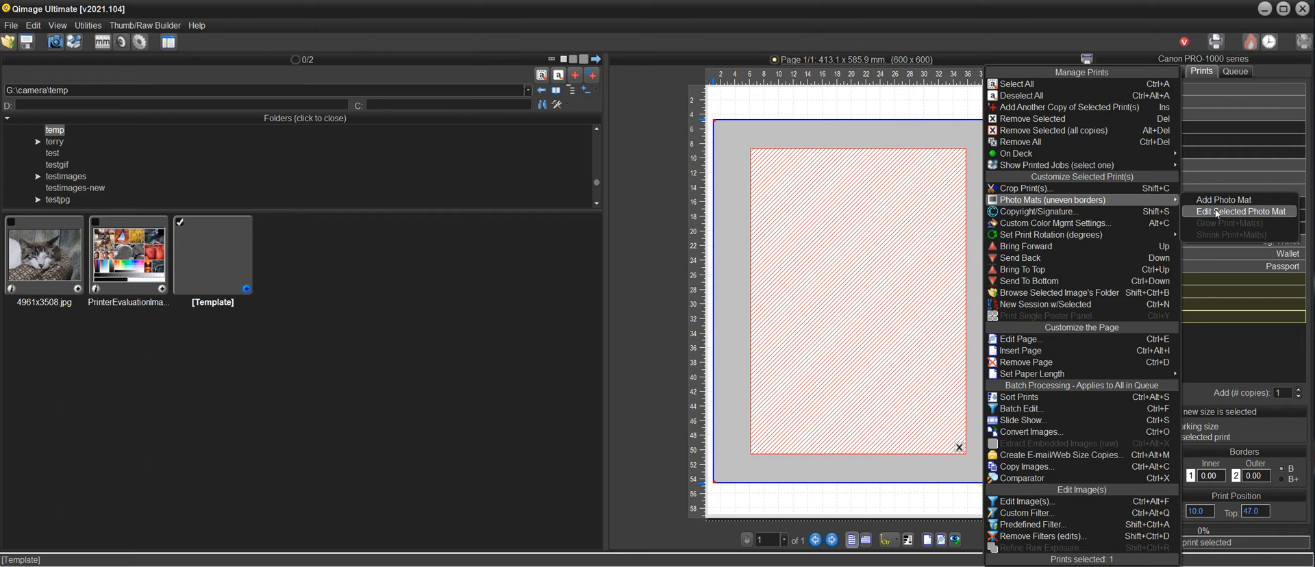
Step: Reopen the existing photo mat settings and switch the mat colour to white
left_click(1247, 210)
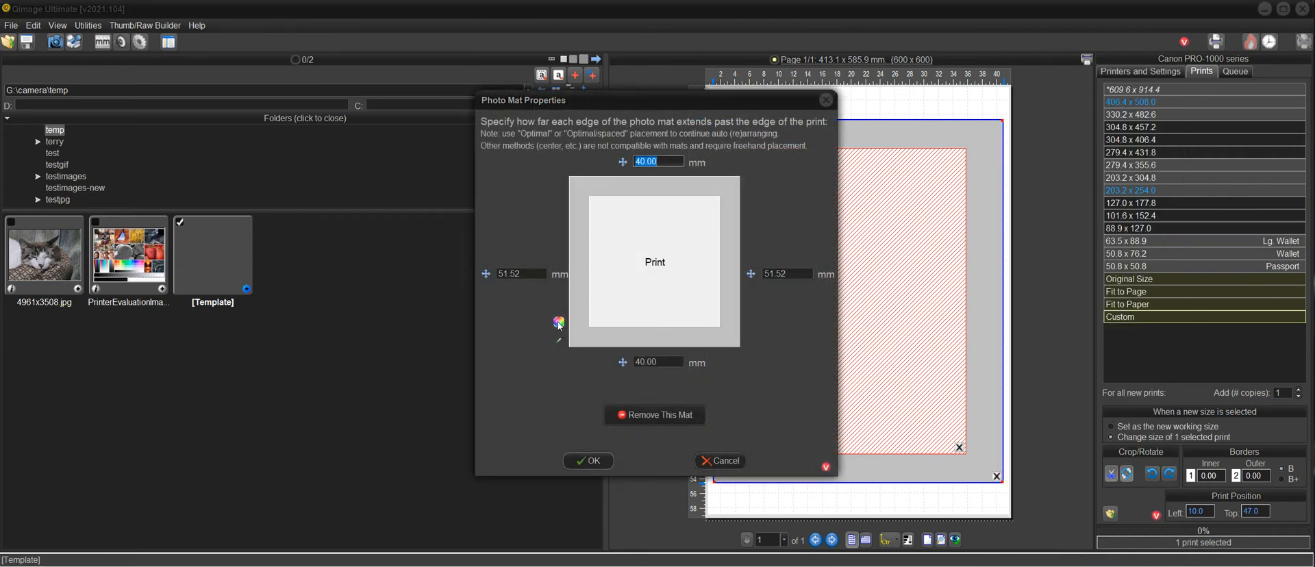
left_click(559, 322)
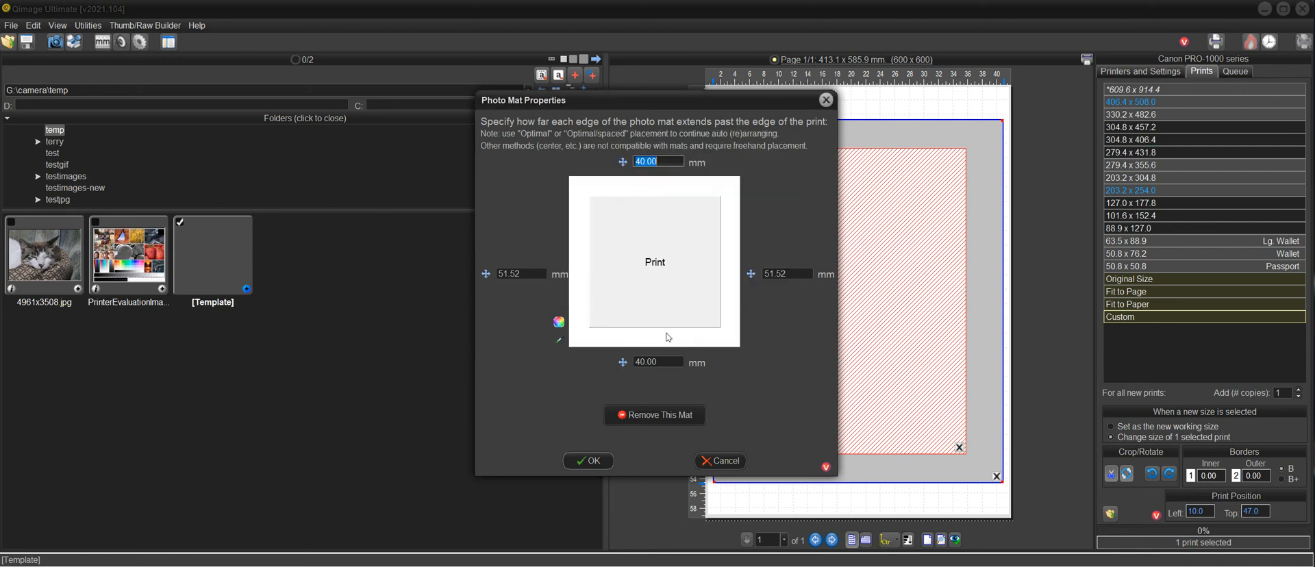
mouse_move(735, 335)
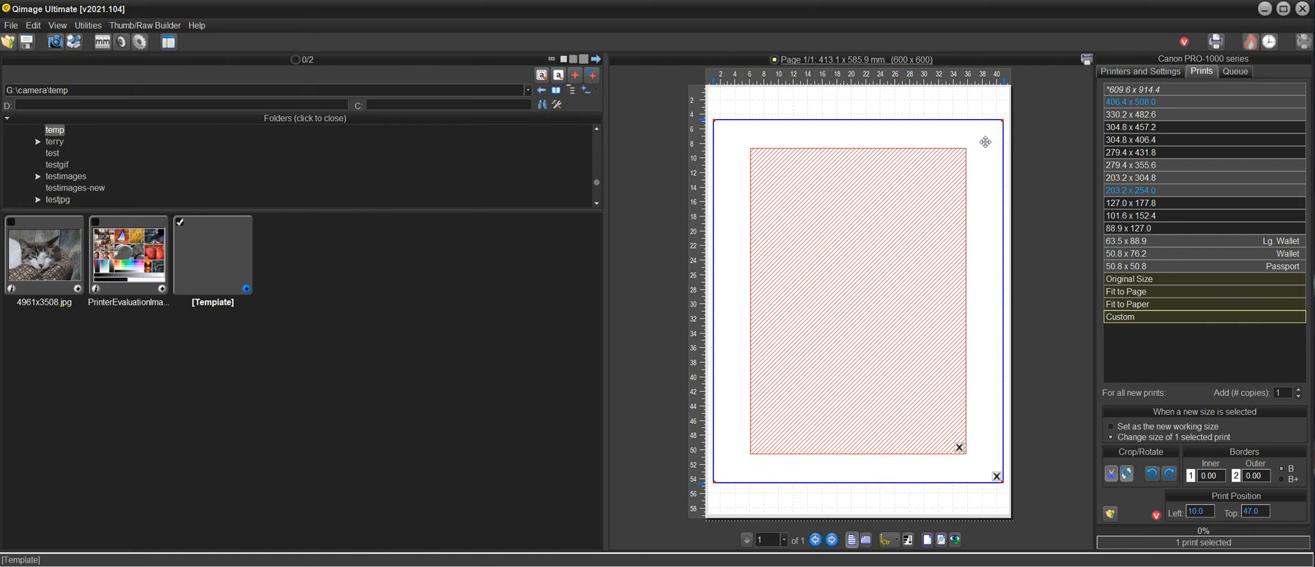
Step: Drag the matted print toward the page top and set the mat to 30 mm top, 50 mm bottom
left_click_drag(985, 141, 978, 113)
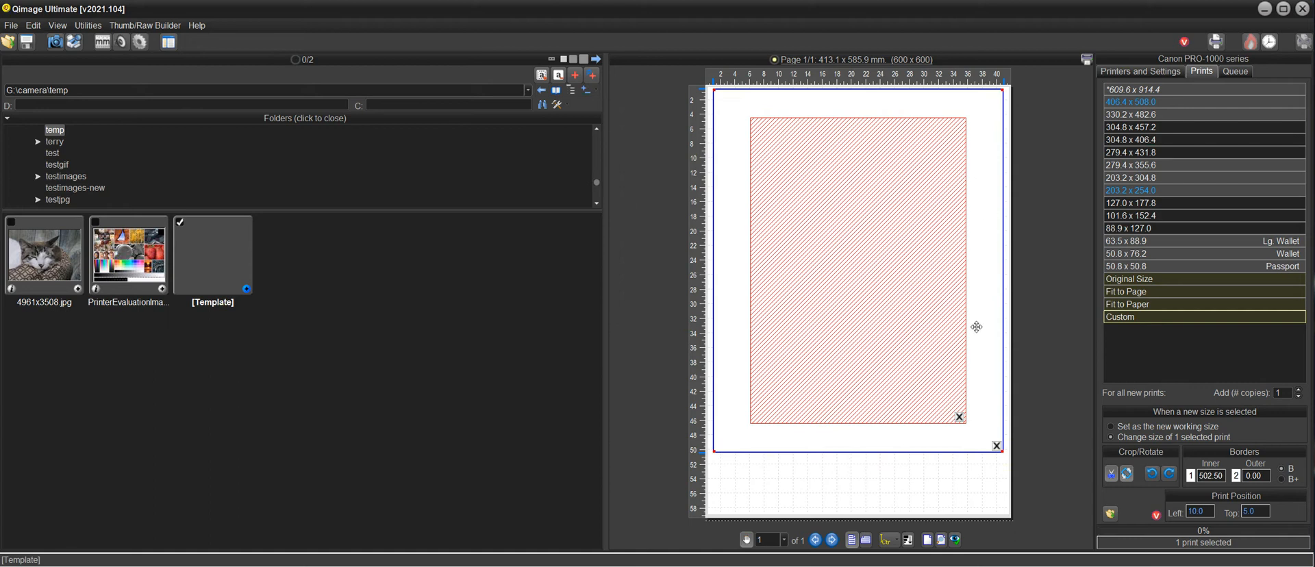
mouse_move(879, 171)
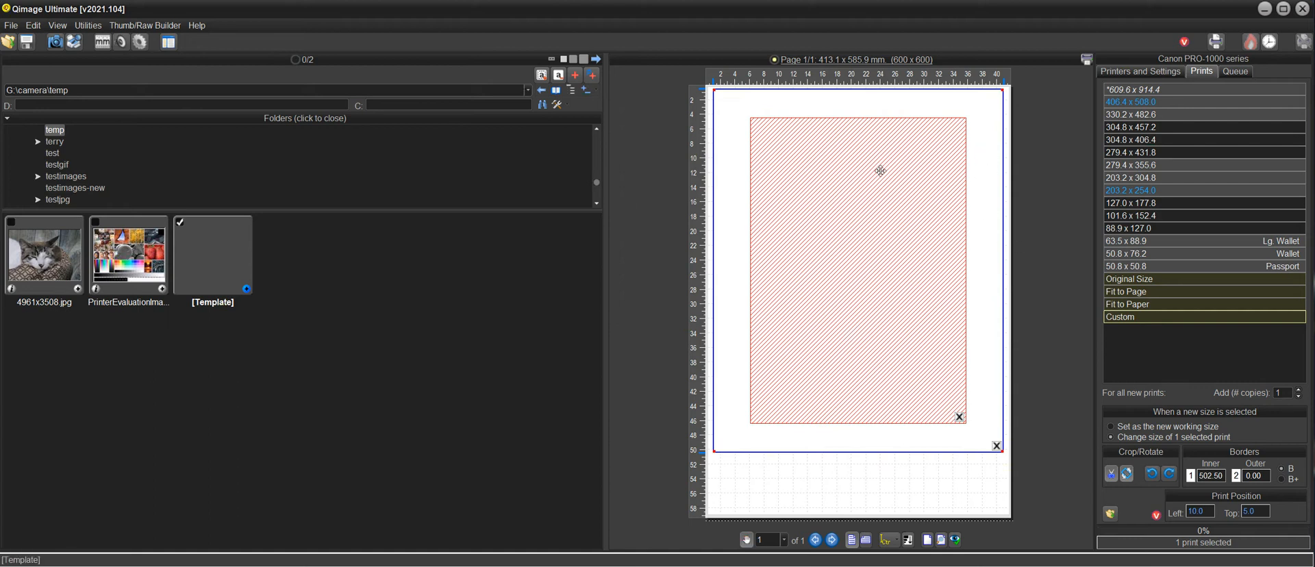
mouse_move(983, 250)
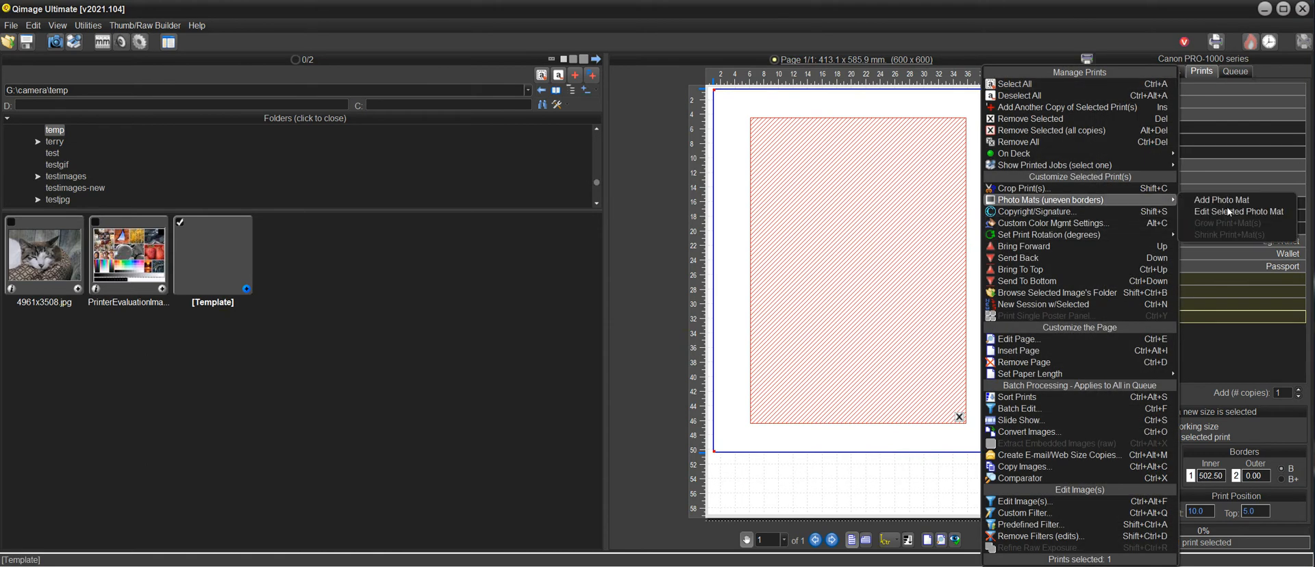
left_click(1237, 211)
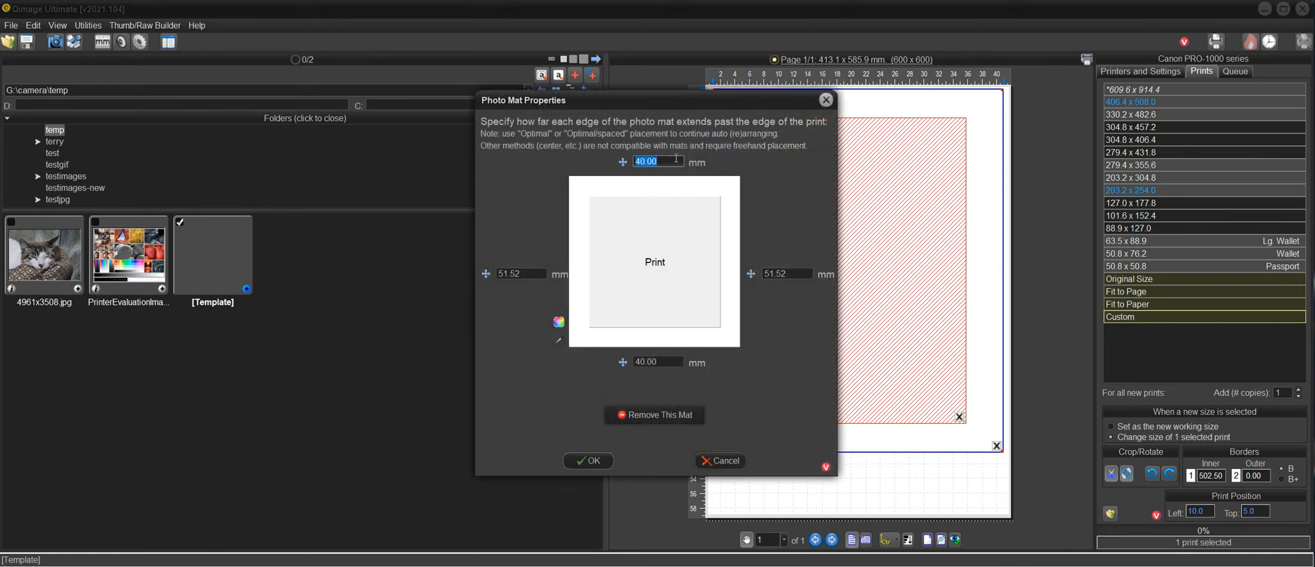
type("30")
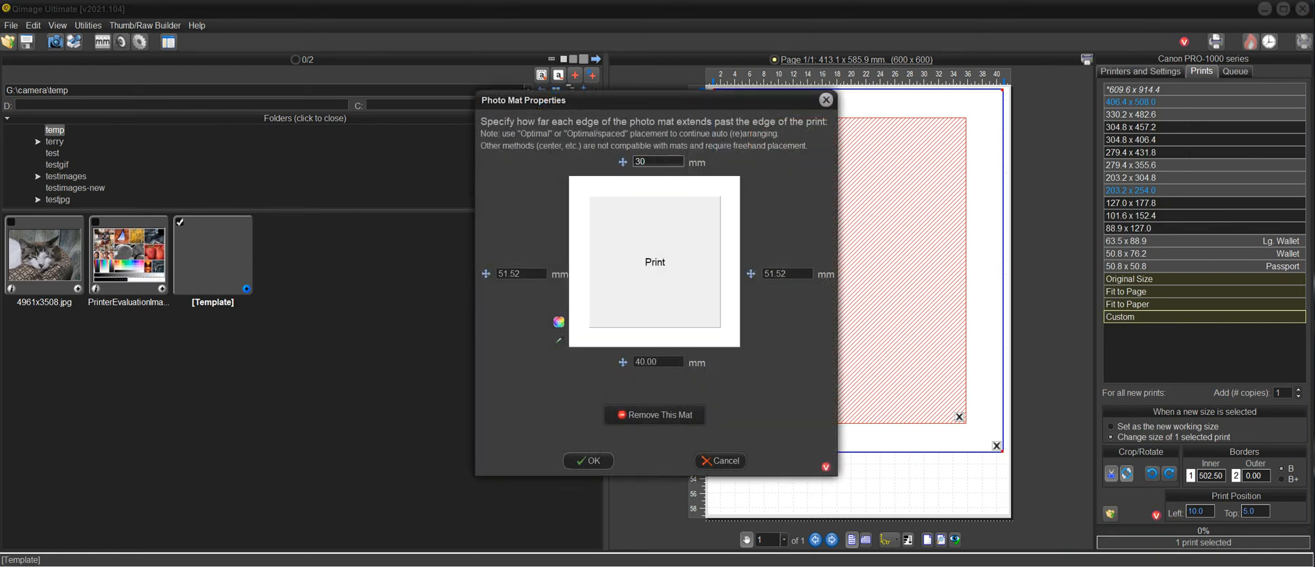
left_click(657, 362)
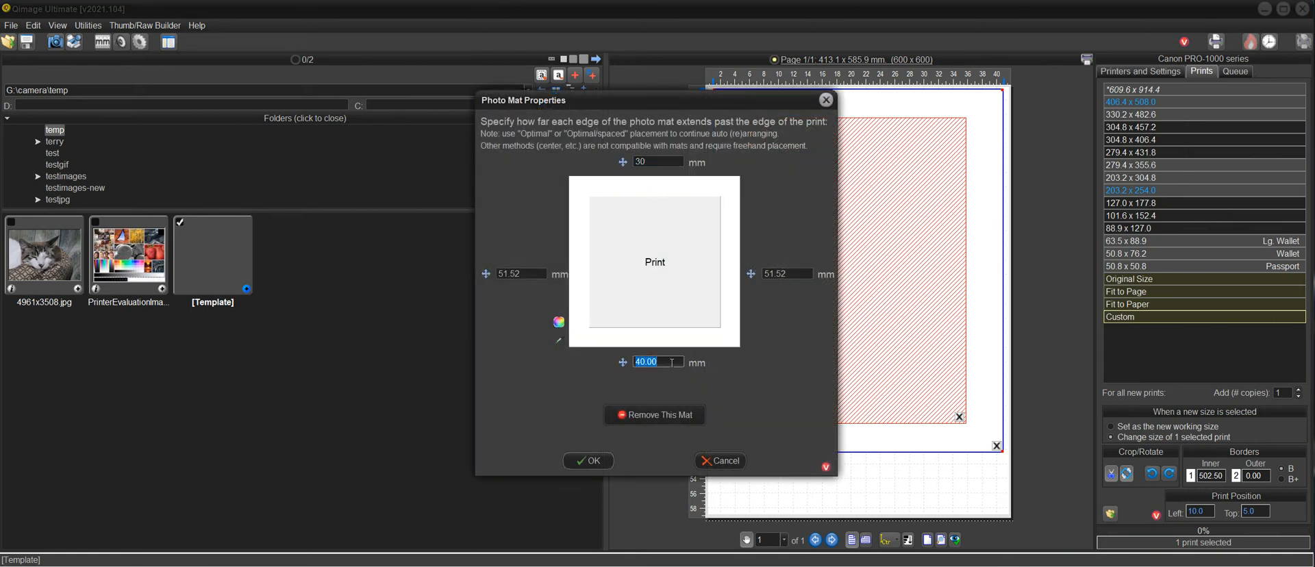
type("50")
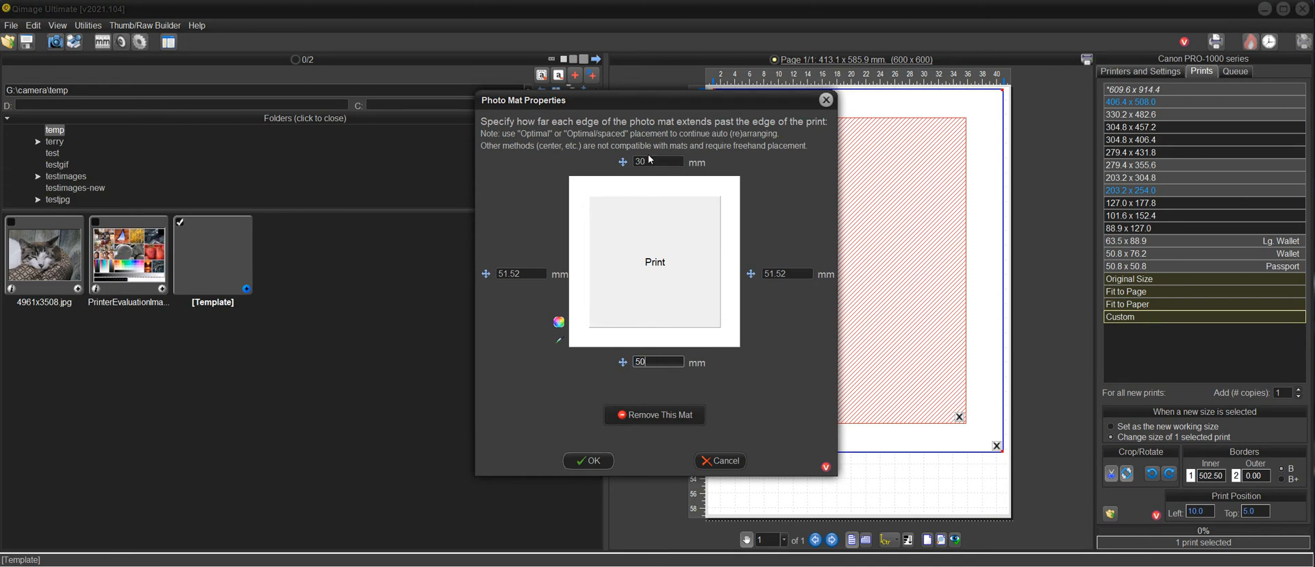
mouse_move(673, 332)
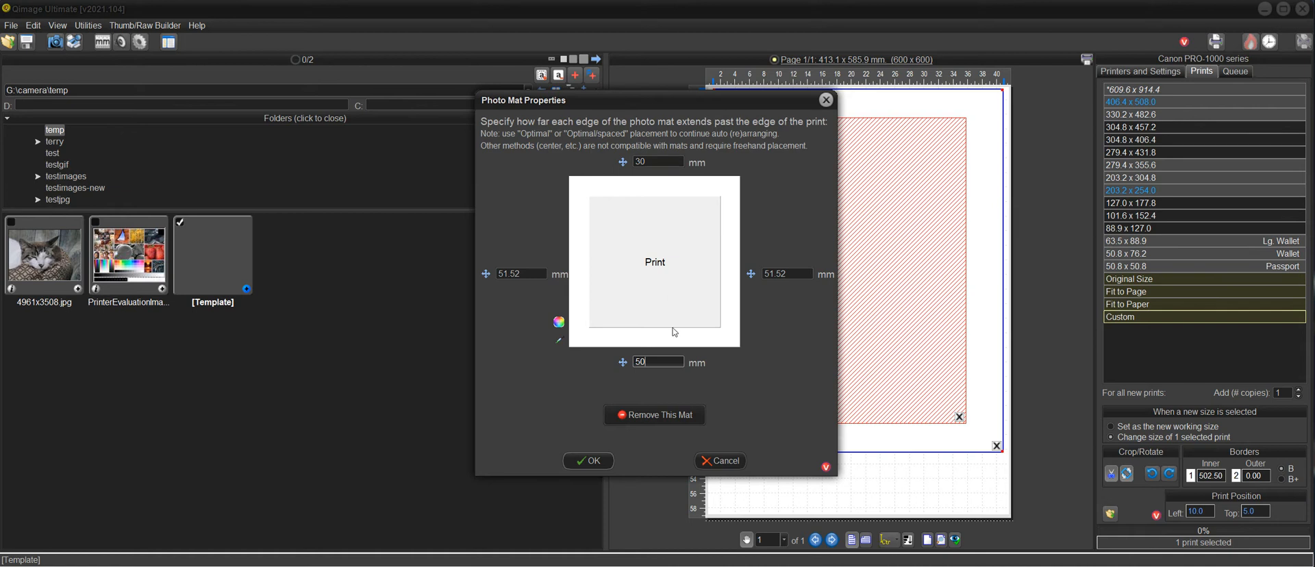
left_click(658, 161)
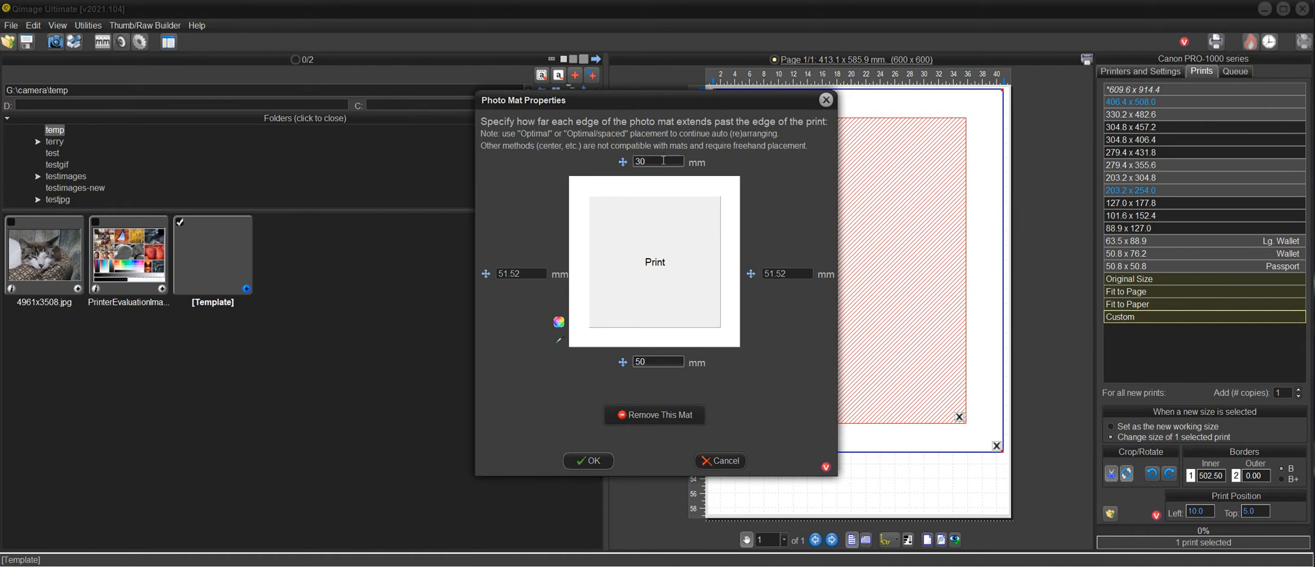
left_click(587, 461)
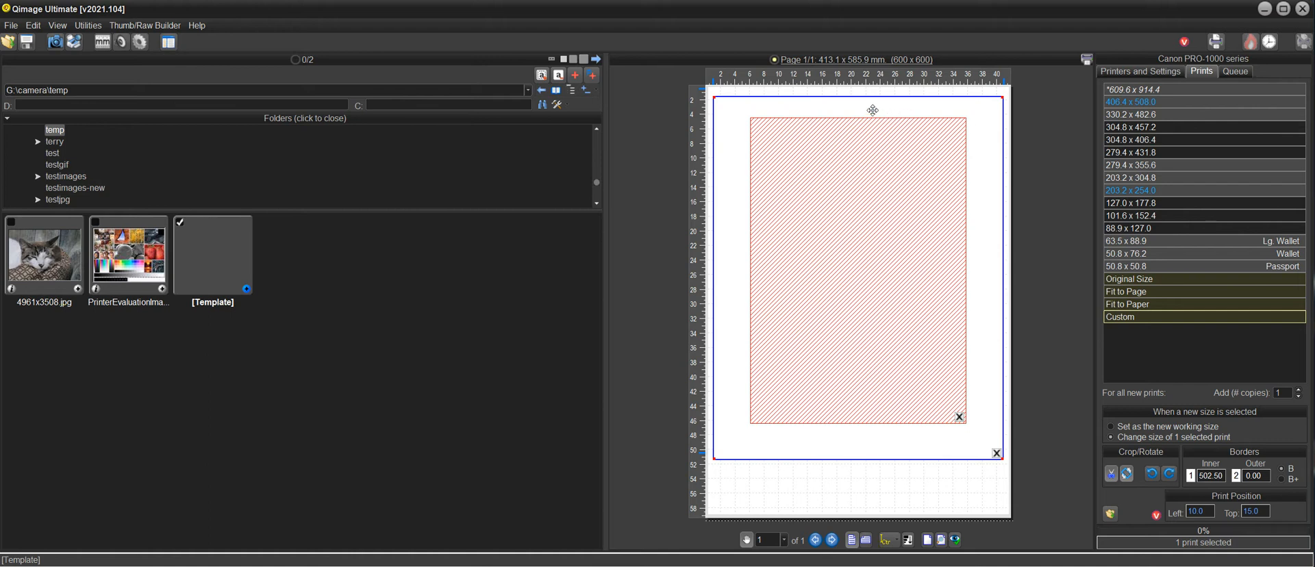
mouse_move(990, 137)
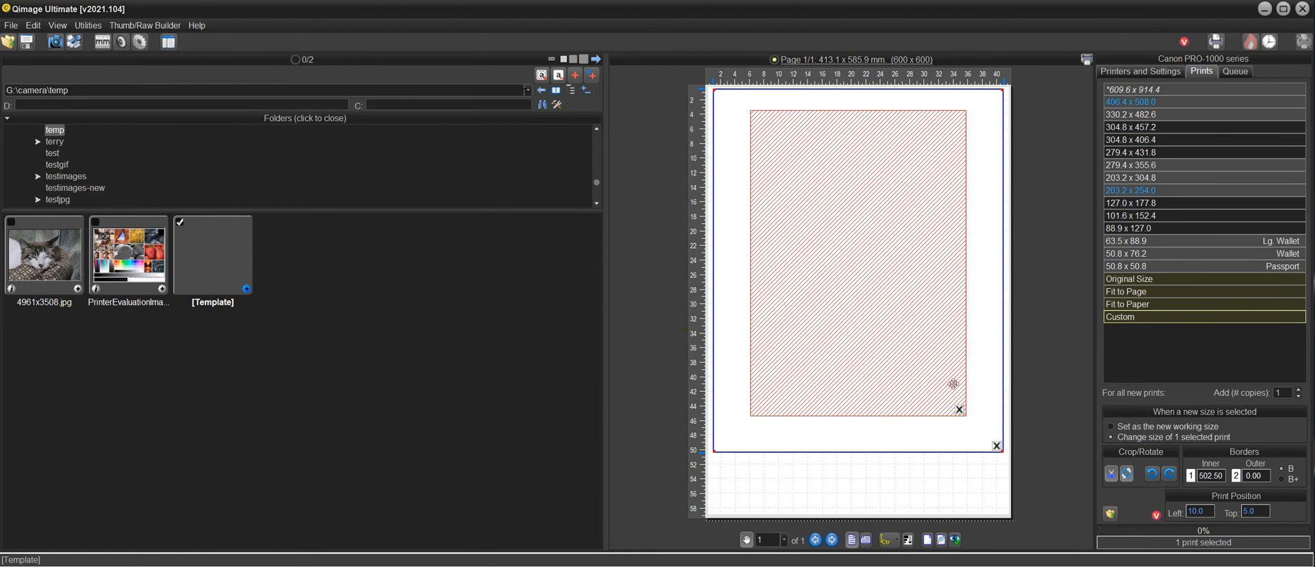
Step: Save the page as custom layout 111.tpl, overwriting the existing file
left_click(887, 540)
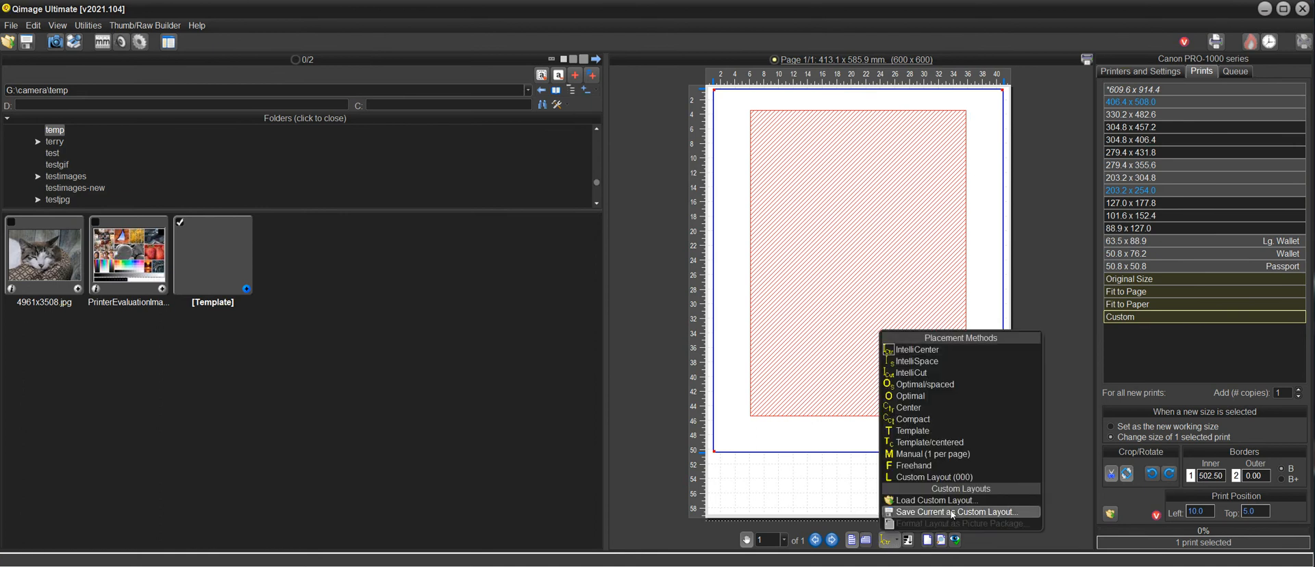
left_click(1140, 70)
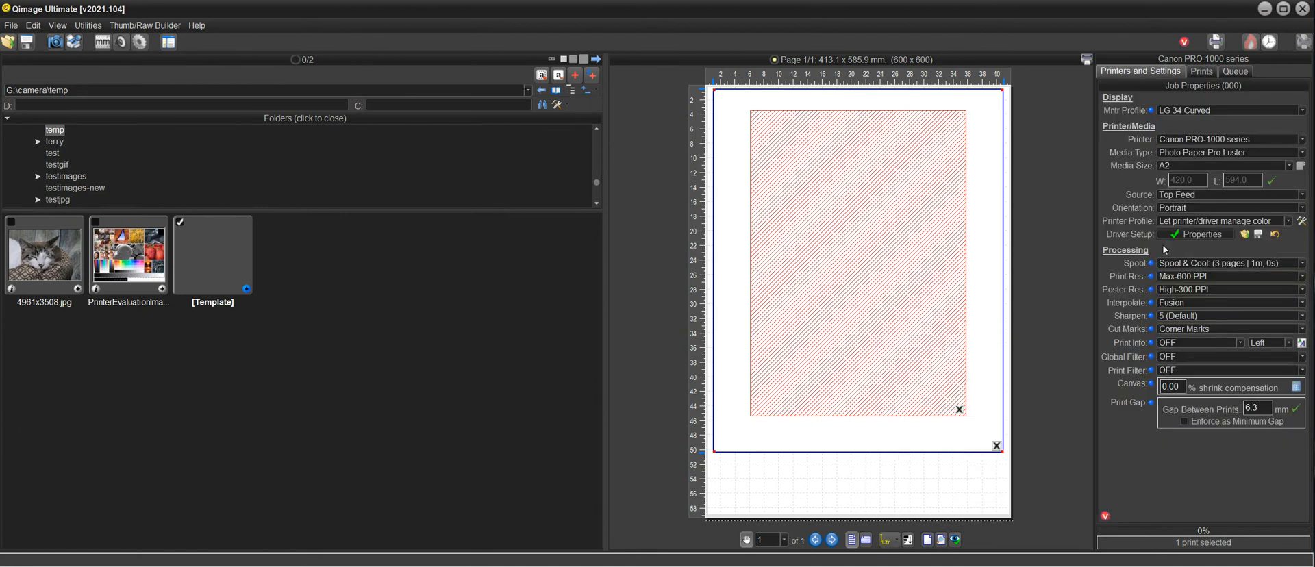
mouse_move(1184, 328)
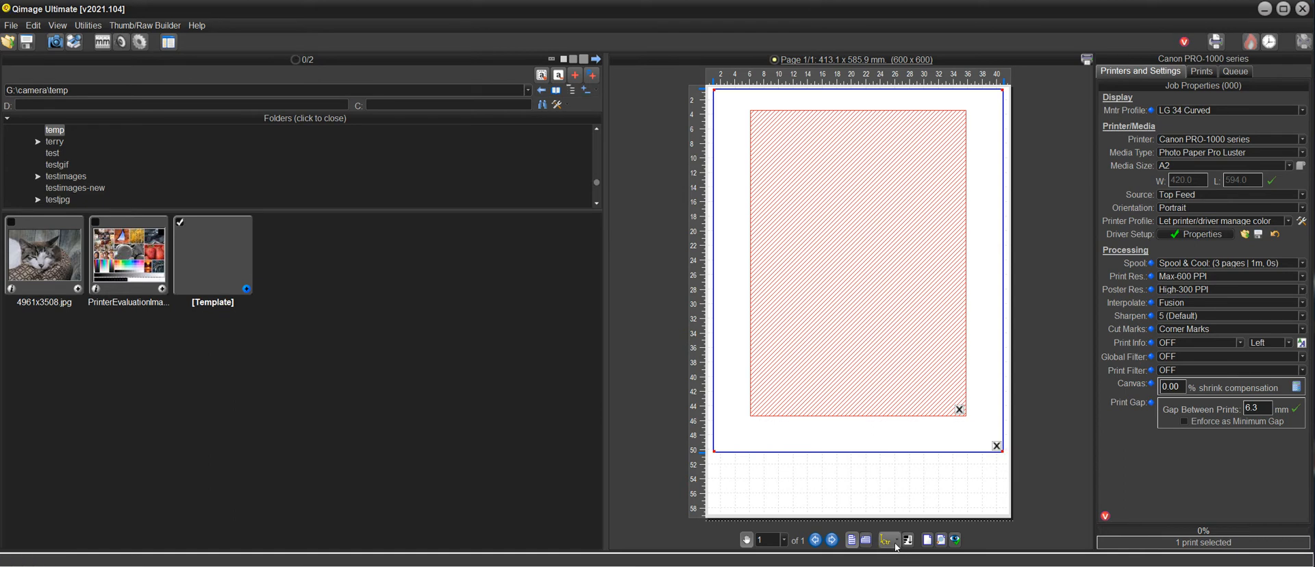
left_click(886, 540)
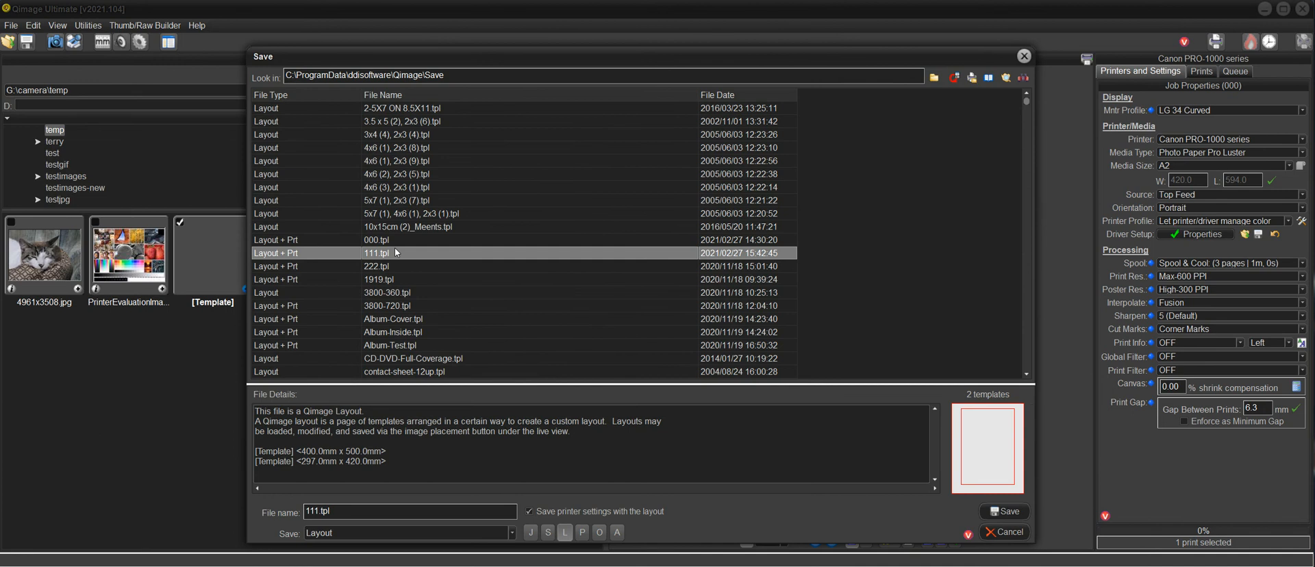
left_click(1005, 512)
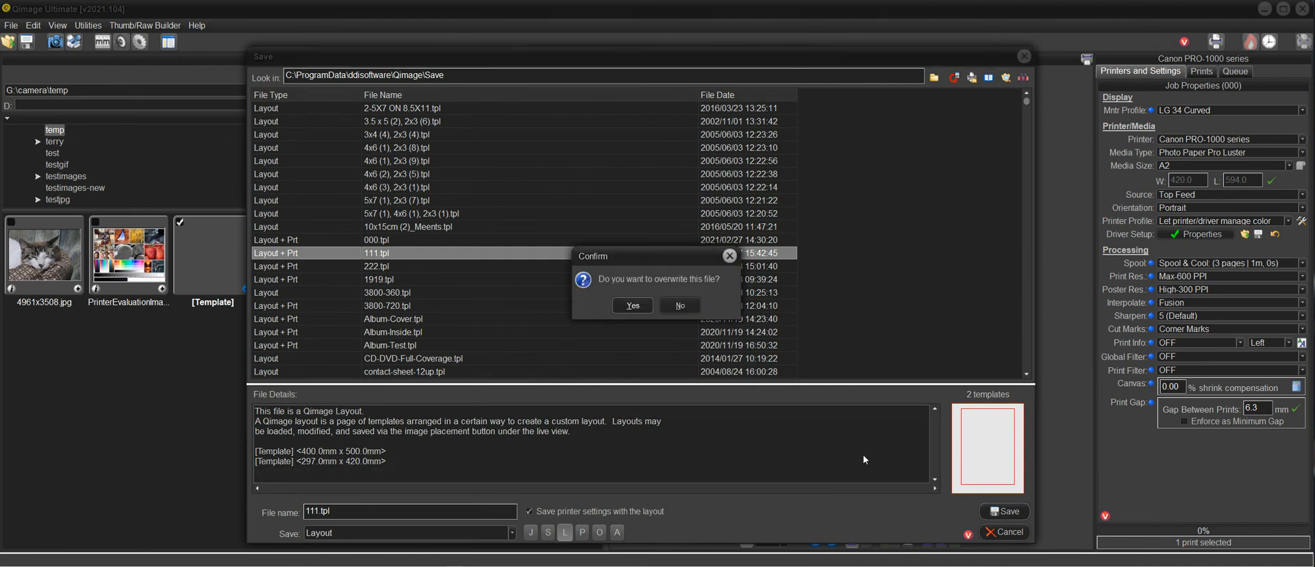
left_click(632, 304)
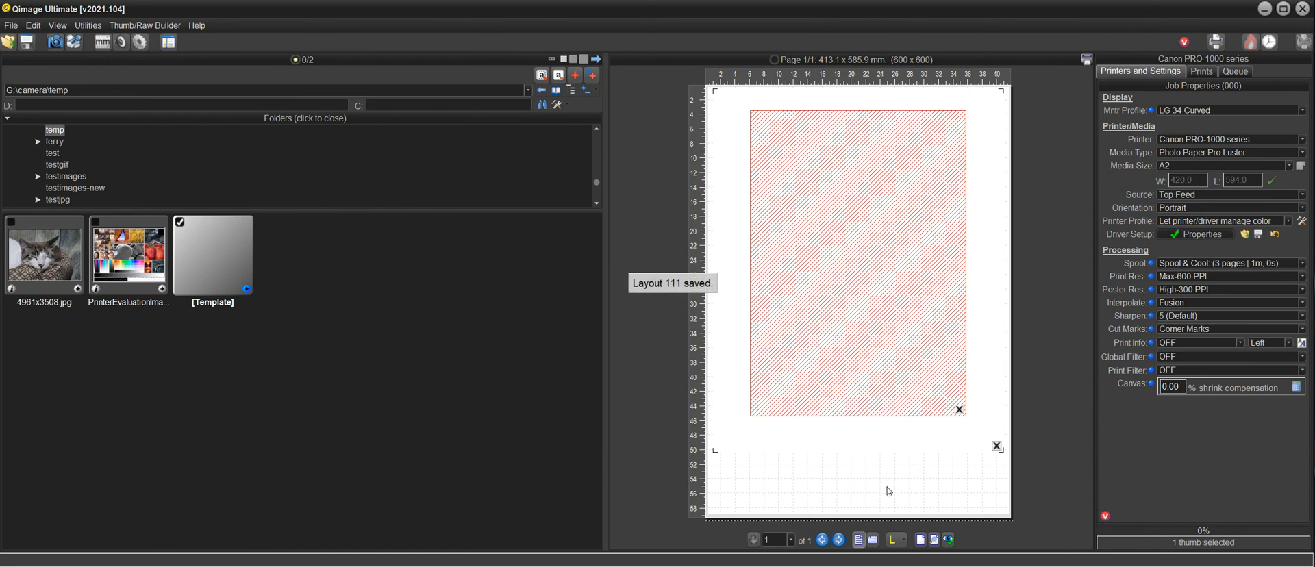
mouse_move(79, 292)
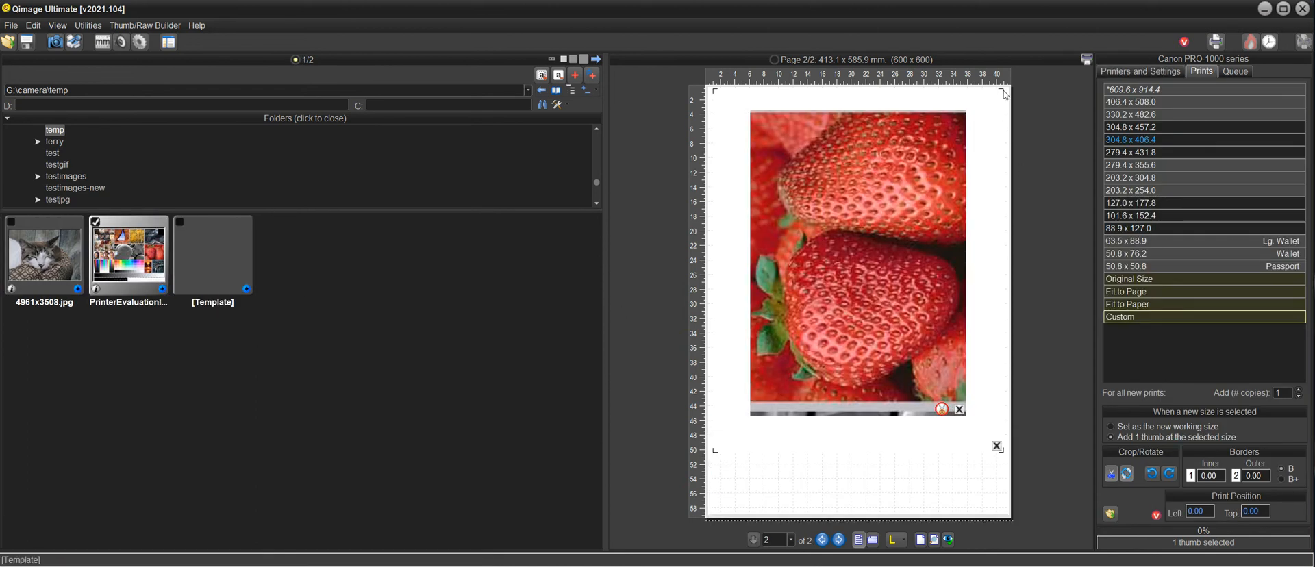
mouse_move(814, 443)
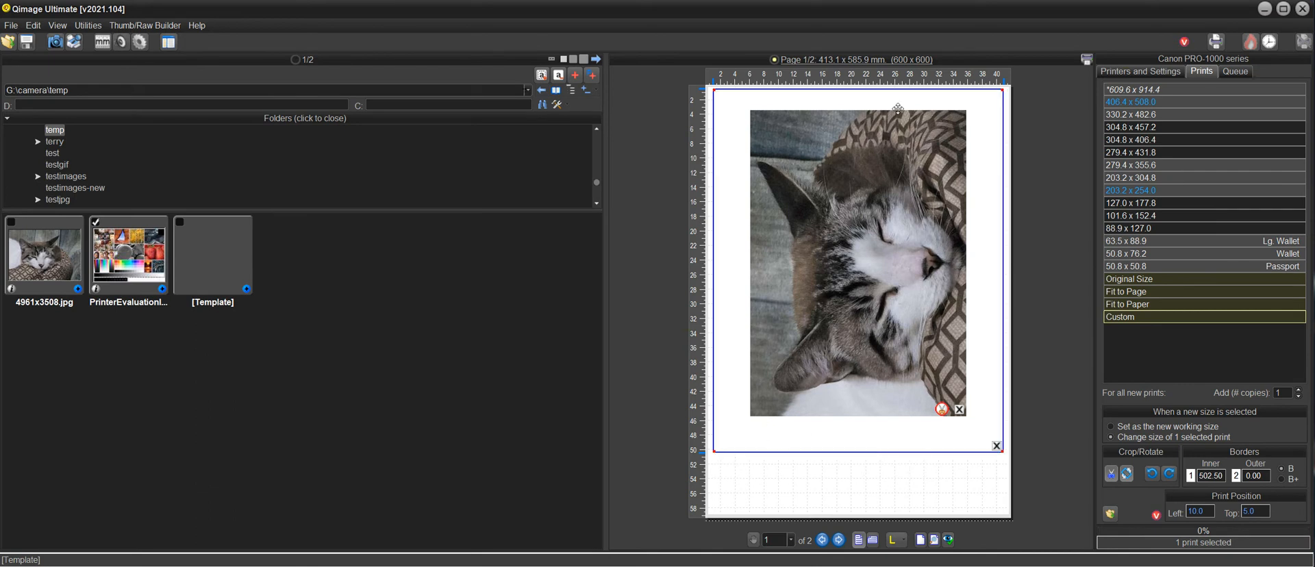
mouse_move(986, 359)
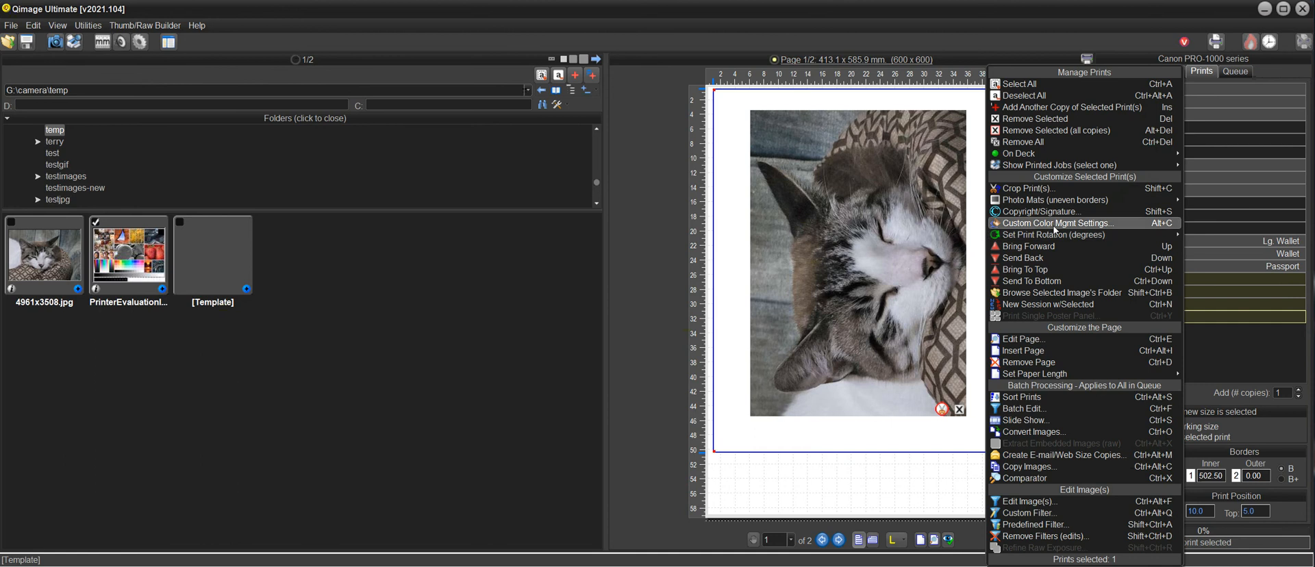
mouse_move(1055, 200)
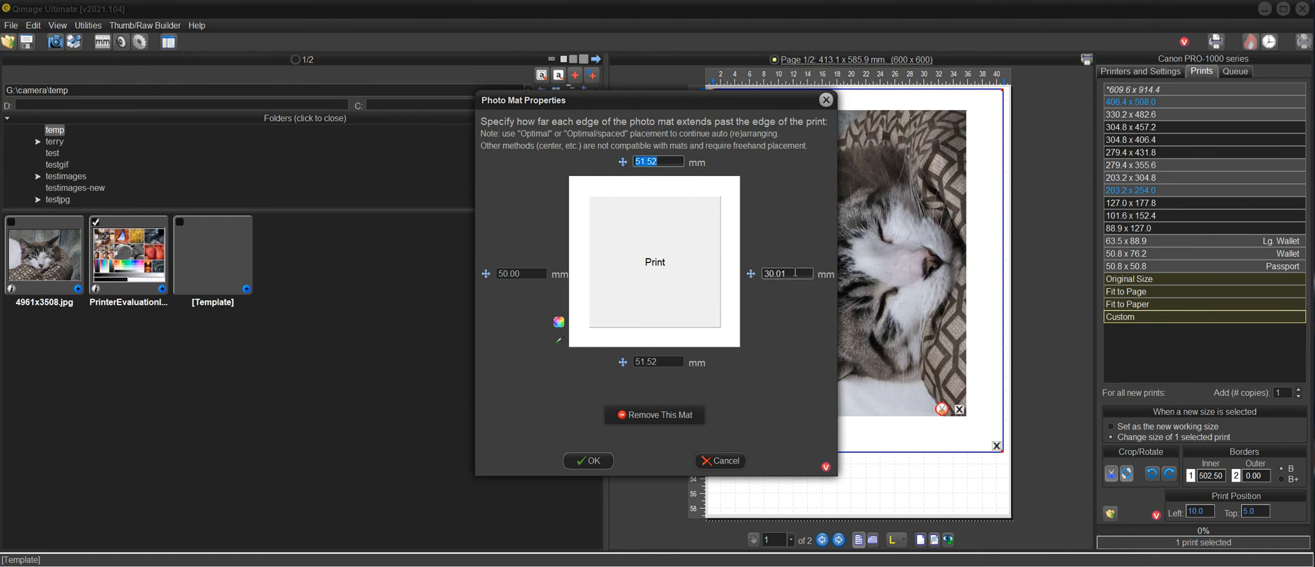
mouse_move(755, 201)
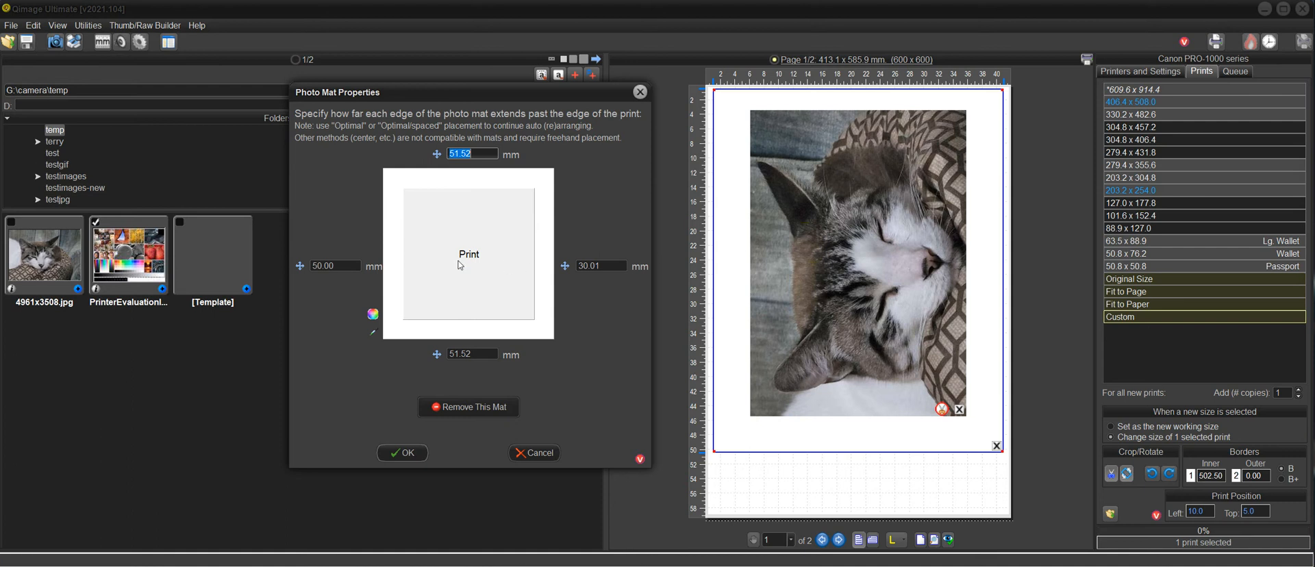
mouse_move(503, 153)
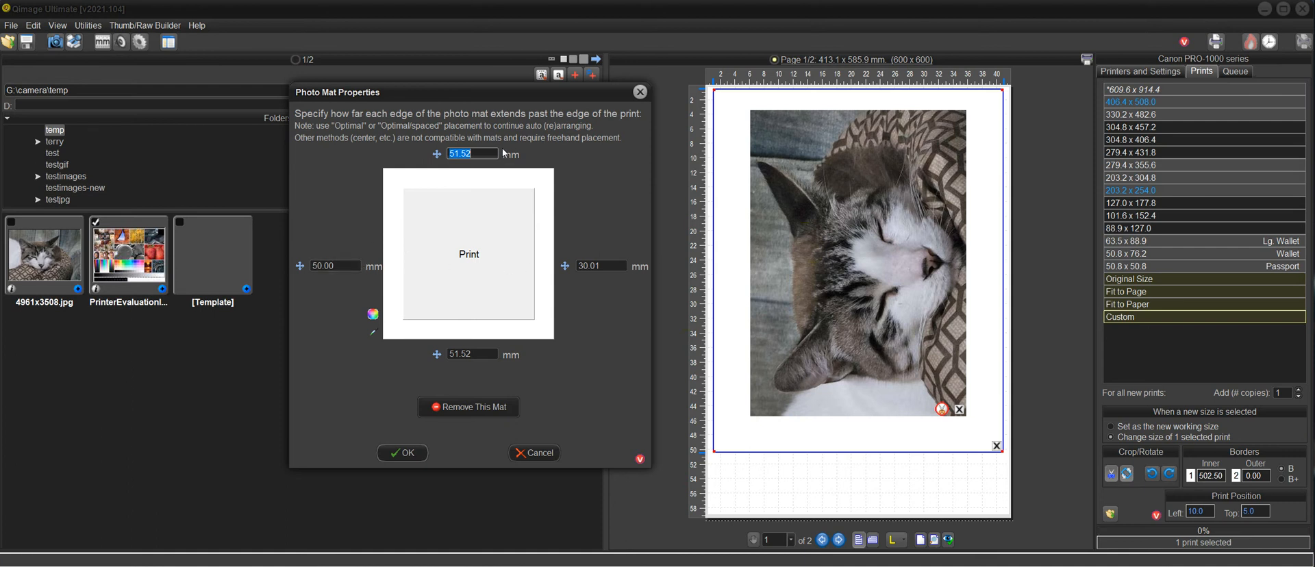
Step: Open Photo Mat Properties for the cat print, showing 51.52 mm top/bottom and 50/30.01 mm sides
left_click(471, 353)
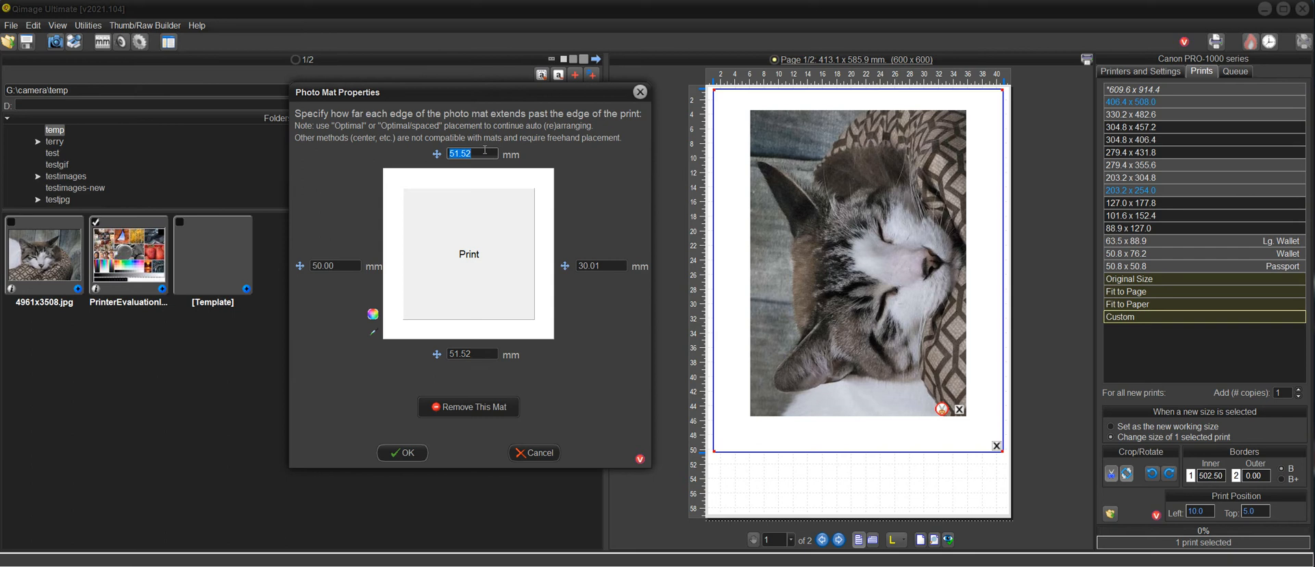
mouse_move(789, 265)
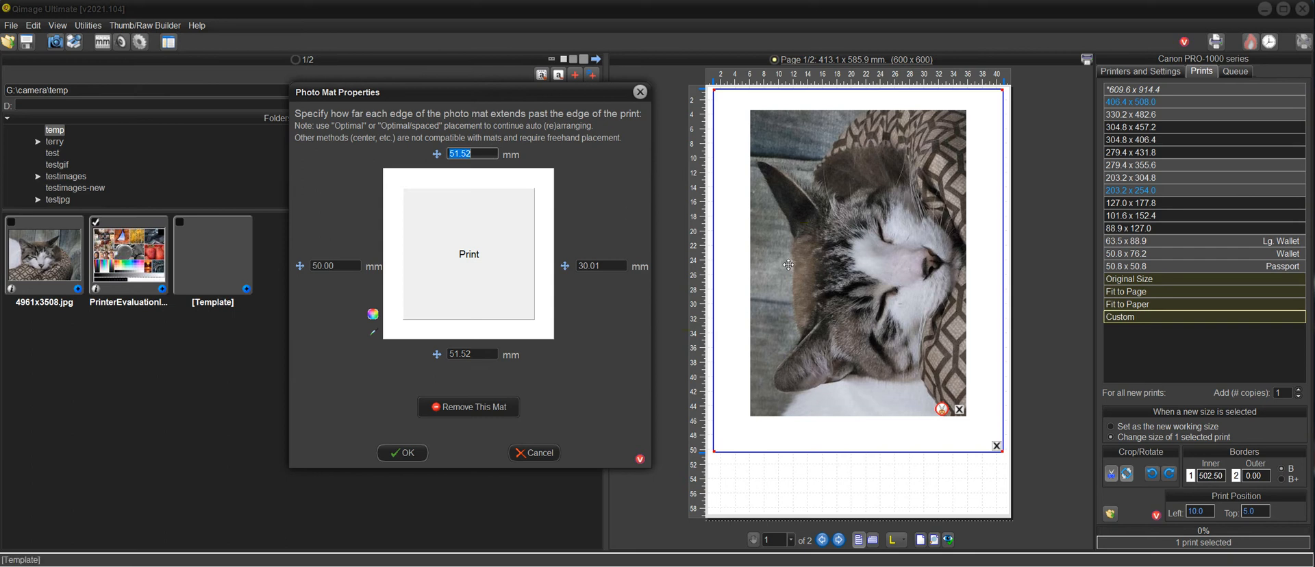
mouse_move(642, 283)
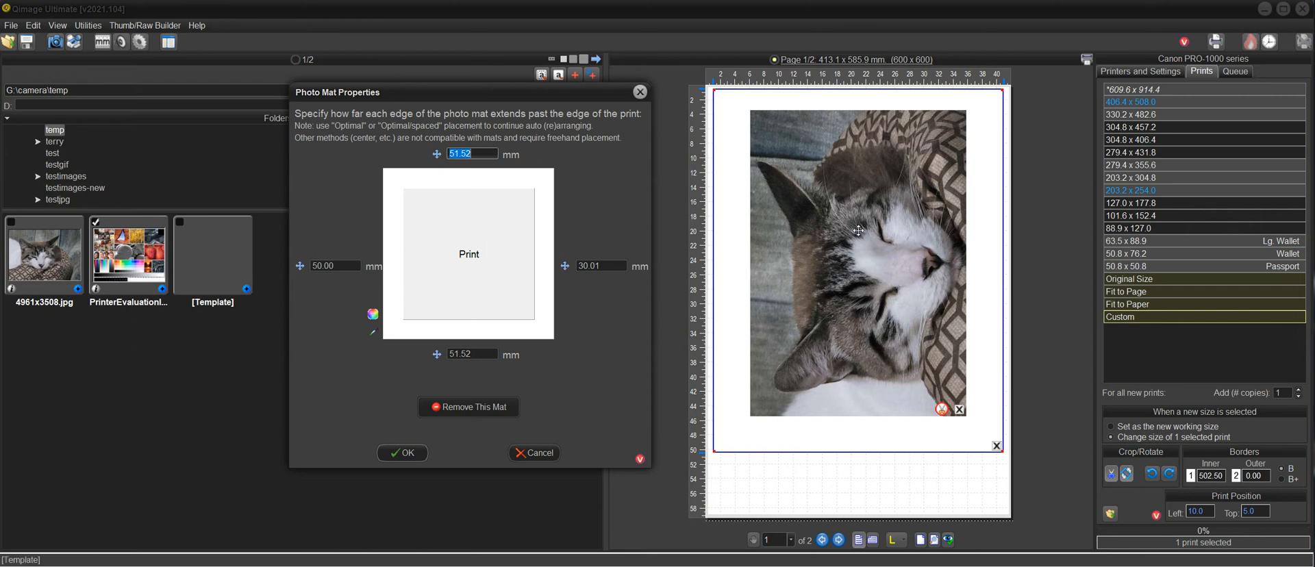
mouse_move(366, 272)
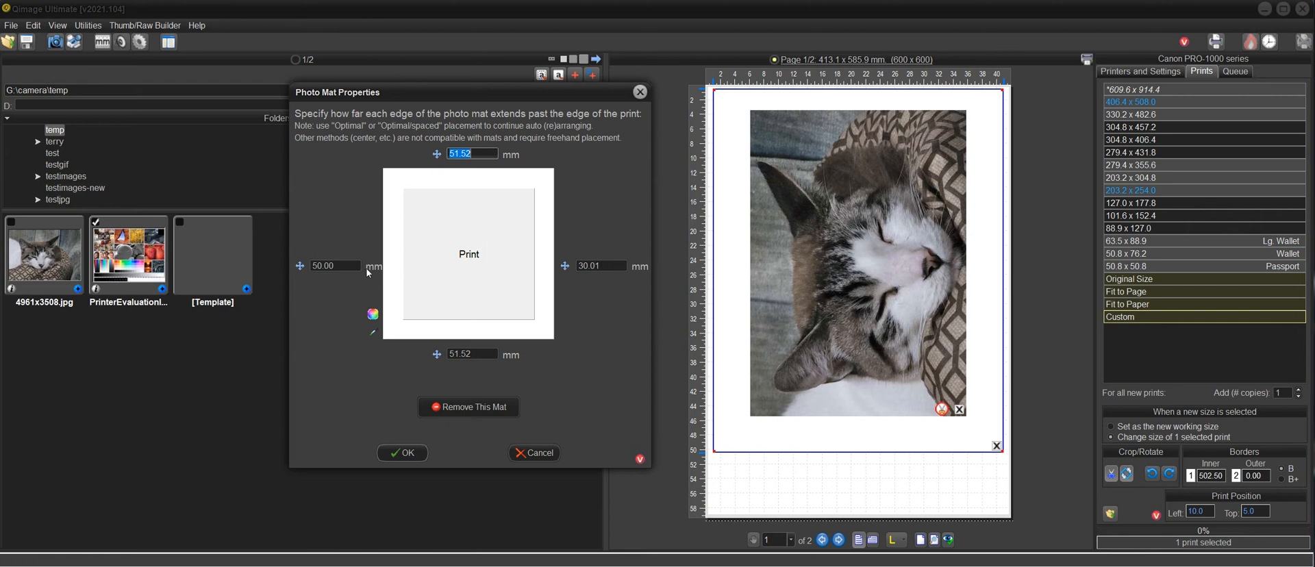
left_click(331, 266)
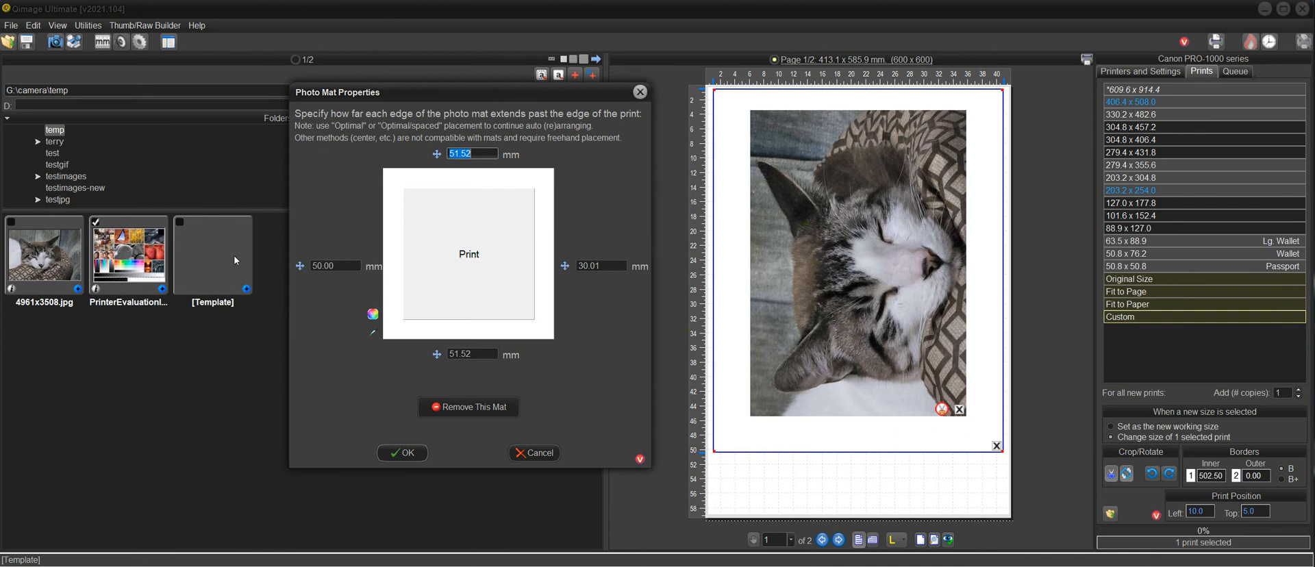
mouse_move(228, 258)
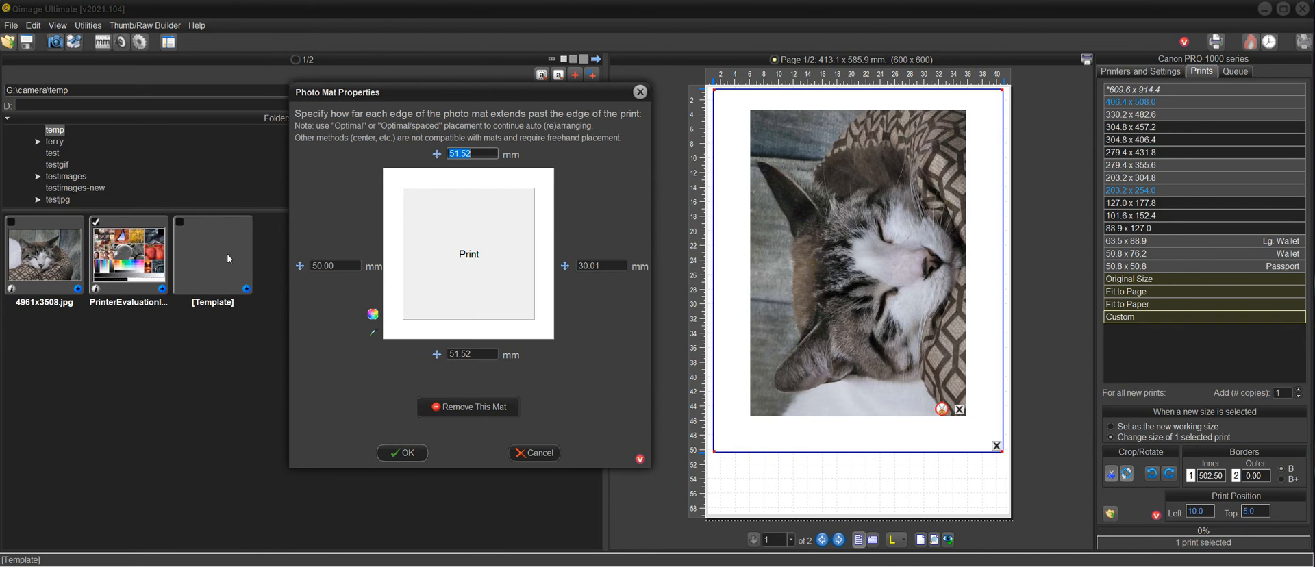
mouse_move(445, 262)
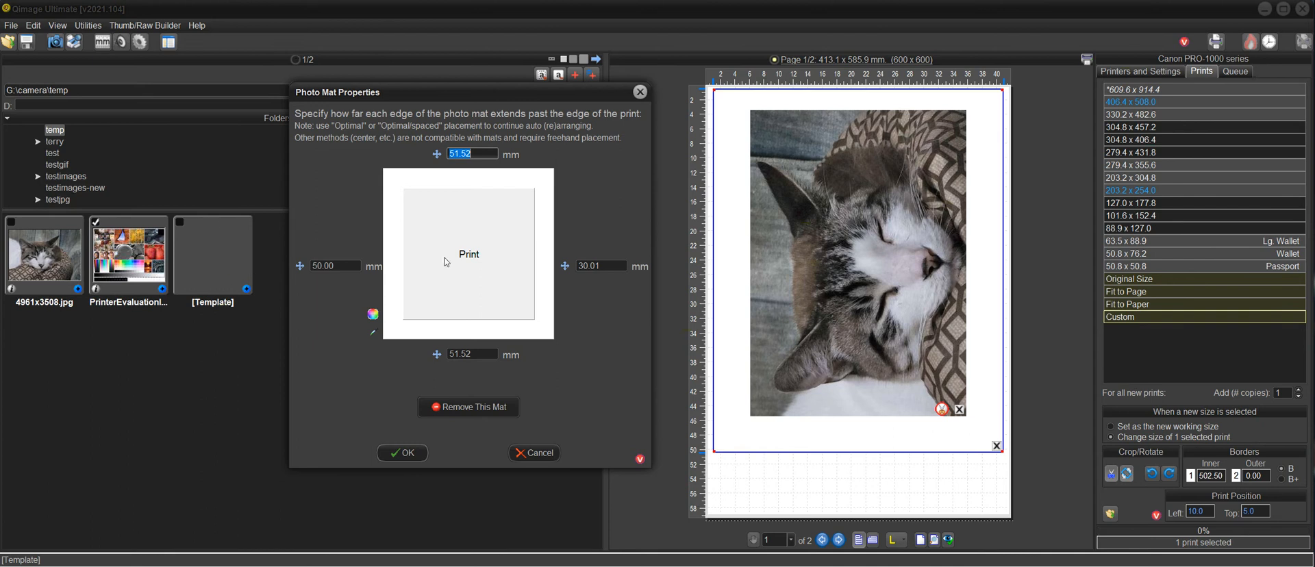
left_click(601, 265)
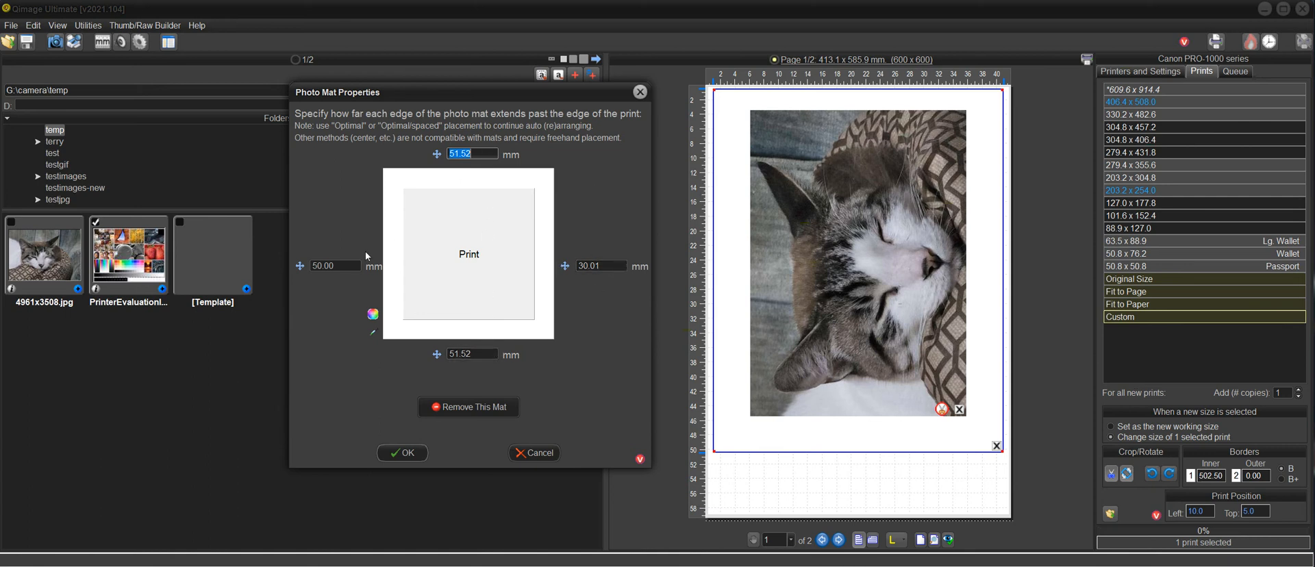
mouse_move(497, 273)
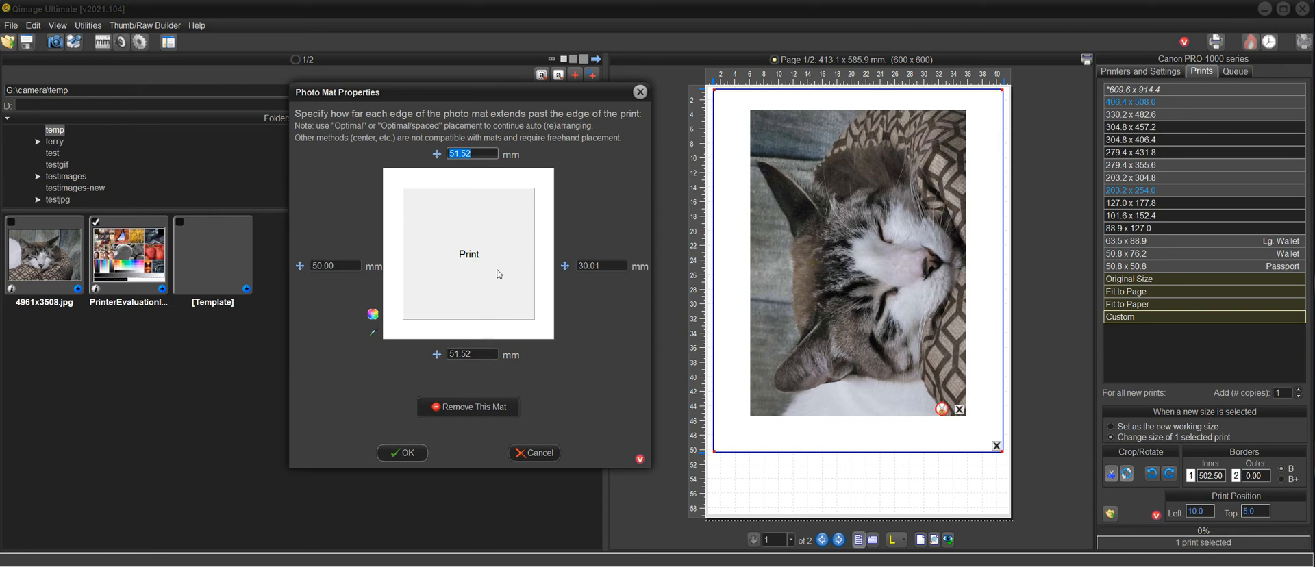
left_click(334, 266)
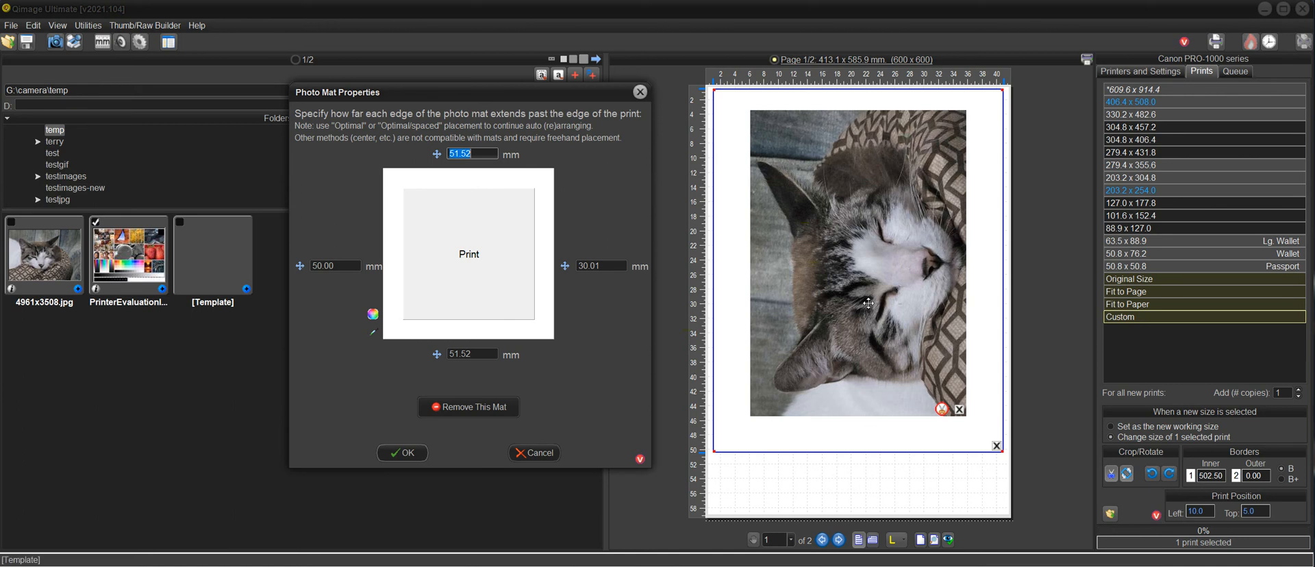
mouse_move(486, 294)
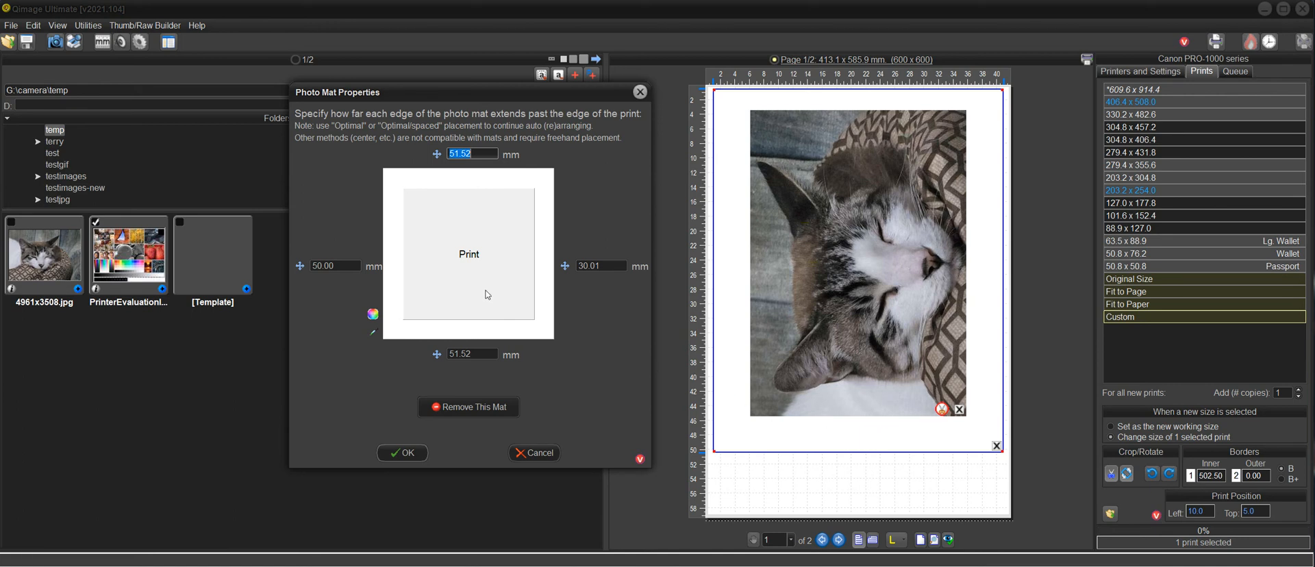
left_click(600, 266)
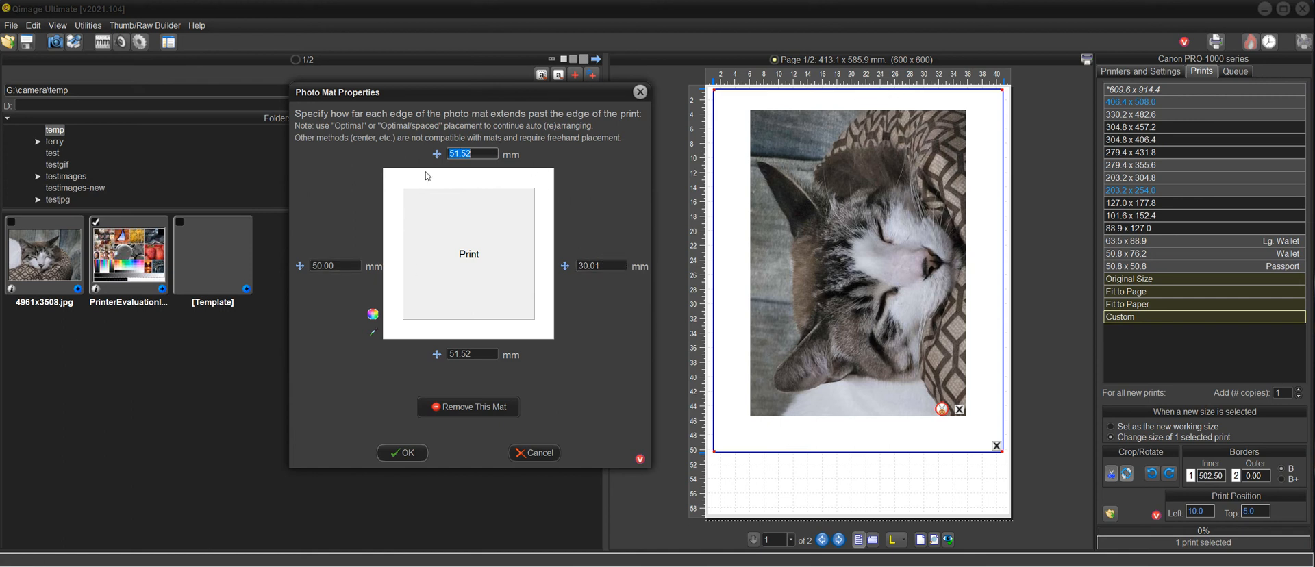
mouse_move(646, 200)
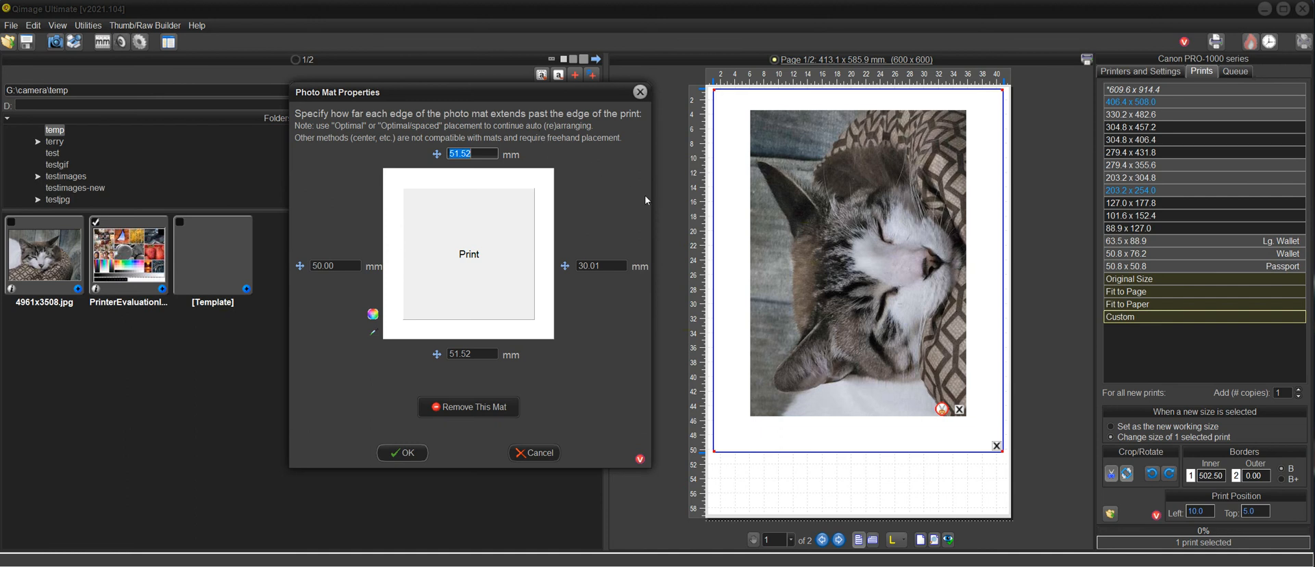
mouse_move(736, 272)
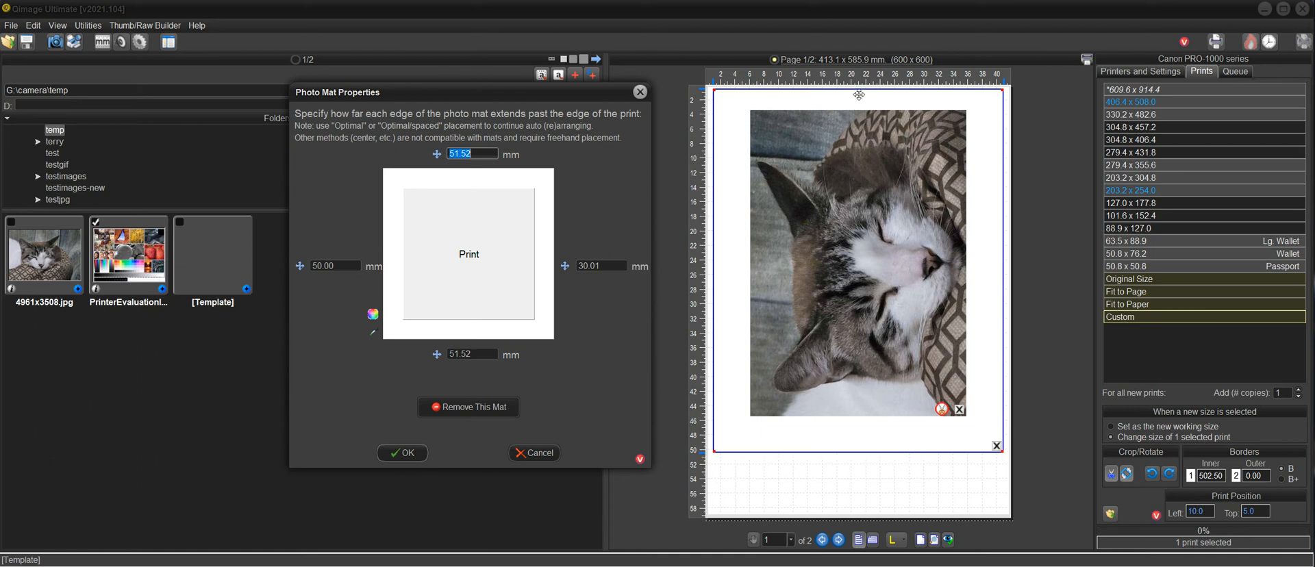
Step: Enter a 20 mm right mat width and a 60 mm left mat width
left_click(601, 266)
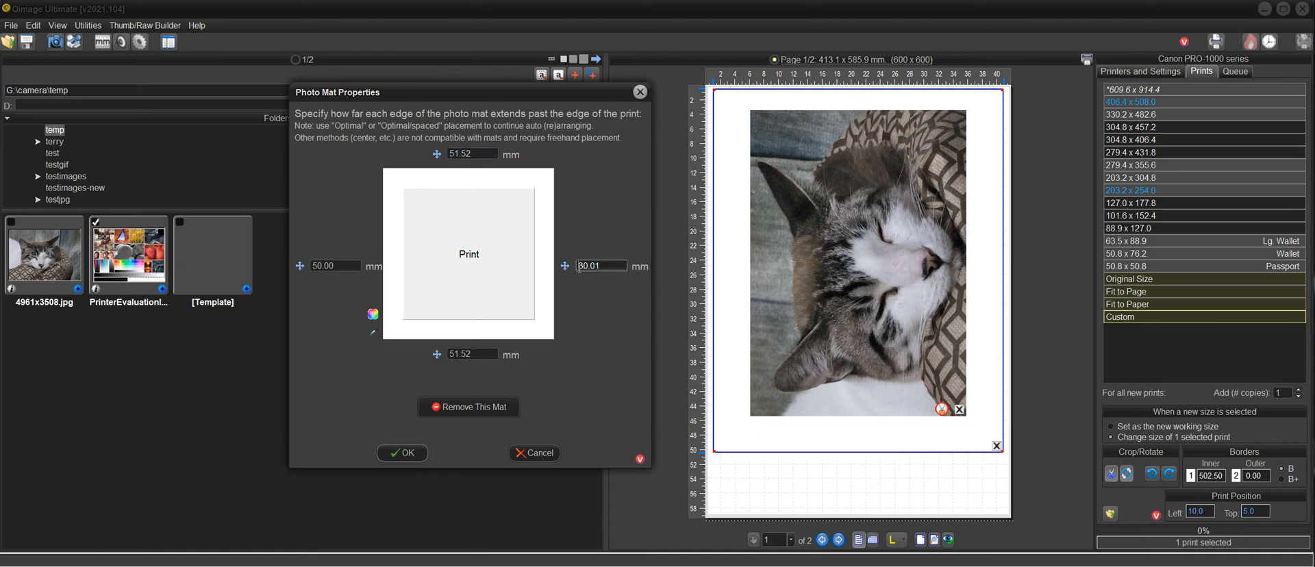
type("20")
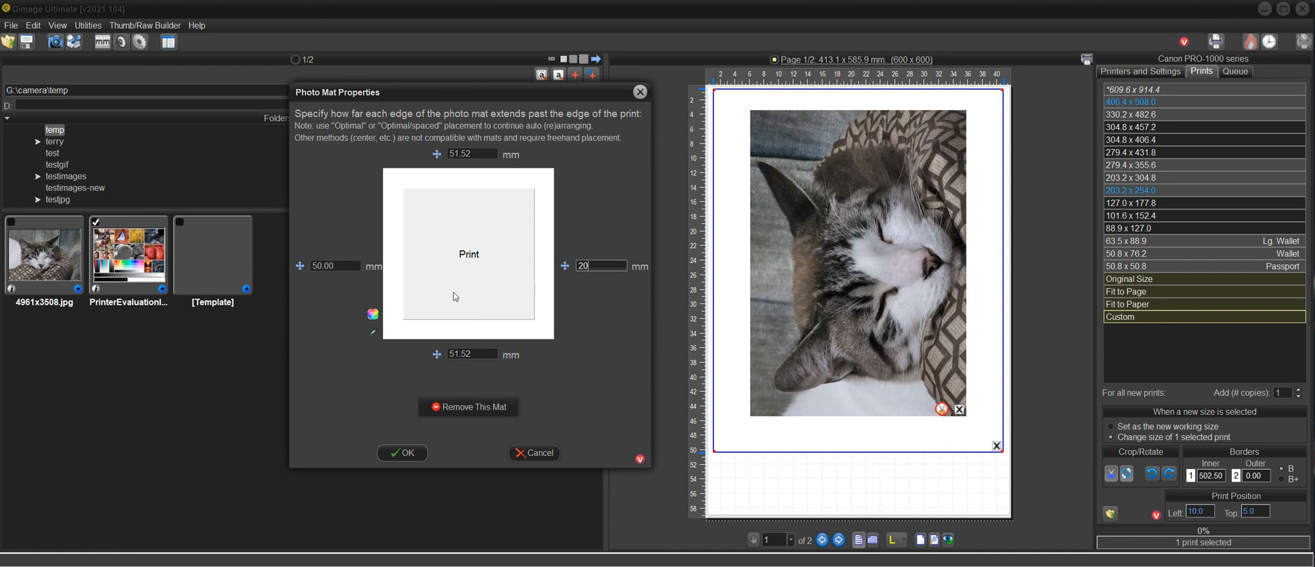
left_click(334, 265)
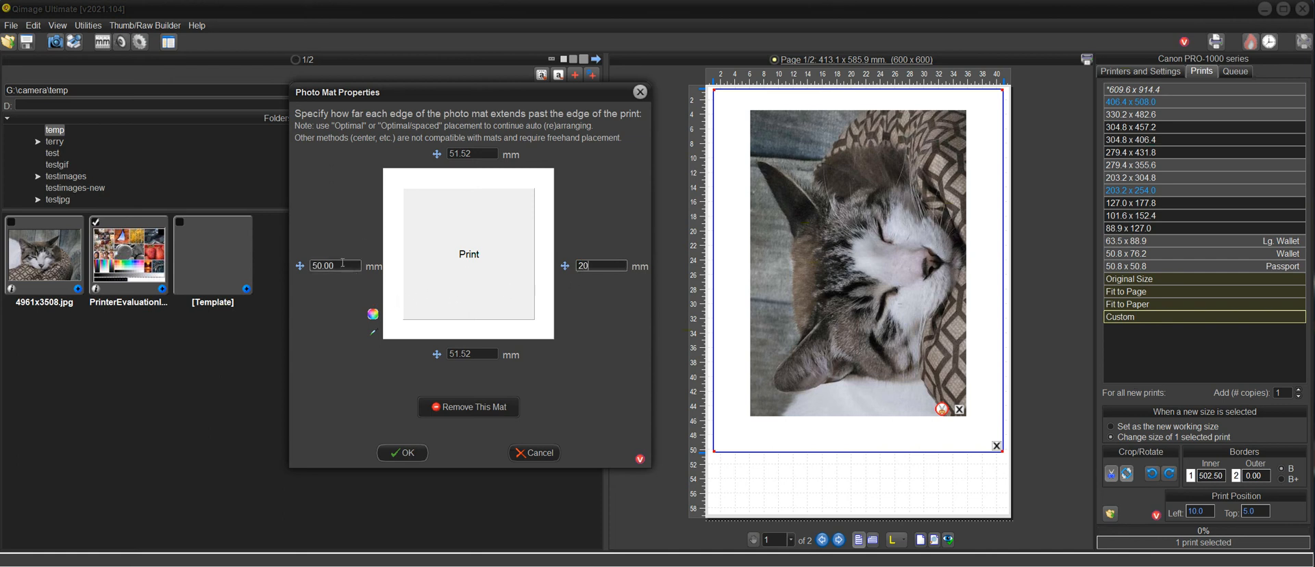
type("60")
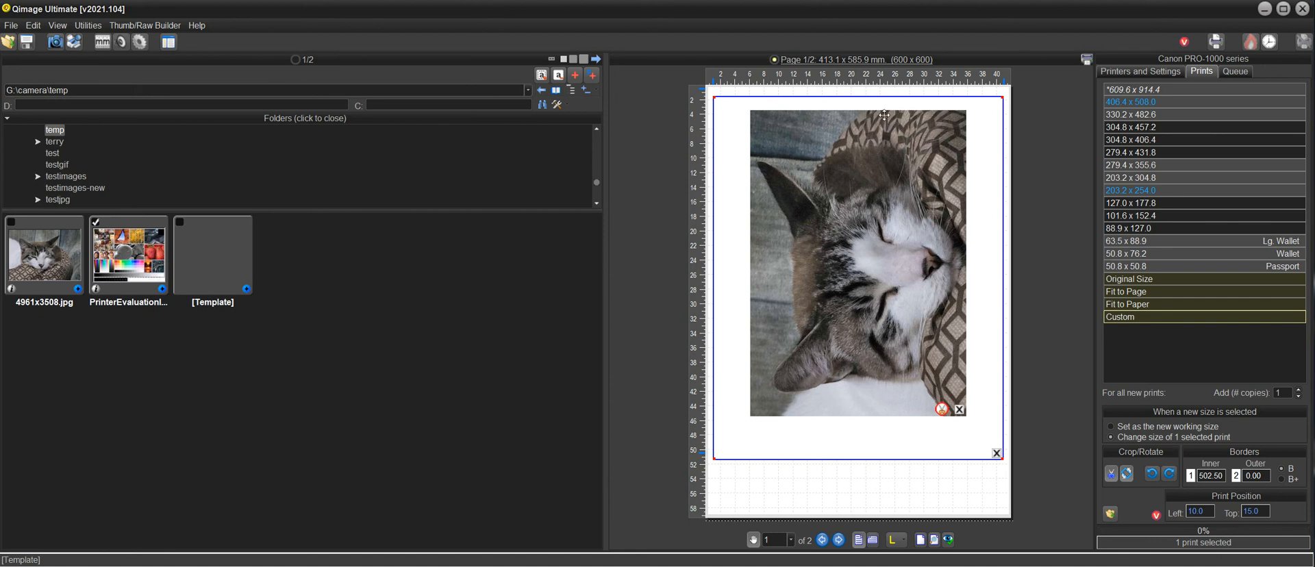
mouse_move(899, 436)
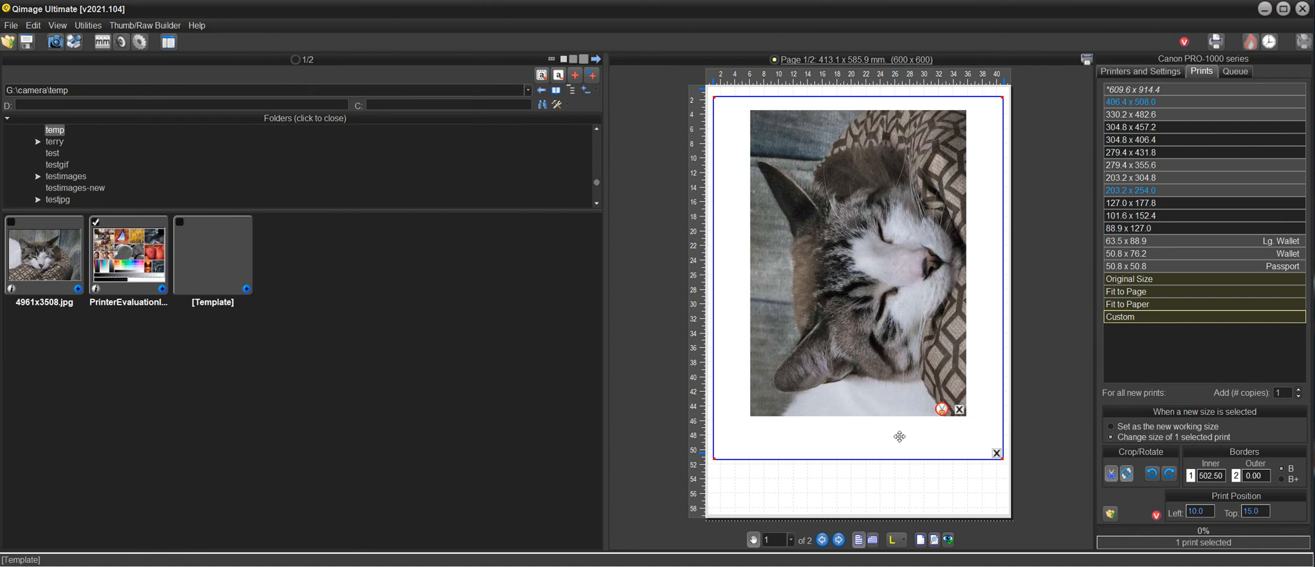
mouse_move(997, 317)
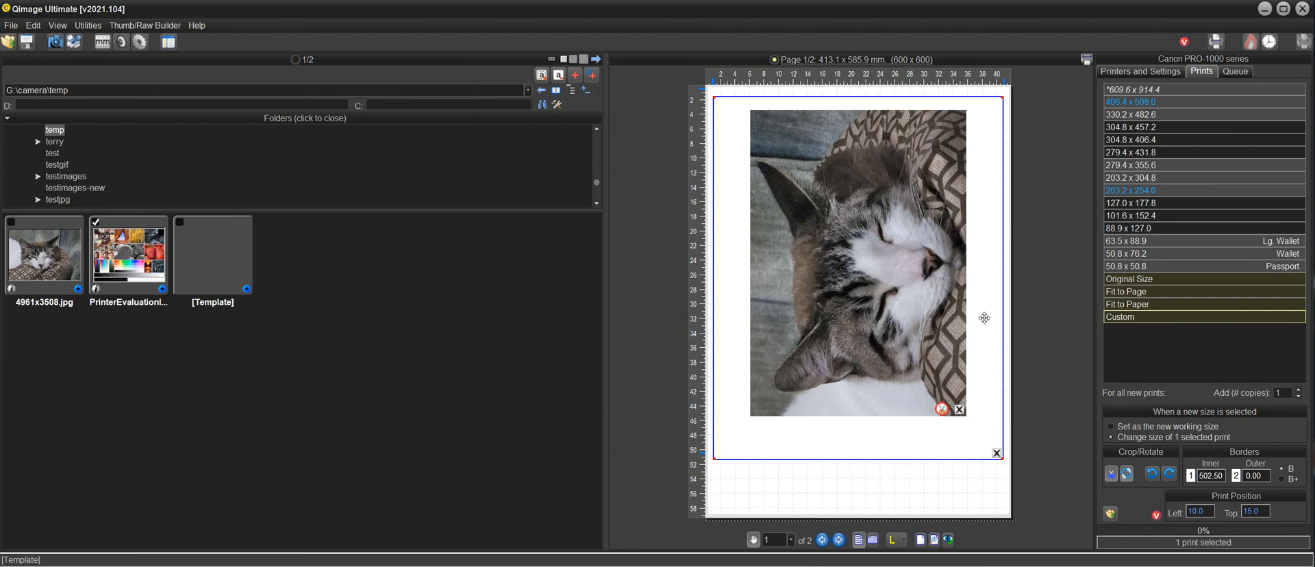
mouse_move(991, 339)
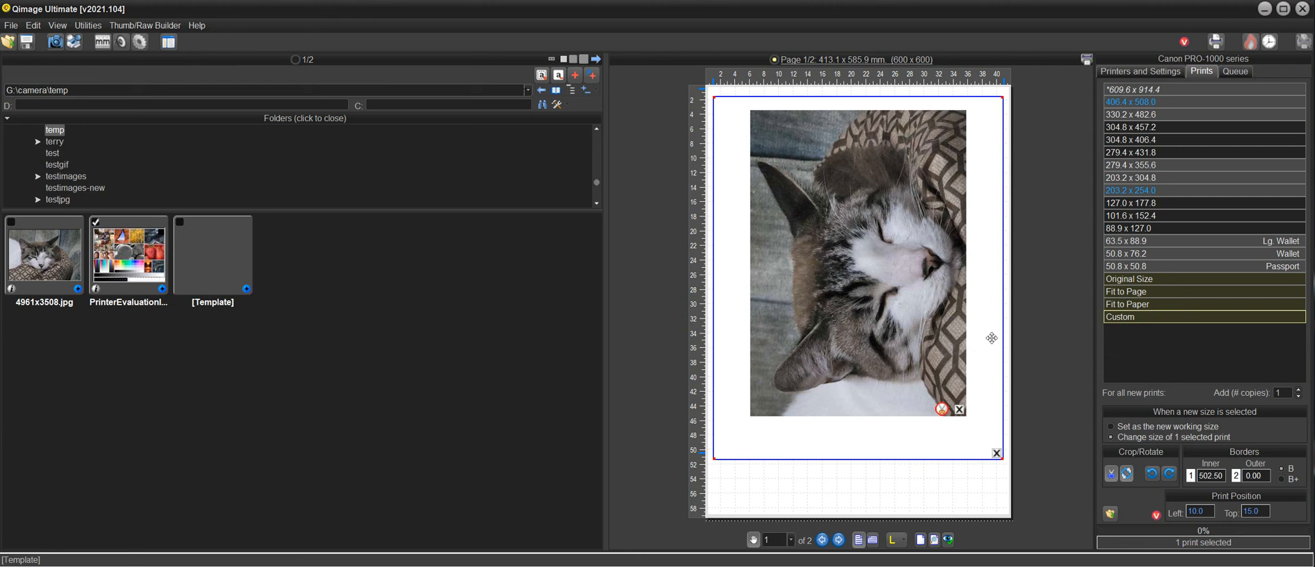
mouse_move(972, 319)
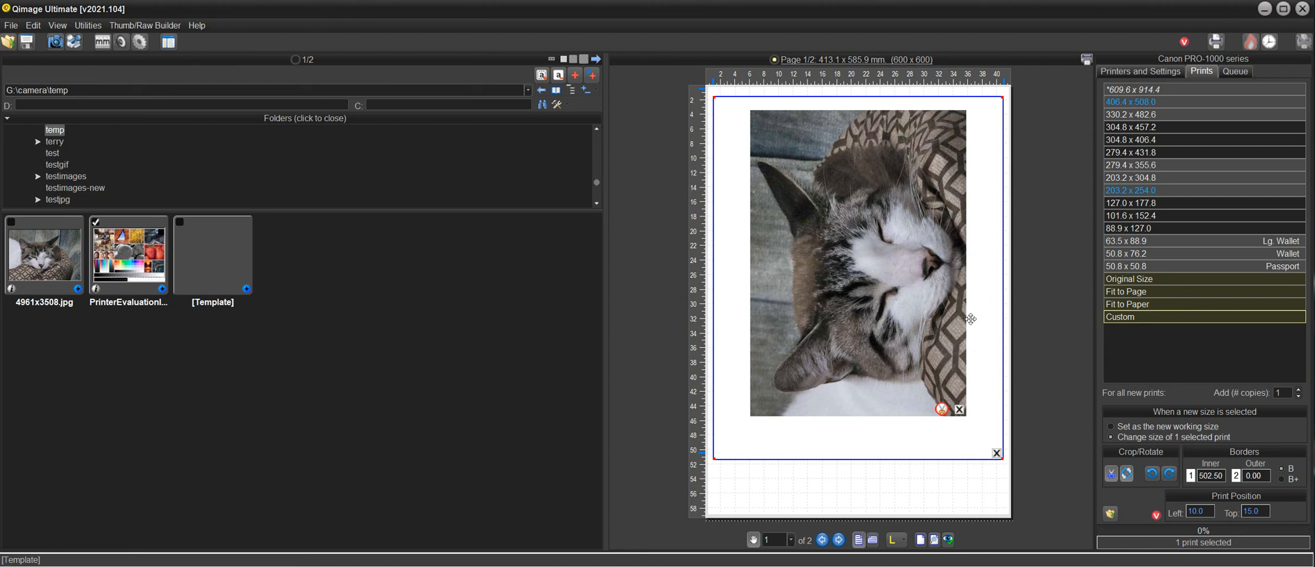
mouse_move(877, 130)
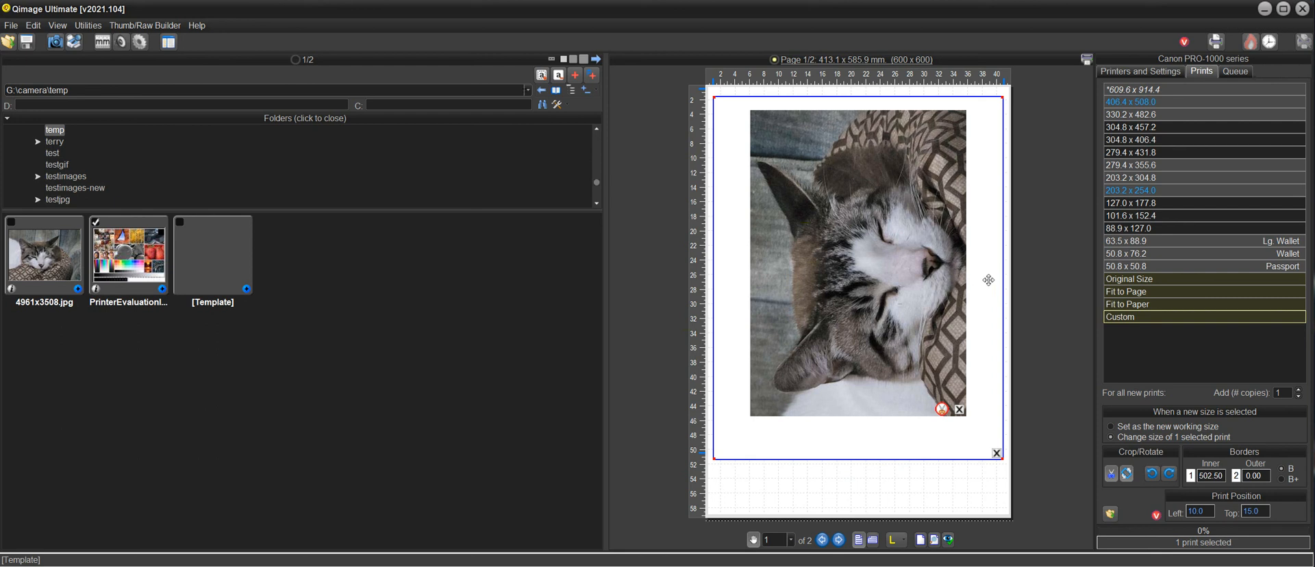
mouse_move(908, 291)
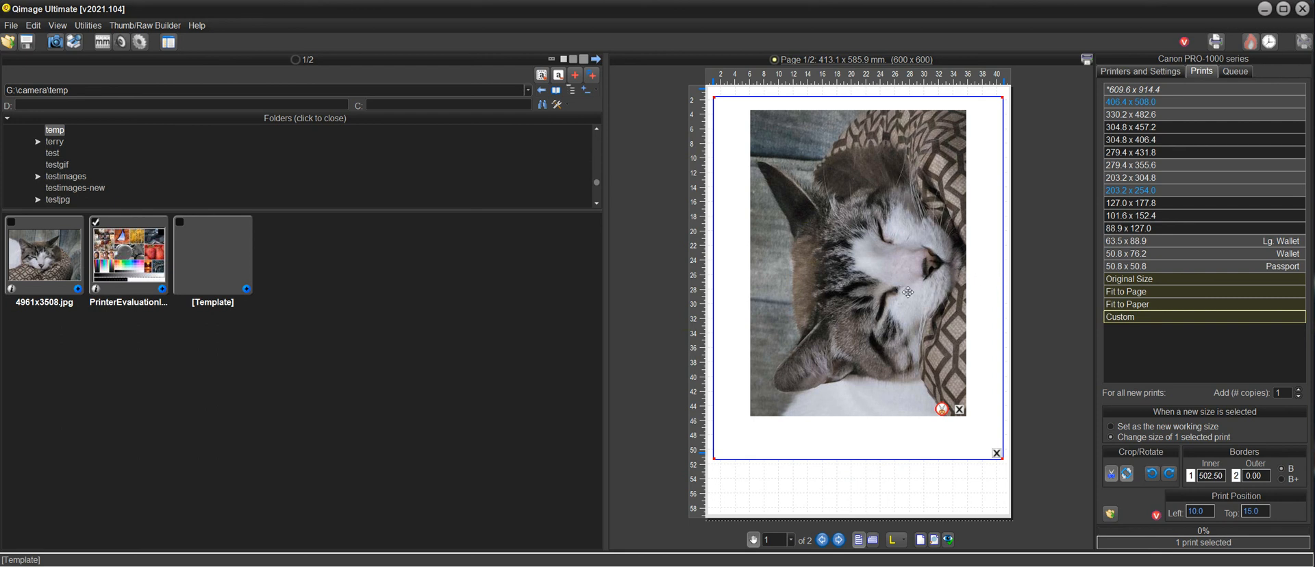
mouse_move(907, 232)
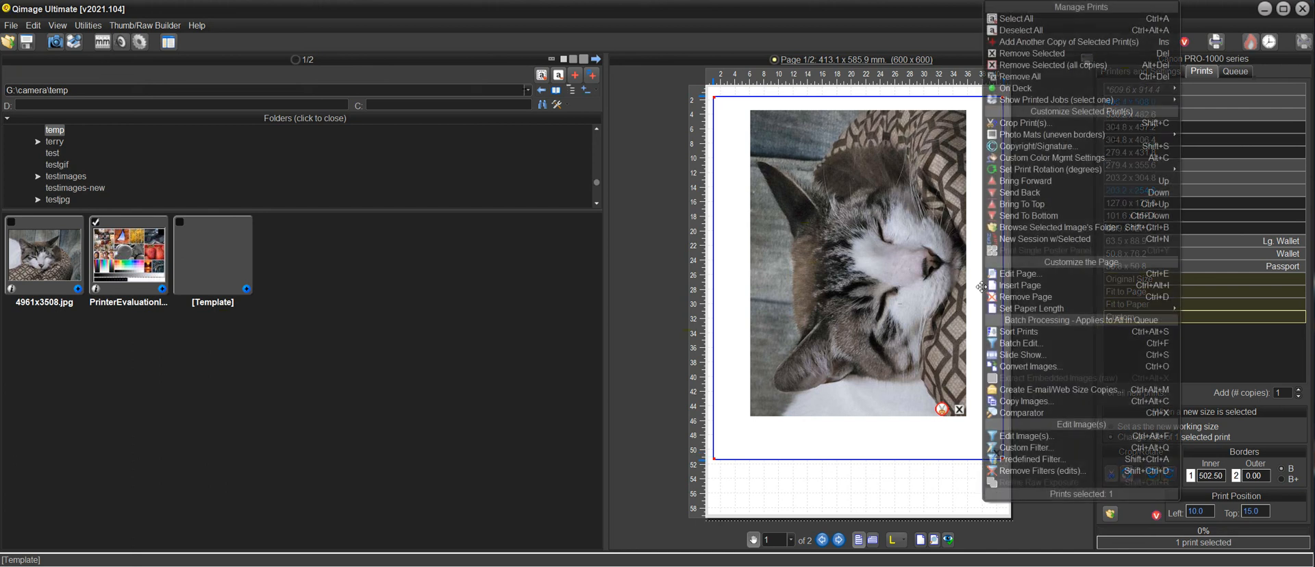
mouse_move(1051, 169)
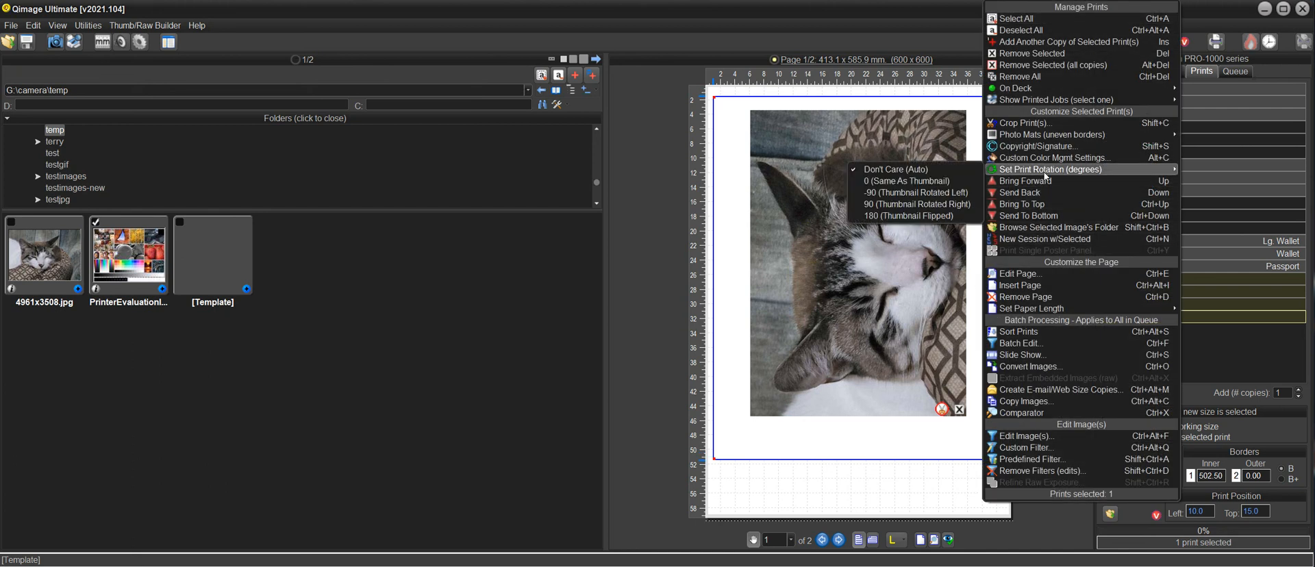
mouse_move(1031, 134)
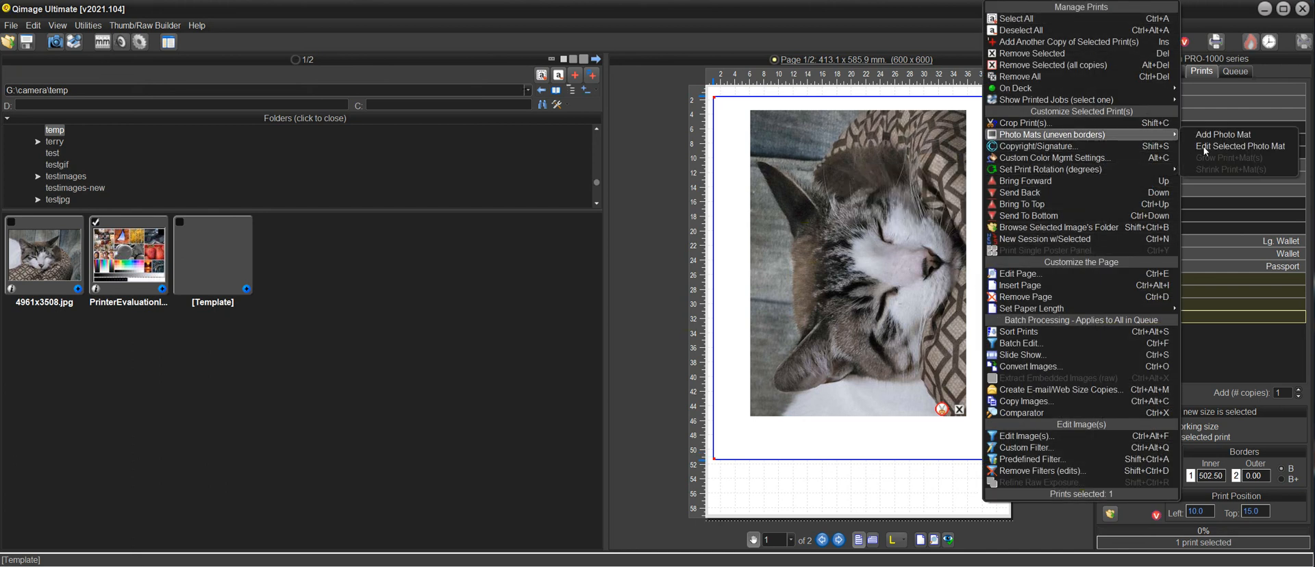
Step: Open the cat photo's mat settings and set the left edge to 40 mm
left_click(1238, 146)
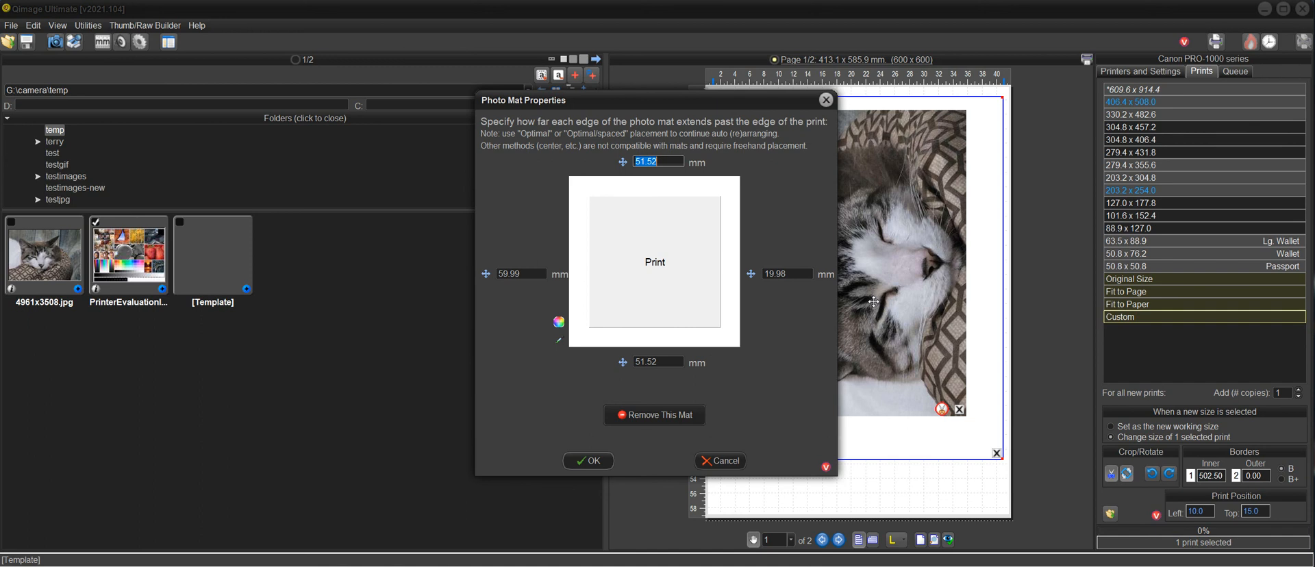
left_click(520, 273)
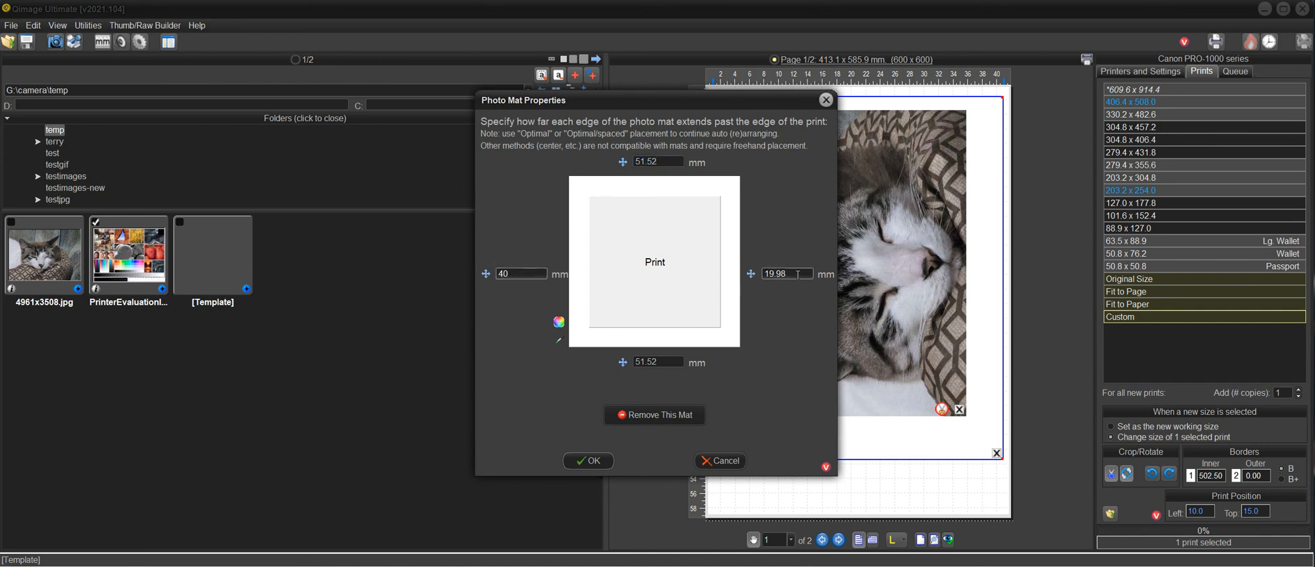
type("40")
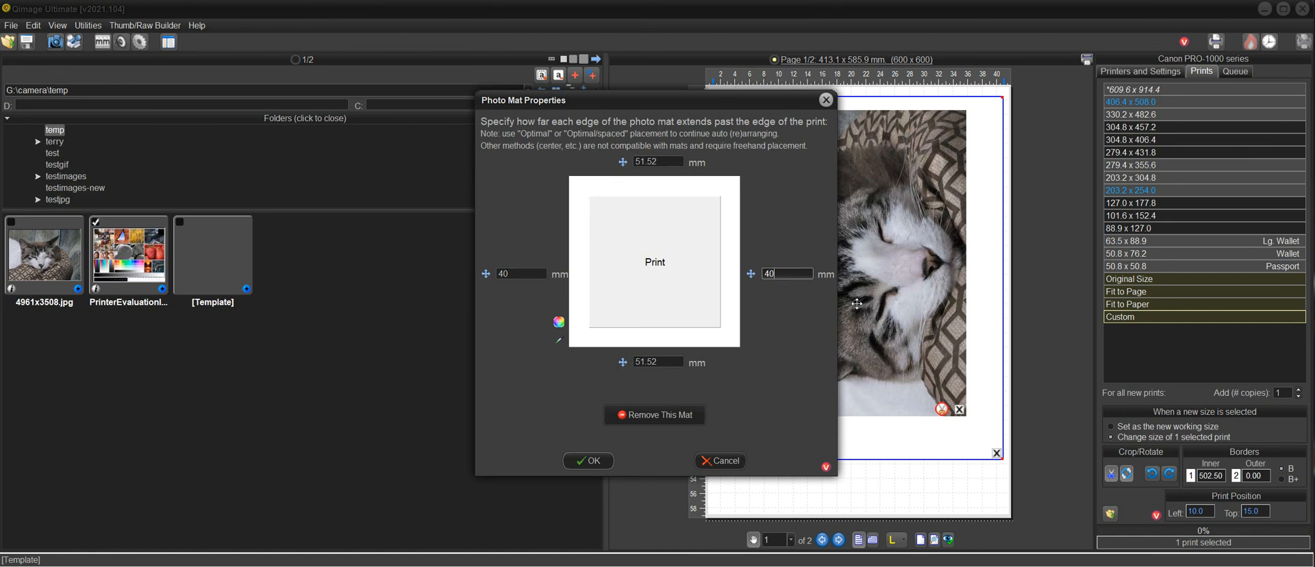
mouse_move(882, 135)
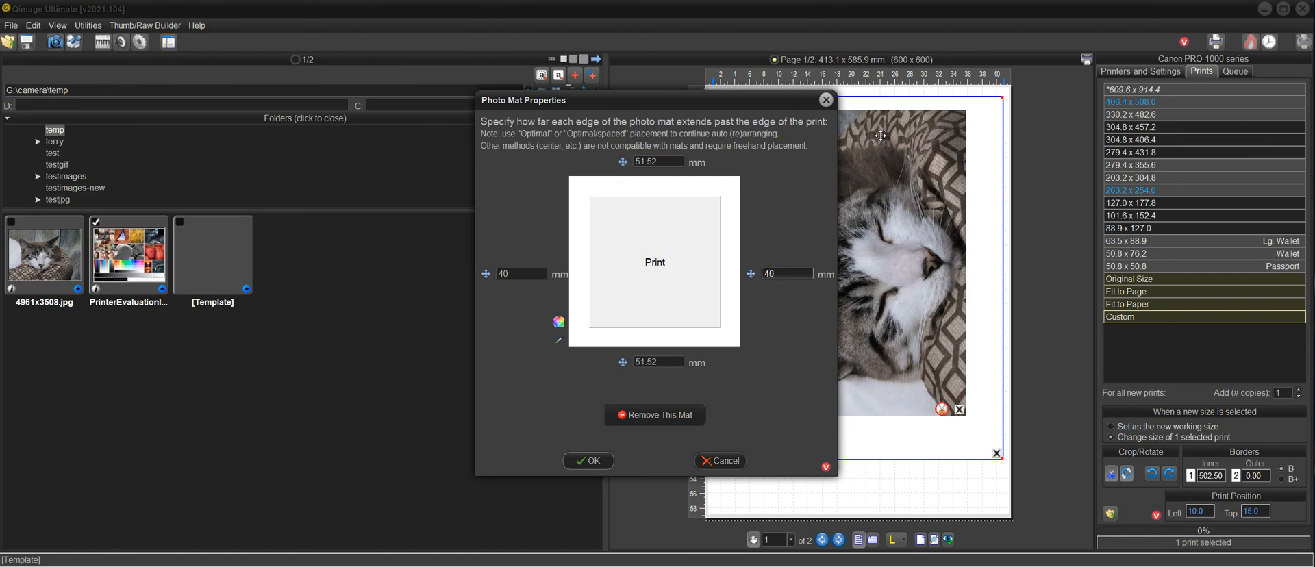
Step: Set the bottom mat edge to 61 and replace the top edge with 41.5
left_click(657, 161)
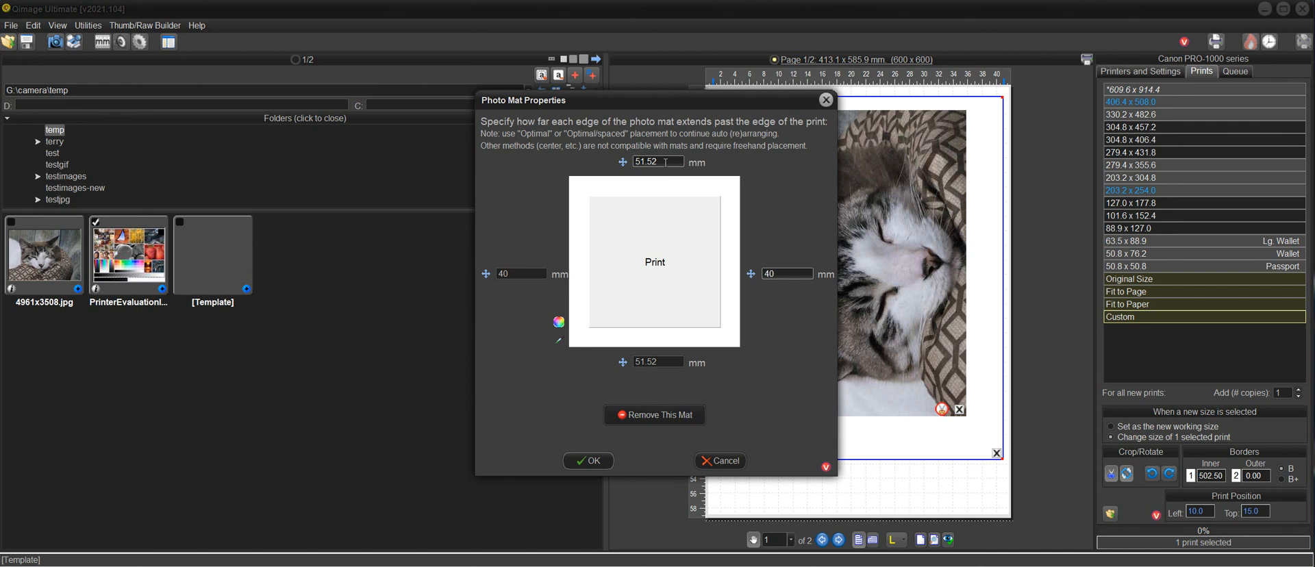
triple_click(657, 161)
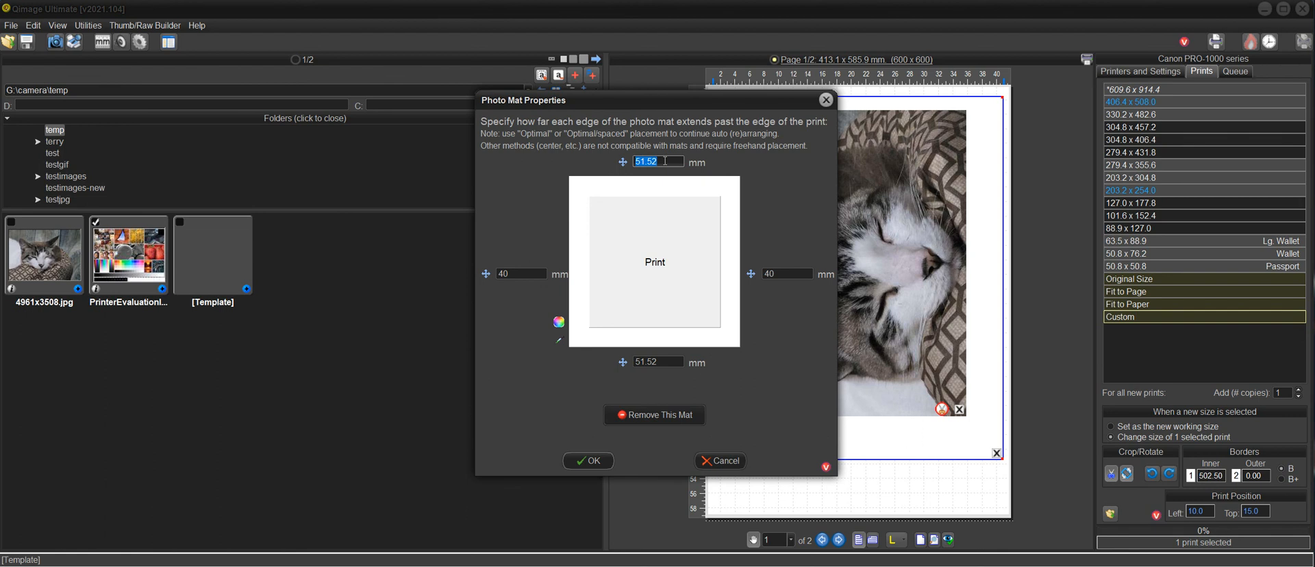
left_click(659, 362)
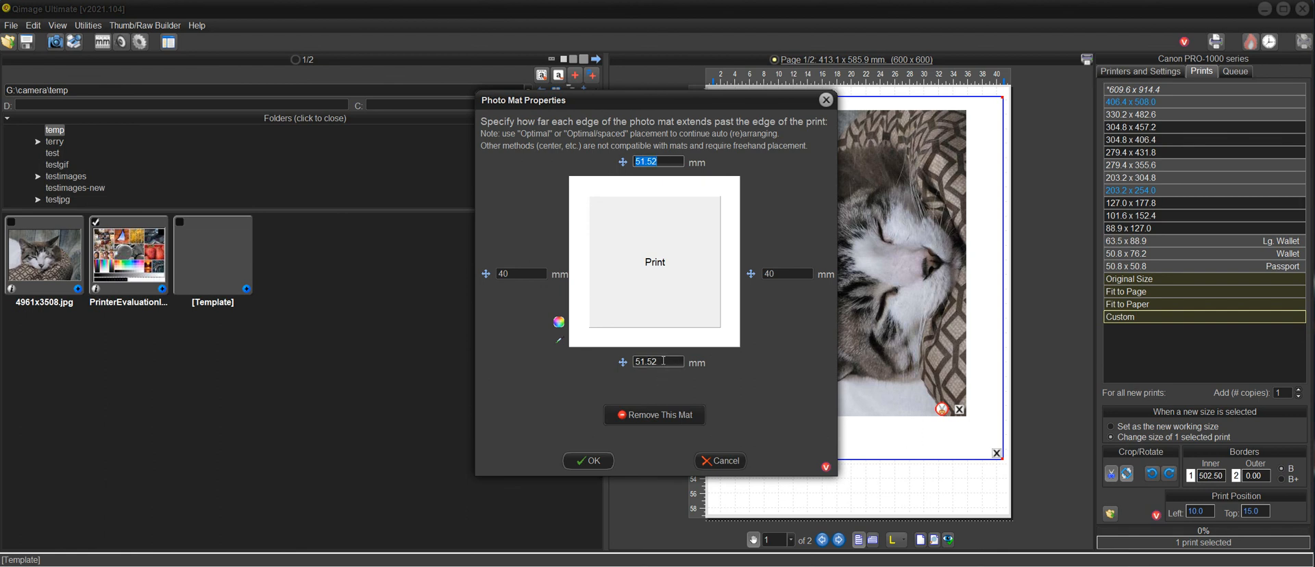
type("61")
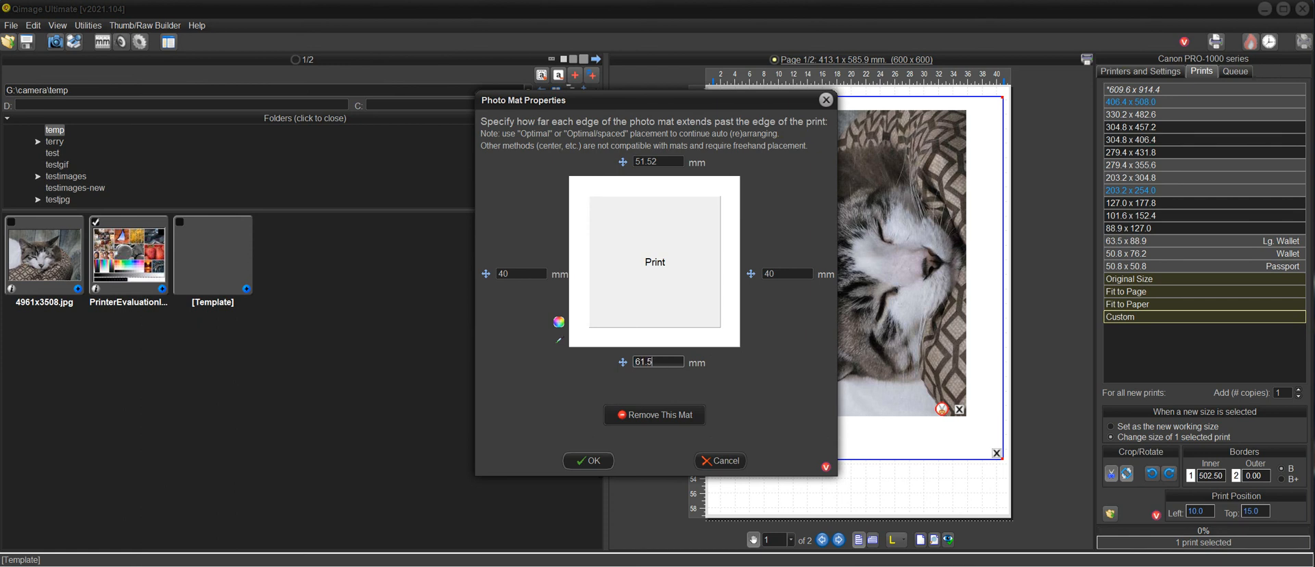
triple_click(657, 161)
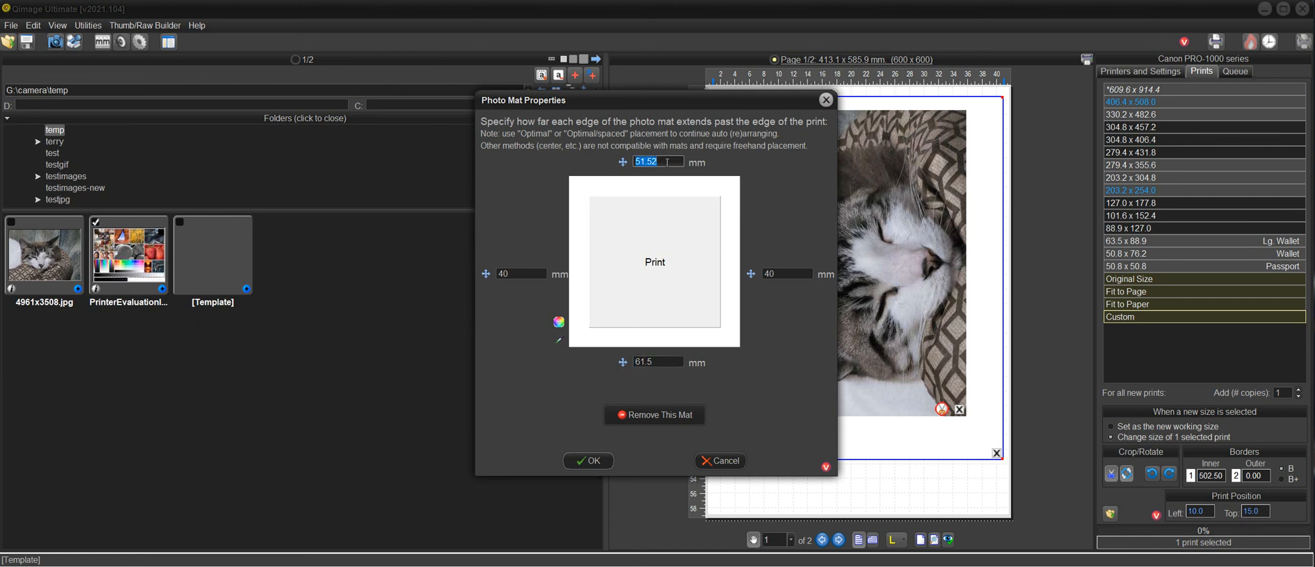
type("41.5")
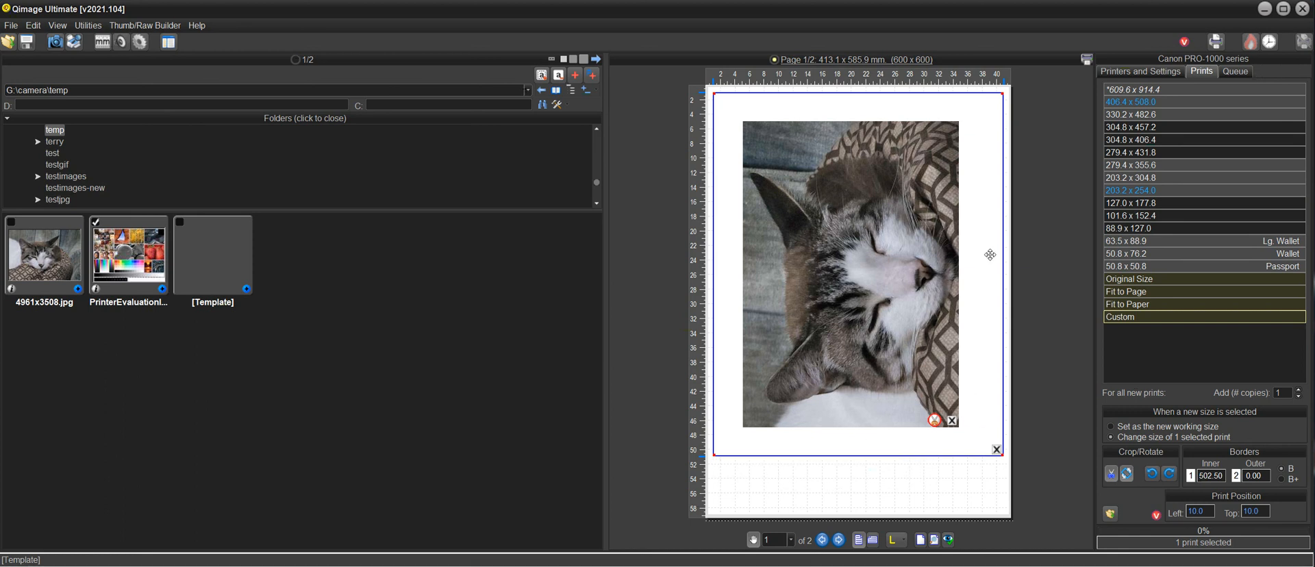
mouse_move(925, 280)
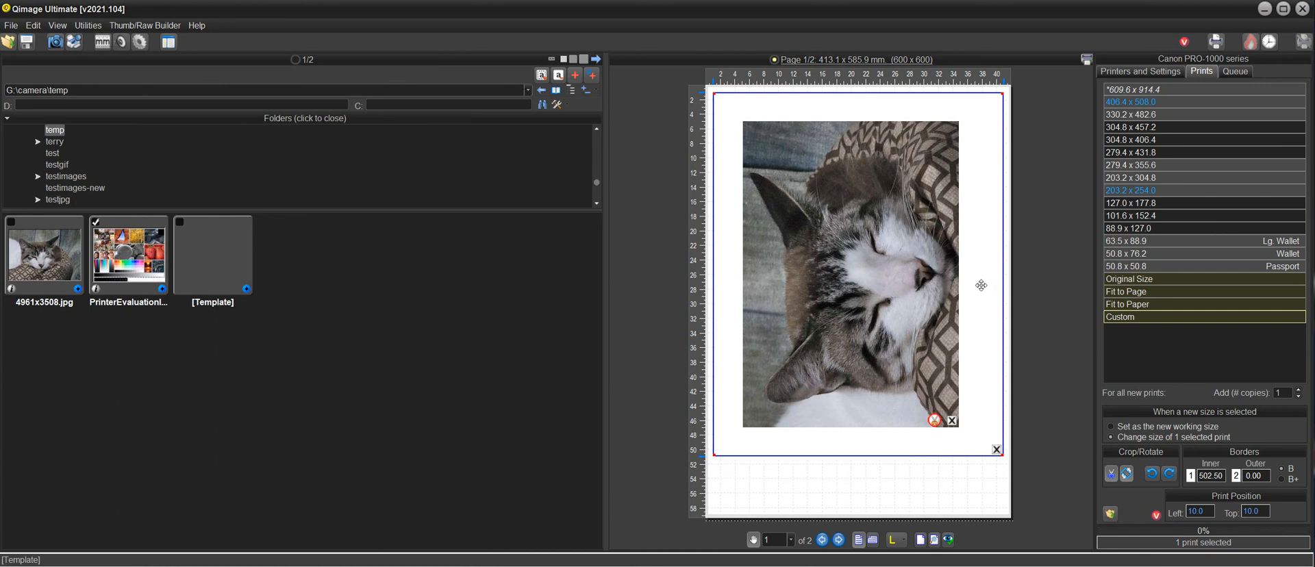
mouse_move(971, 316)
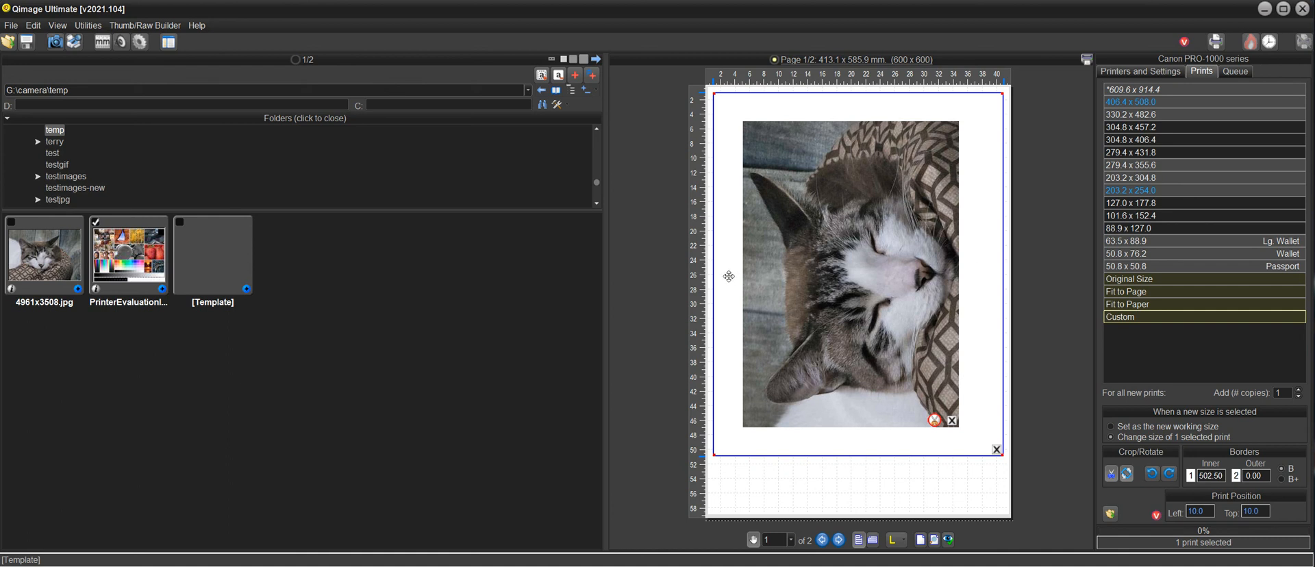
mouse_move(1000, 269)
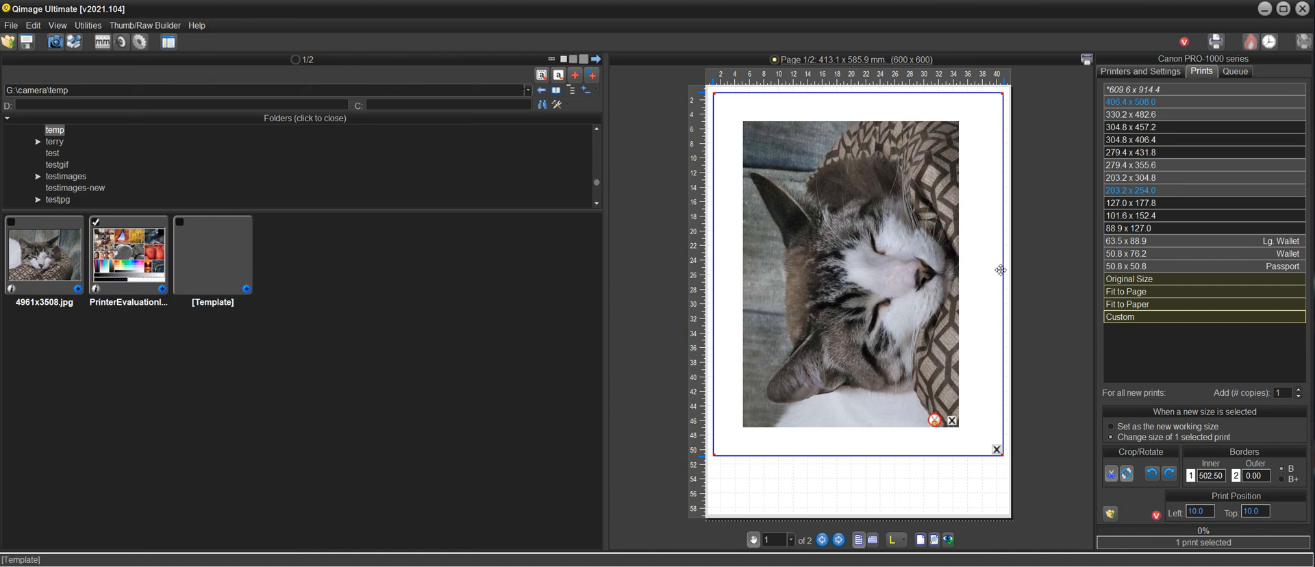
mouse_move(975, 107)
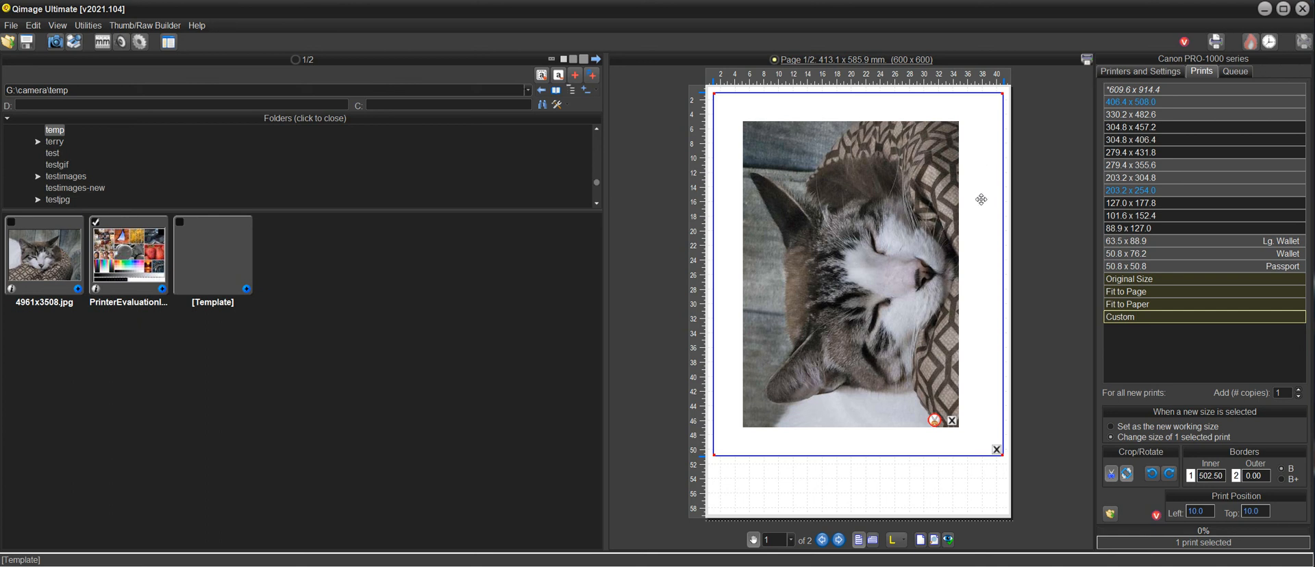
mouse_move(985, 130)
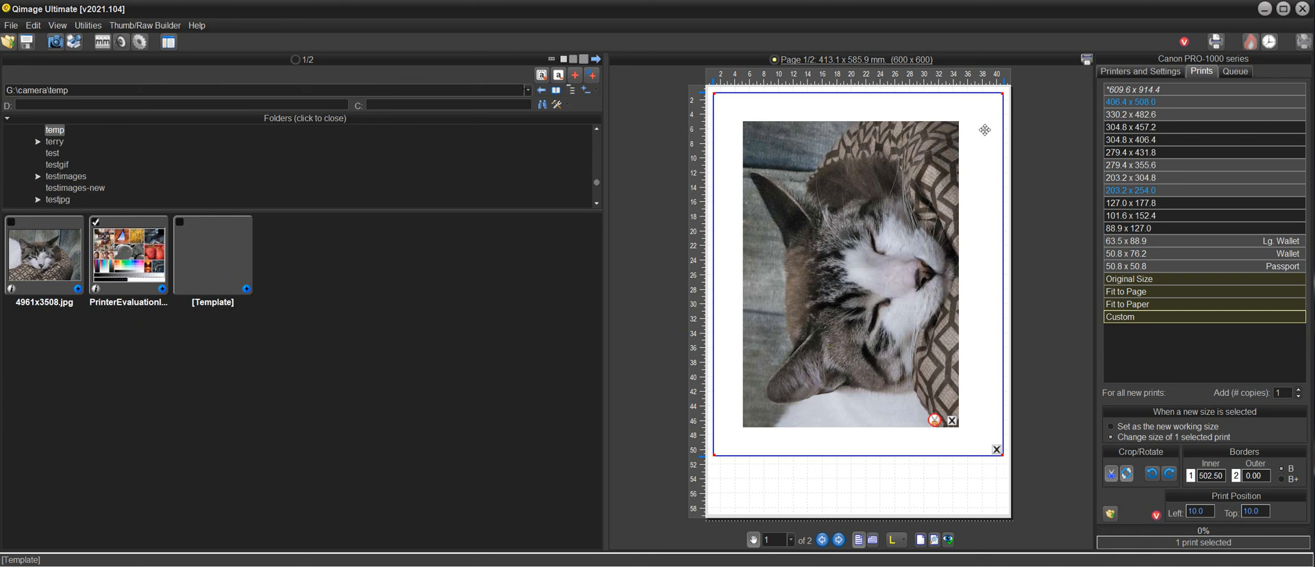
mouse_move(976, 275)
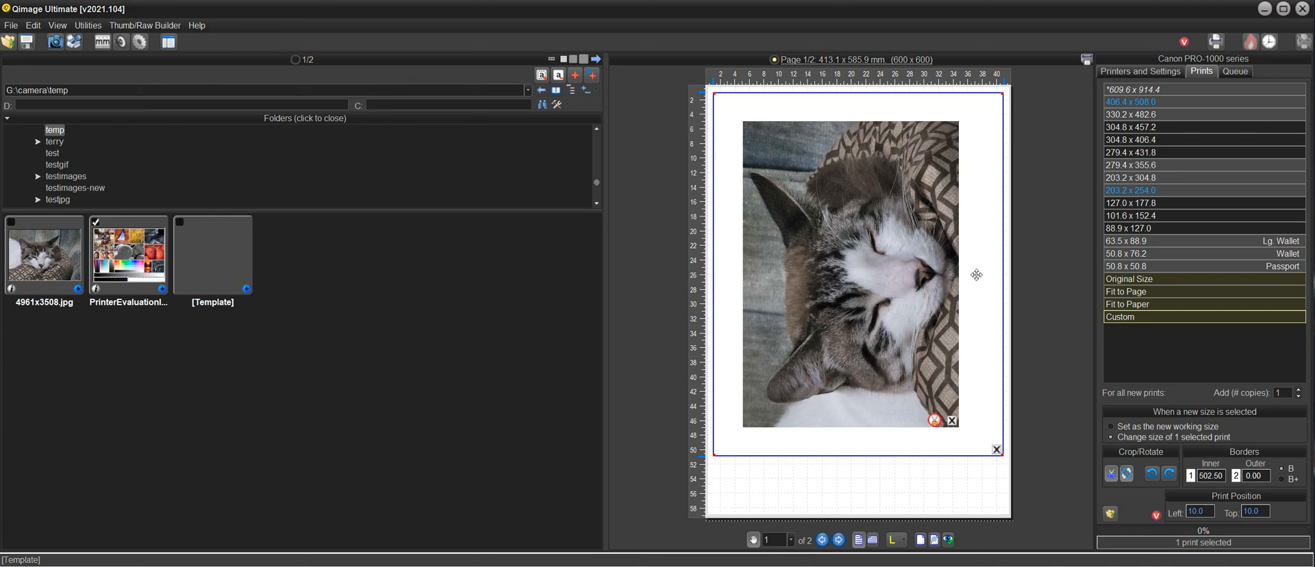